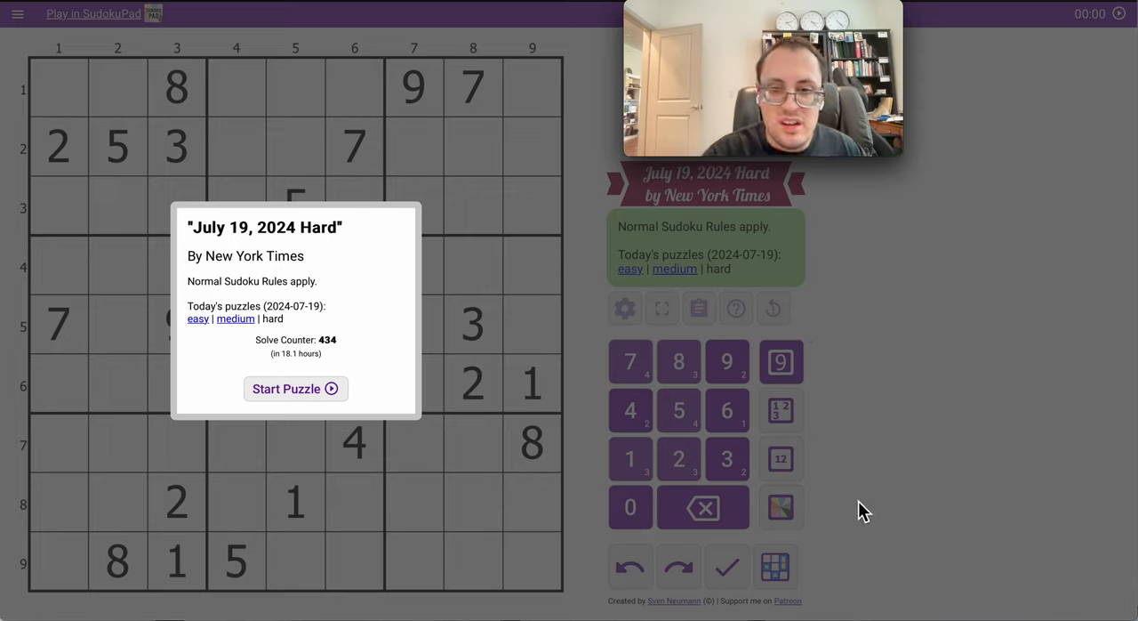
{"action": "mouse_move", "coordinate": [852, 445]}
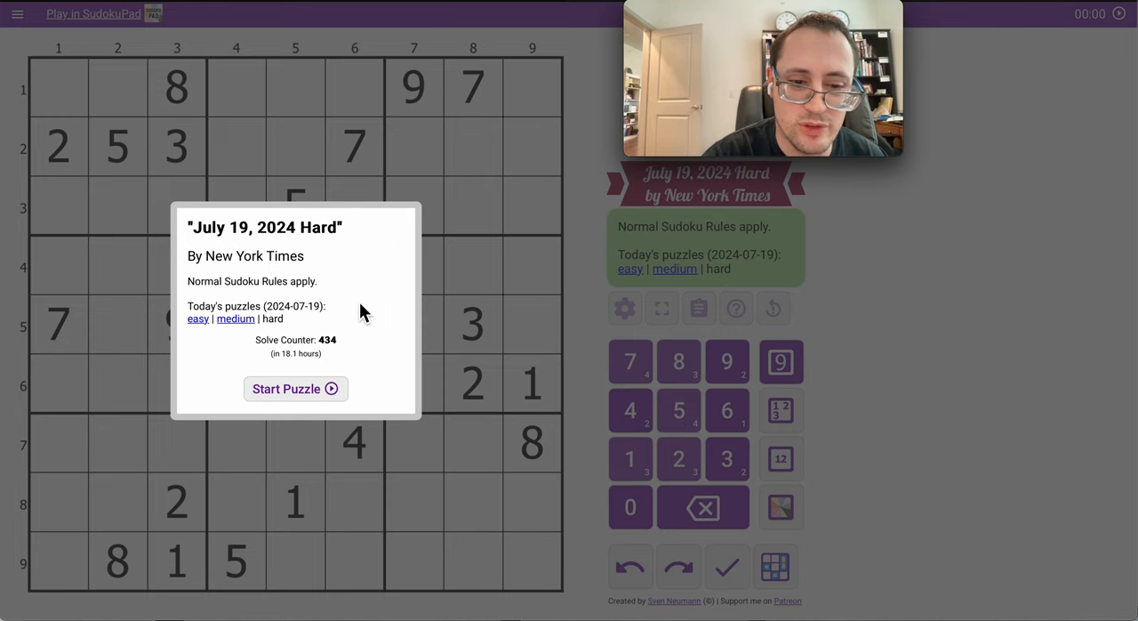
{"action": "mouse_move", "coordinate": [367, 327]}
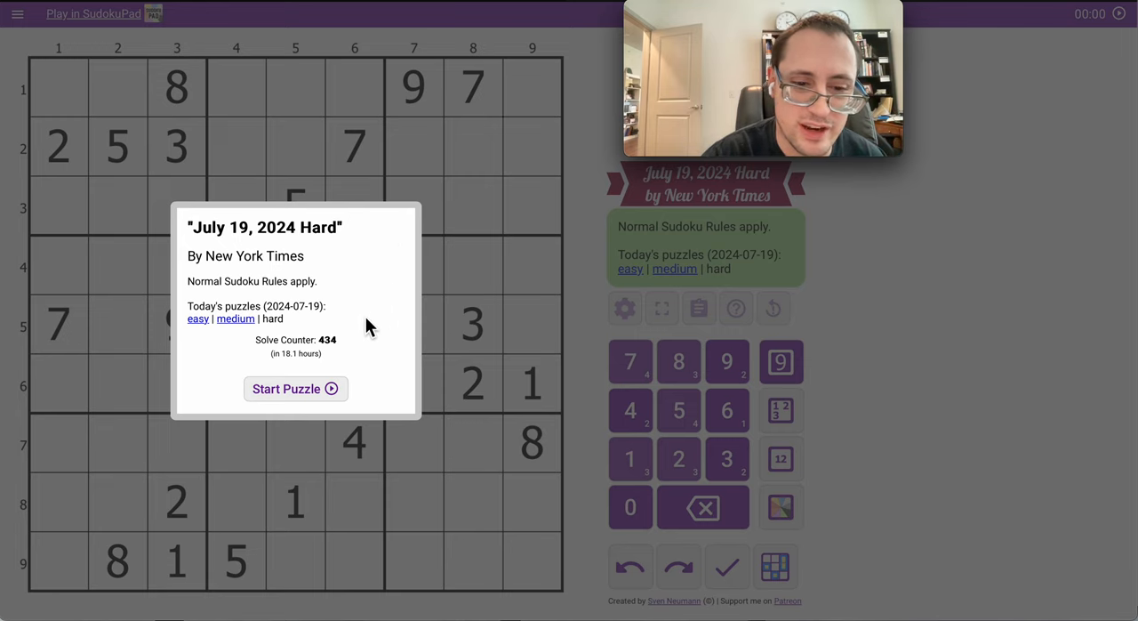
Use Start Puzzle in the intro dialog to reveal the grid and start the timer
{"action": "left_click", "coordinate": [295, 389]}
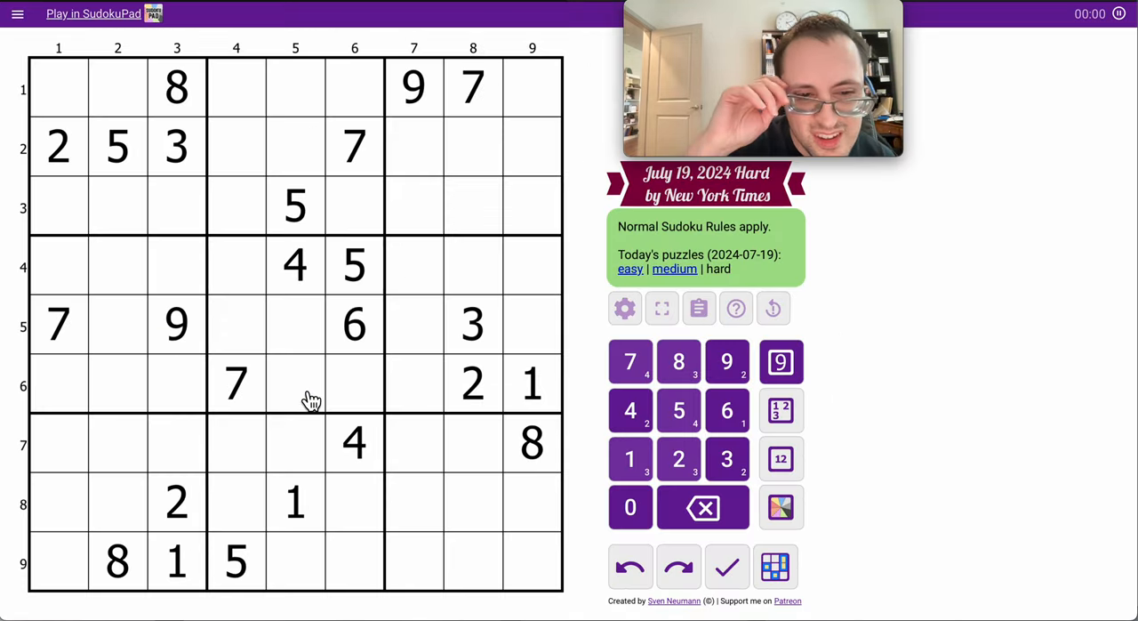
Enter 5 in r1c9, then corner-mark paired 7, 1, 2 and 8 candidates in rows 4 and 7
{"action": "left_click", "coordinate": [531, 87]}
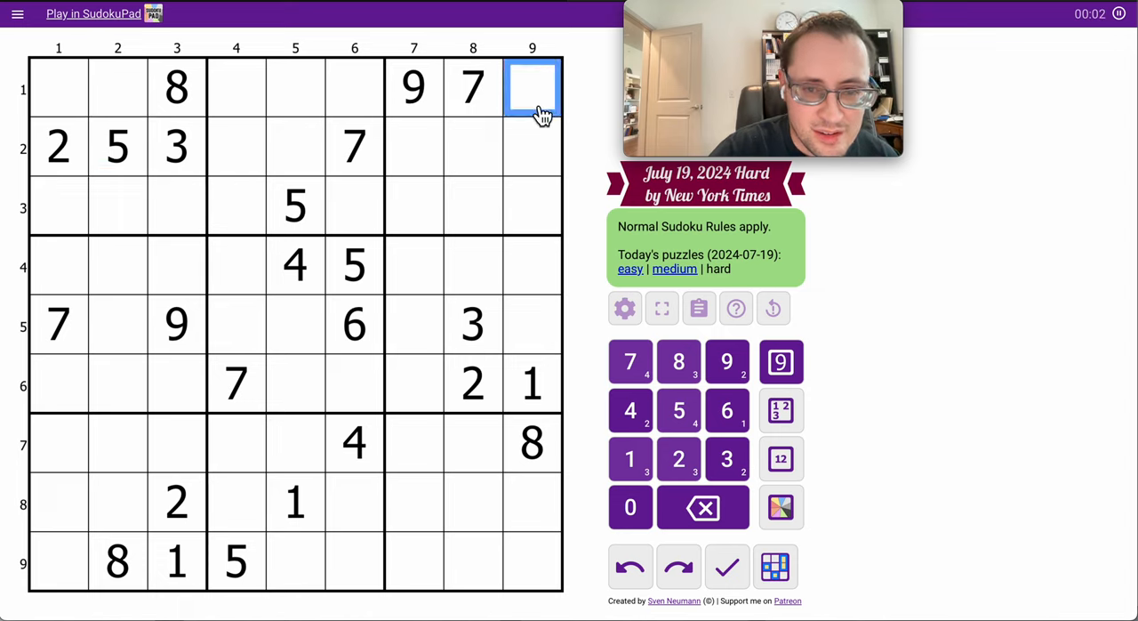
{"action": "left_click", "coordinate": [679, 410]}
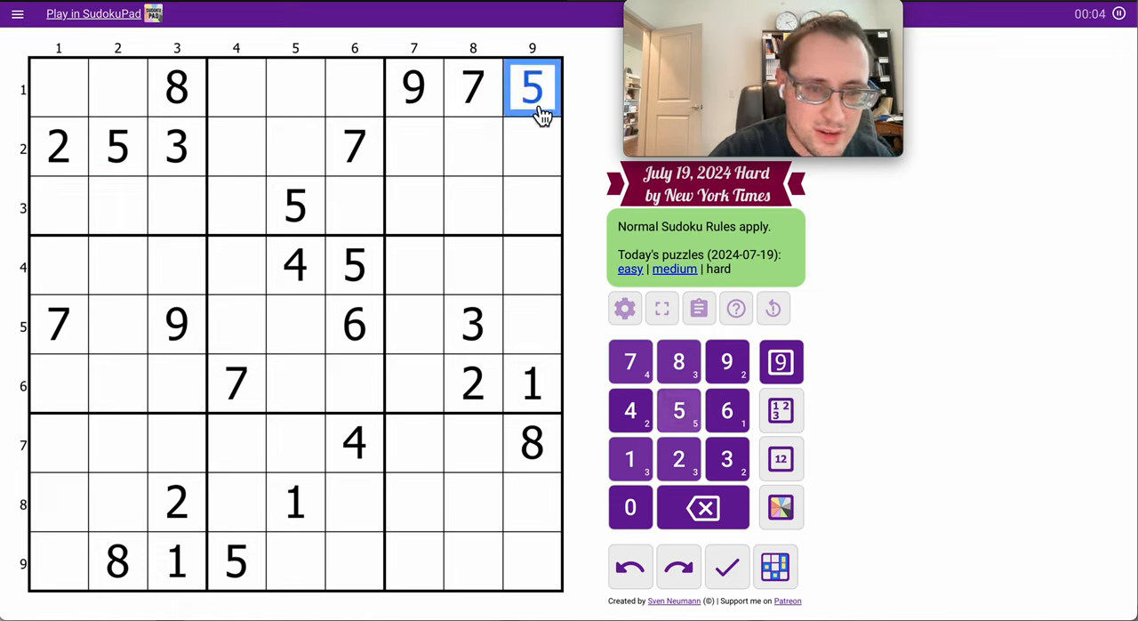
{"action": "left_click", "coordinate": [146, 206]}
{"action": "type", "text": "7"}
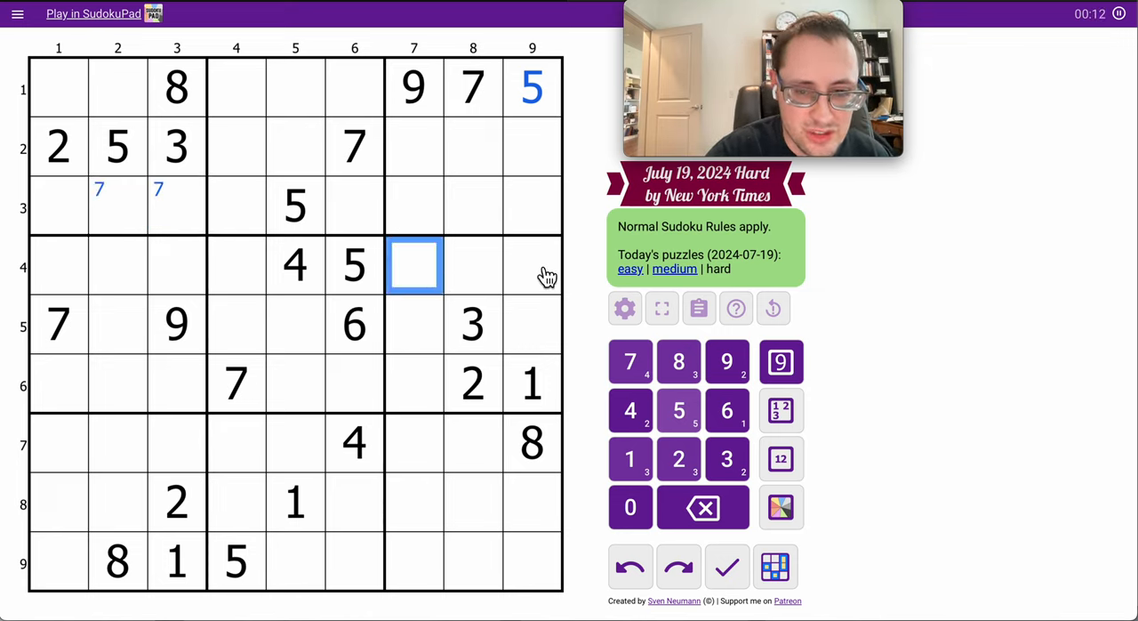
{"action": "left_click", "coordinate": [531, 265]}
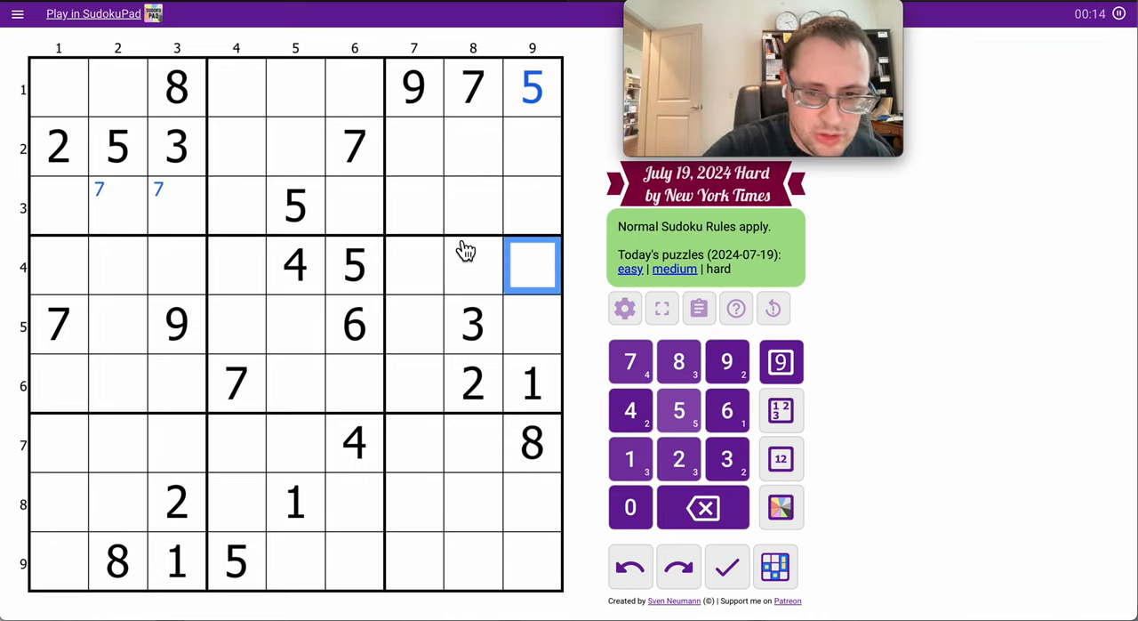
{"action": "left_click", "coordinate": [413, 265]}
{"action": "type", "text": "7"}
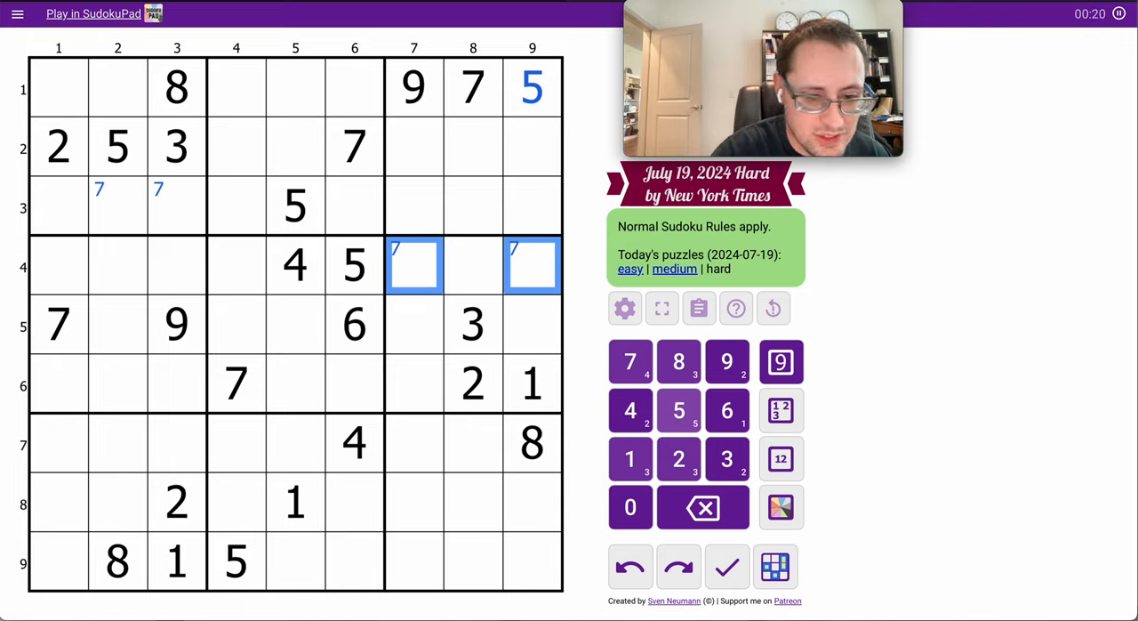
{"action": "left_click", "coordinate": [445, 441]}
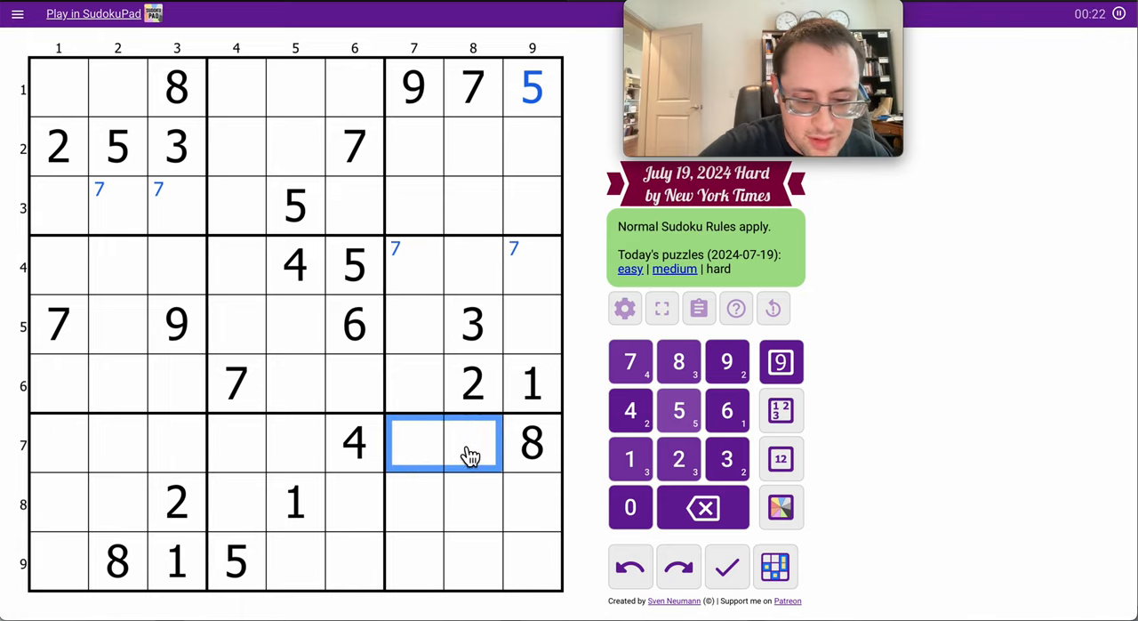
{"action": "left_click", "coordinate": [630, 458]}
{"action": "type", "text": "2"}
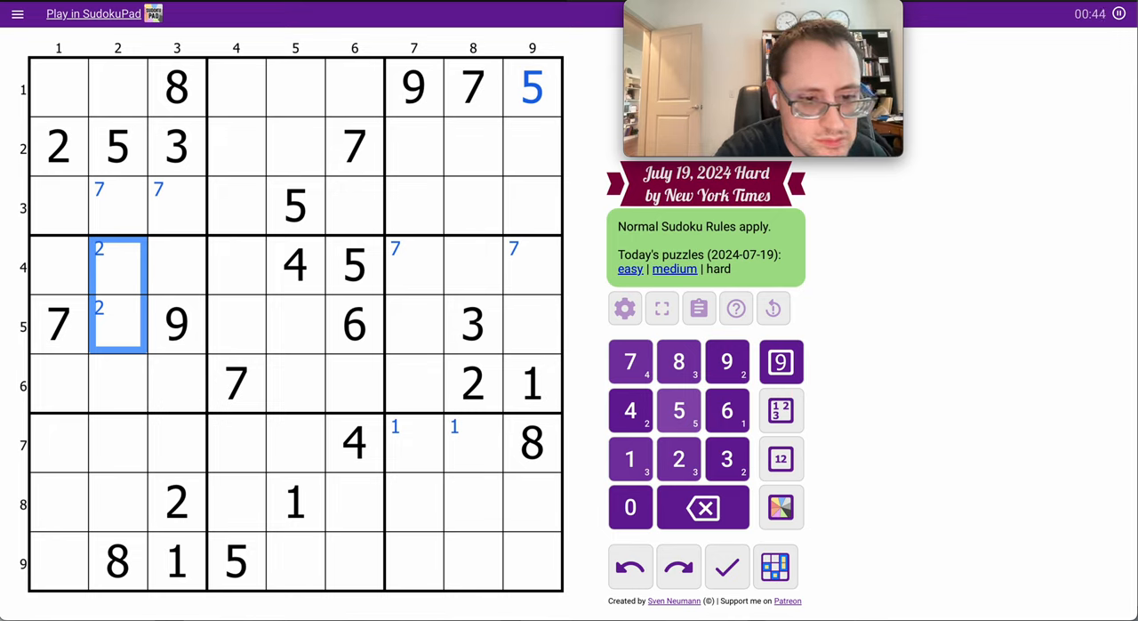
{"action": "mouse_move", "coordinate": [76, 263]}
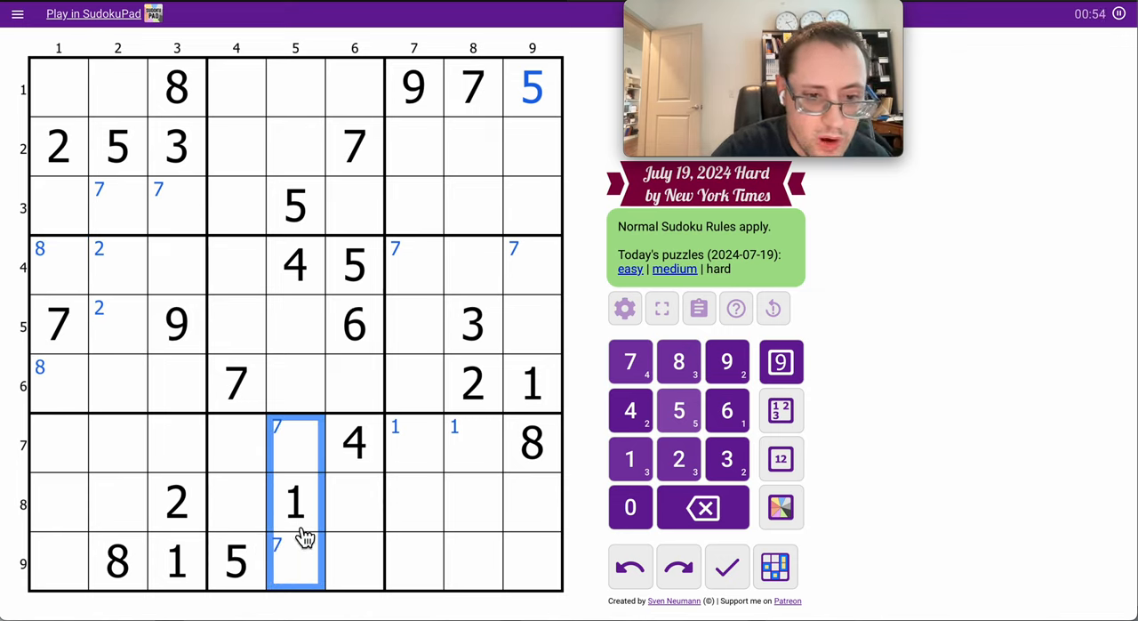
Corner-mark 4 in r1c4–r3c4 and centre-mark 23 in r3c7 and r3c9
{"action": "left_click", "coordinate": [295, 502]}
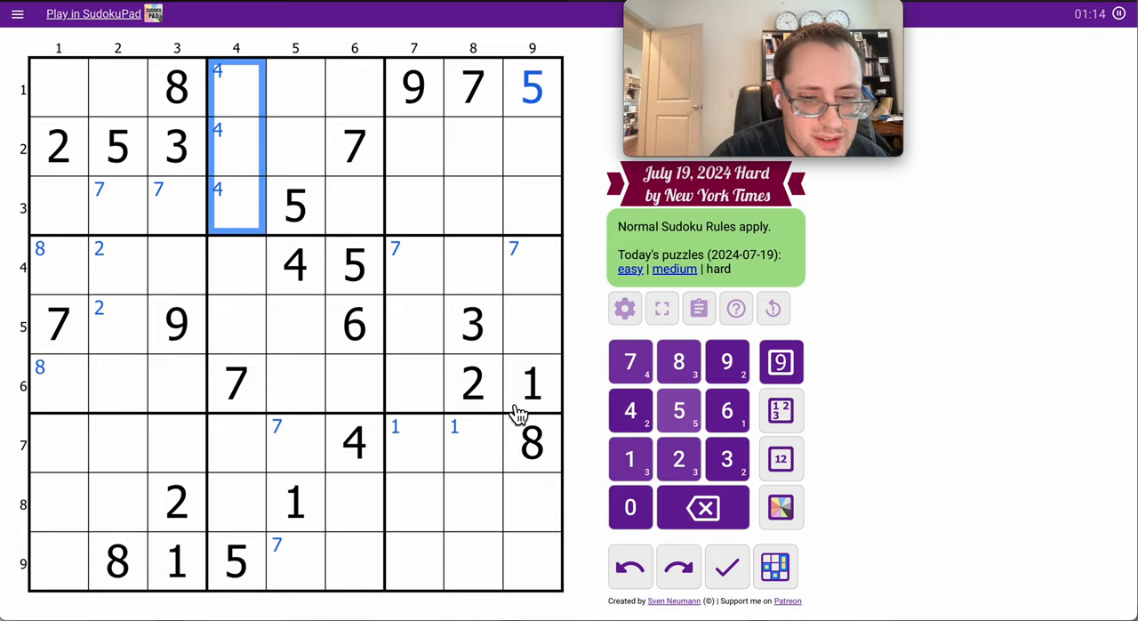
{"action": "mouse_move", "coordinate": [547, 504]}
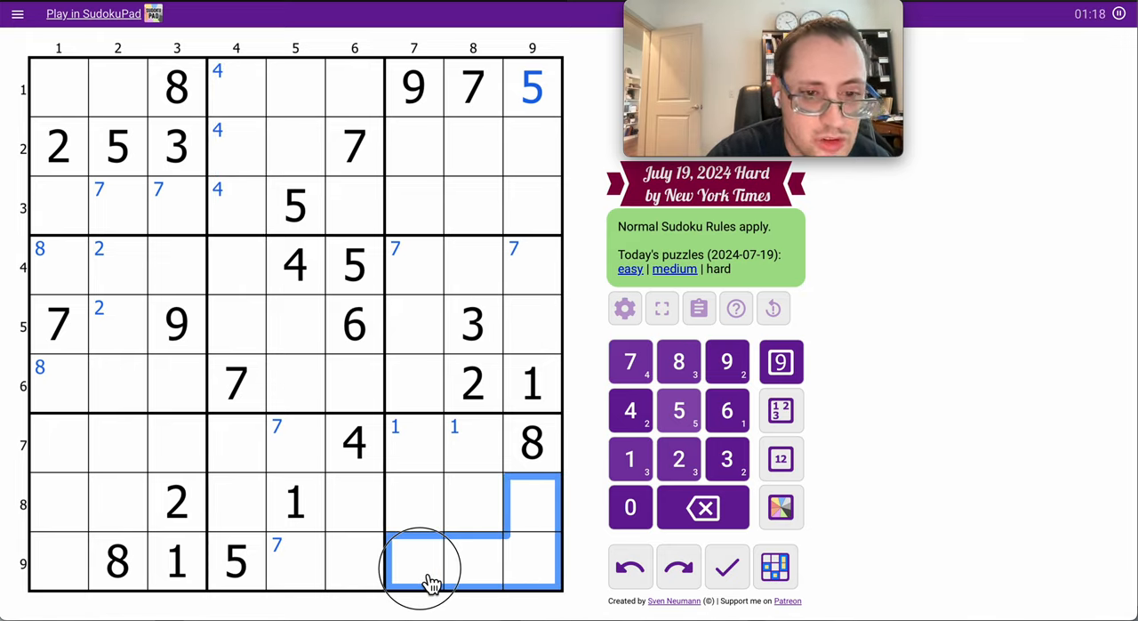
{"action": "left_click", "coordinate": [442, 502]}
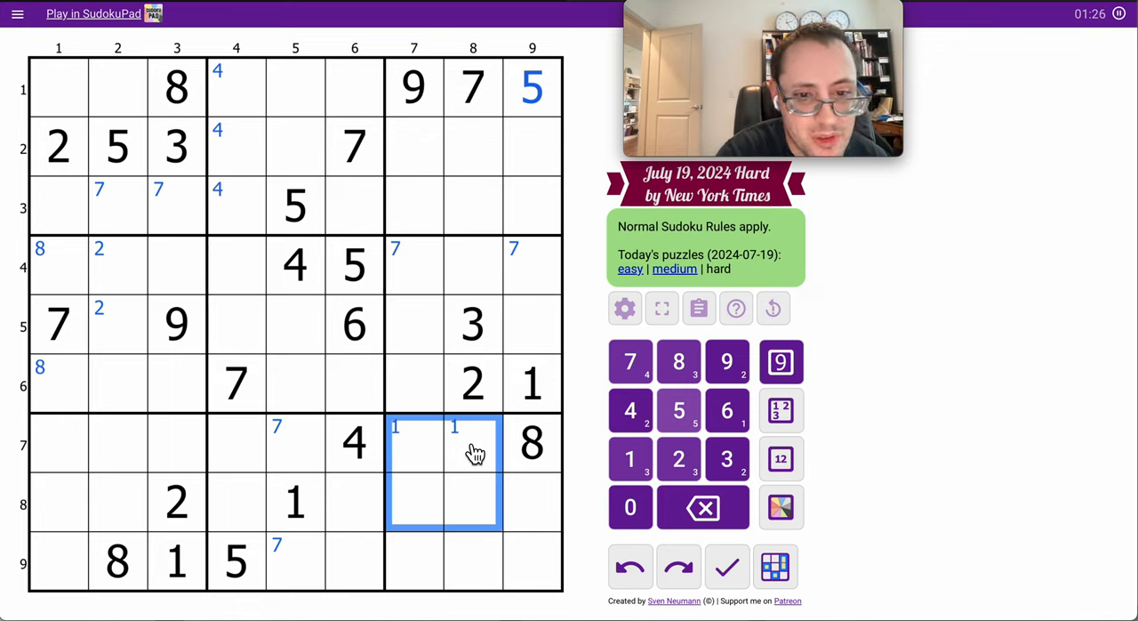
{"action": "left_click", "coordinate": [472, 148]}
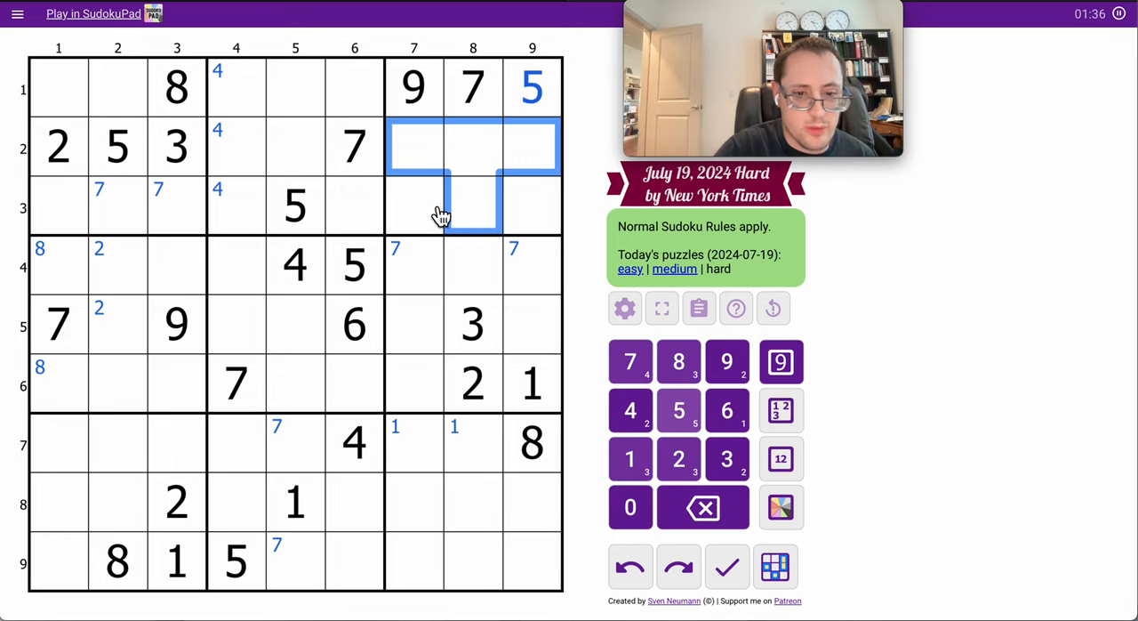
{"action": "left_click", "coordinate": [414, 206]}
{"action": "type", "text": "23"}
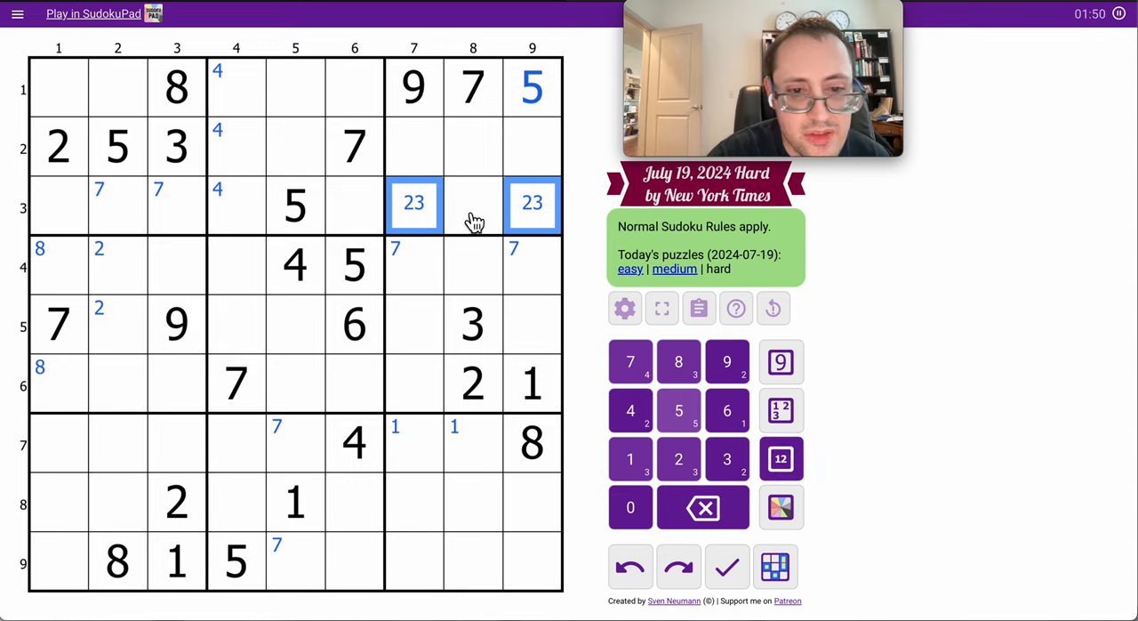
Centre-mark 1468 and 46 in the top-right box, place 6 in r4c3, and add 45, 57, 47 candidates
{"action": "left_click", "coordinate": [531, 147]}
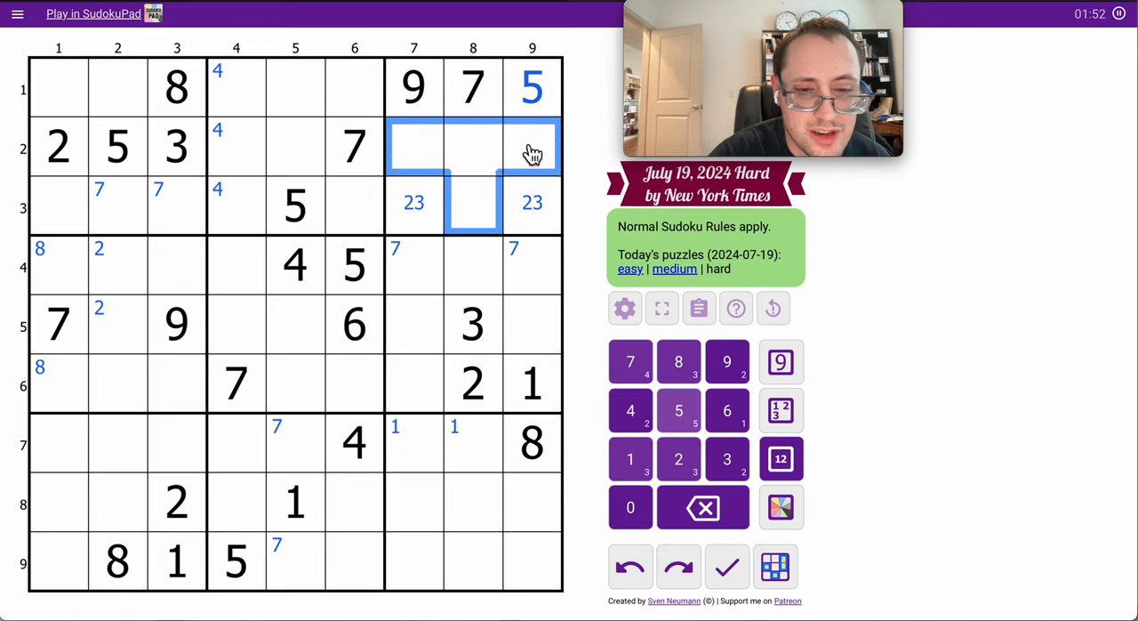
{"action": "left_click", "coordinate": [630, 458]}
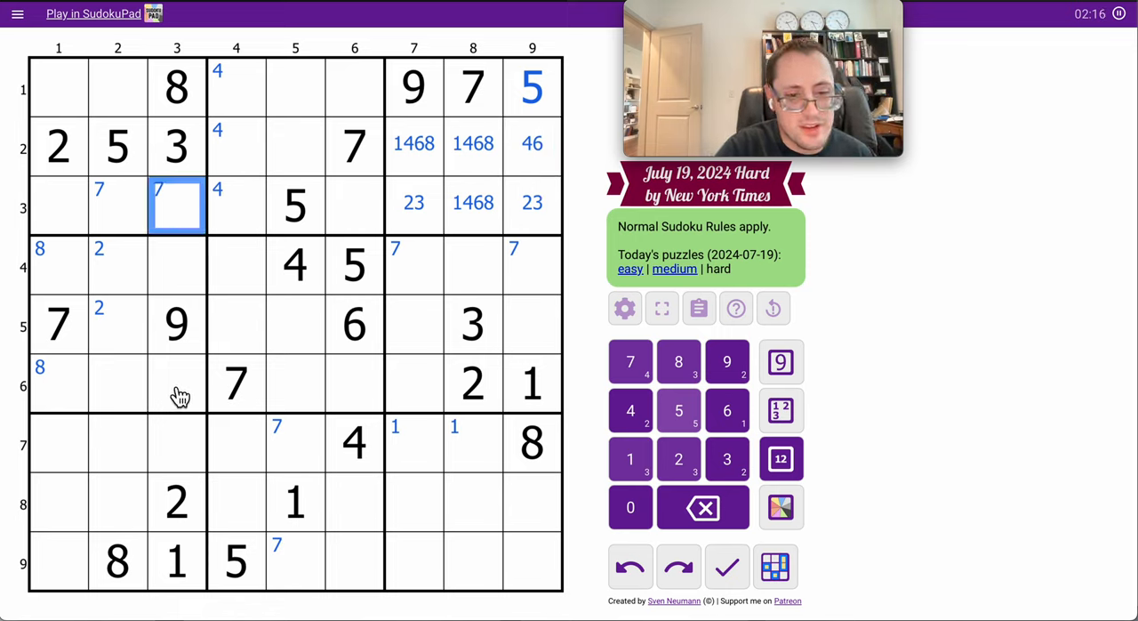
{"action": "left_click", "coordinate": [176, 383]}
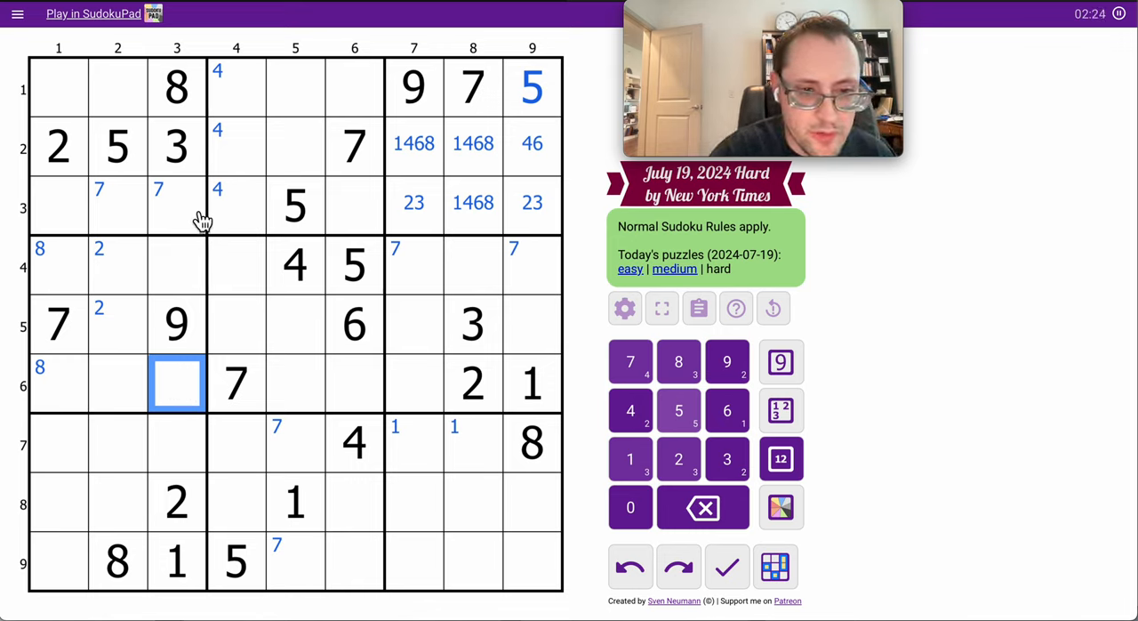
{"action": "left_click", "coordinate": [176, 264]}
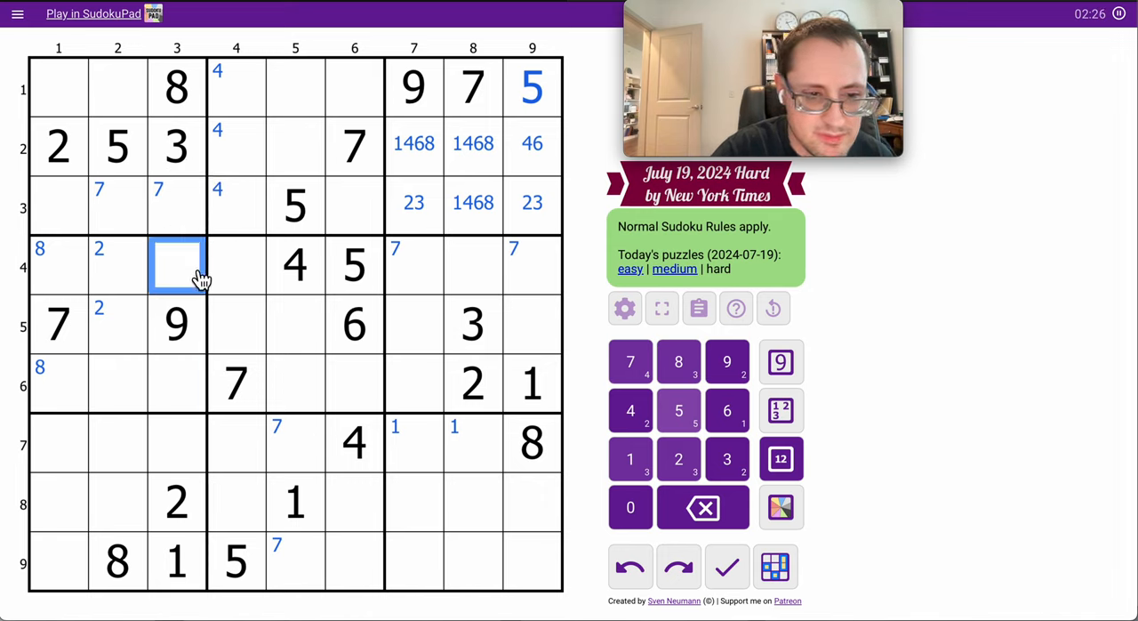
{"action": "left_click", "coordinate": [779, 362]}
{"action": "type", "text": " 47"}
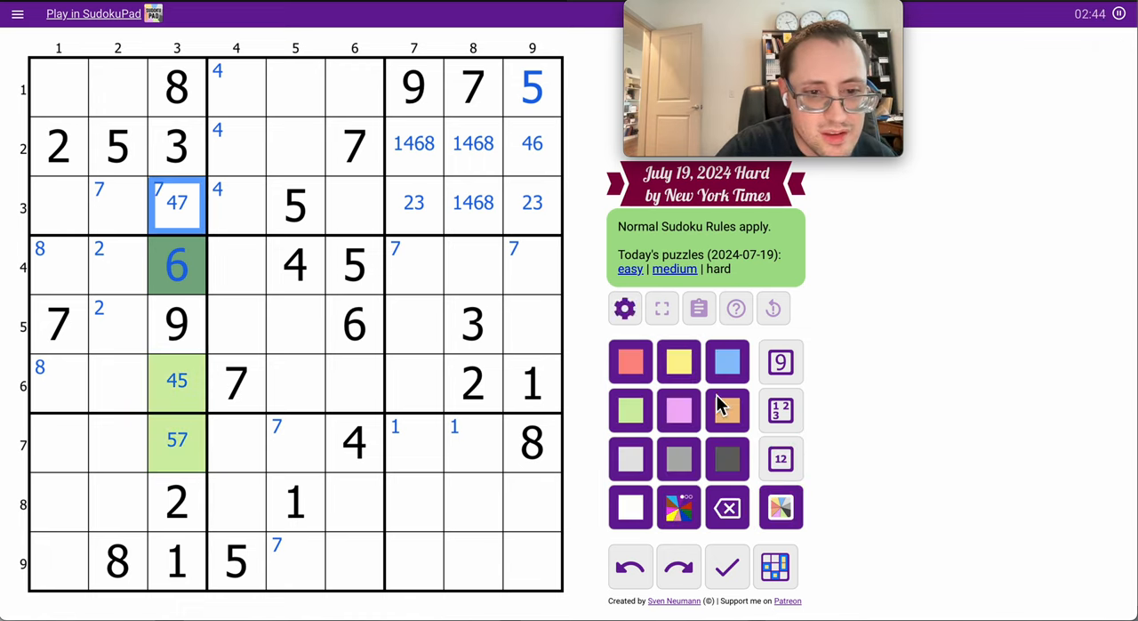
Colour r3c3 light green, place 6 in r6c7, and cut r2c7's candidates to 148
{"action": "left_click", "coordinate": [630, 410]}
{"action": "type", "text": "6"}
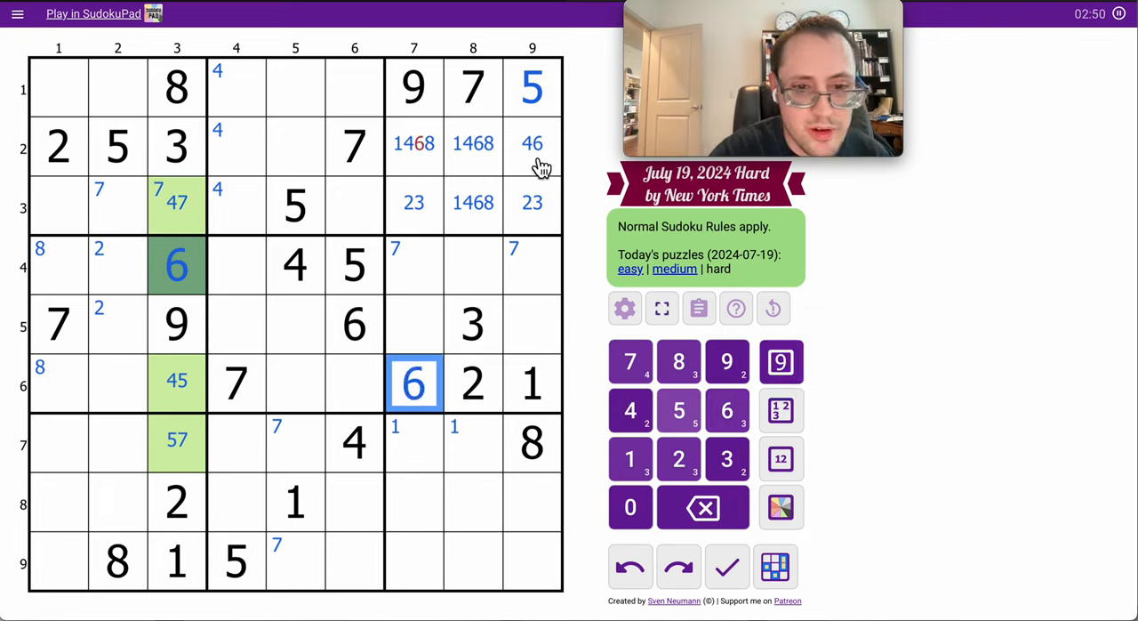
{"action": "left_click", "coordinate": [414, 143]}
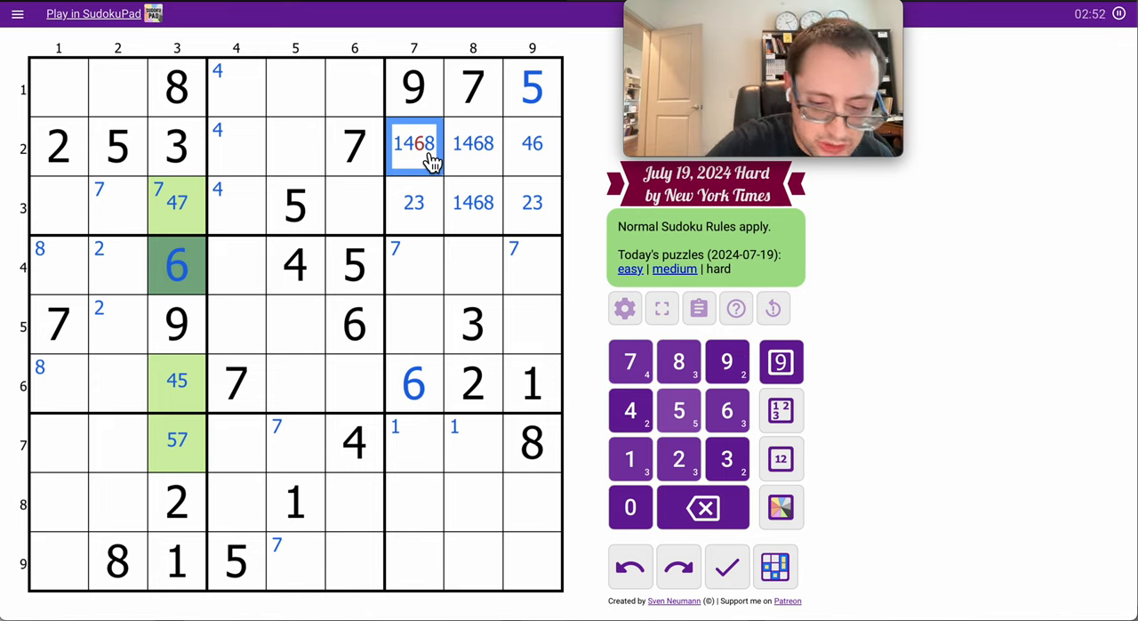
{"action": "left_click", "coordinate": [726, 410]}
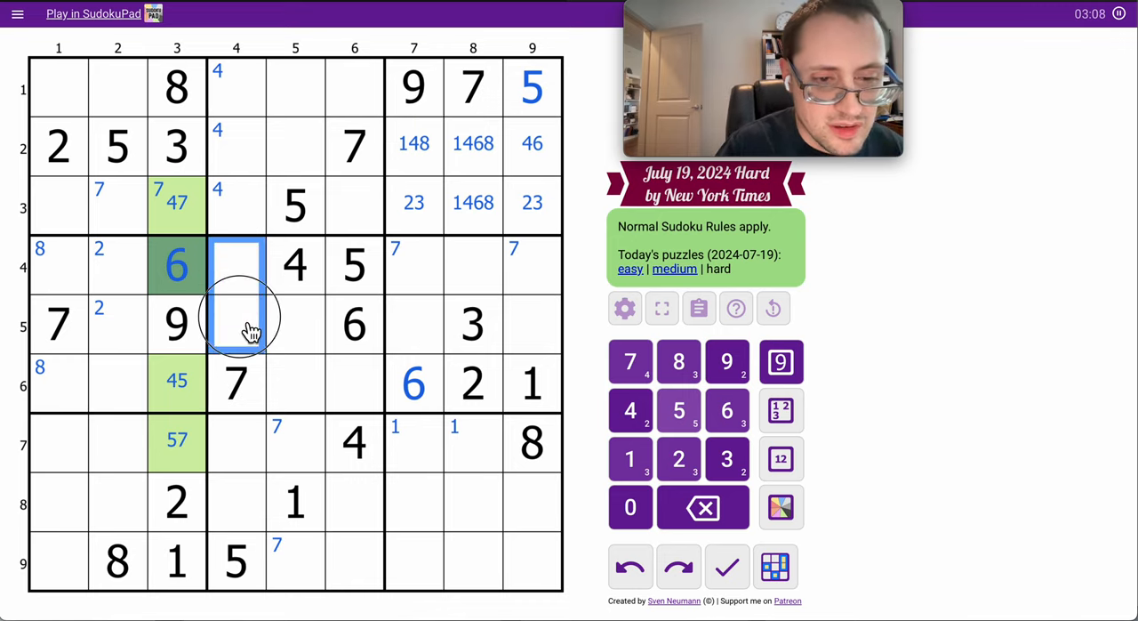
Corner-mark possible 9s and 2s in rows 1–3, then centre-mark 14689 in R2C4 and 689 in R2C5
{"action": "left_click", "coordinate": [781, 458]}
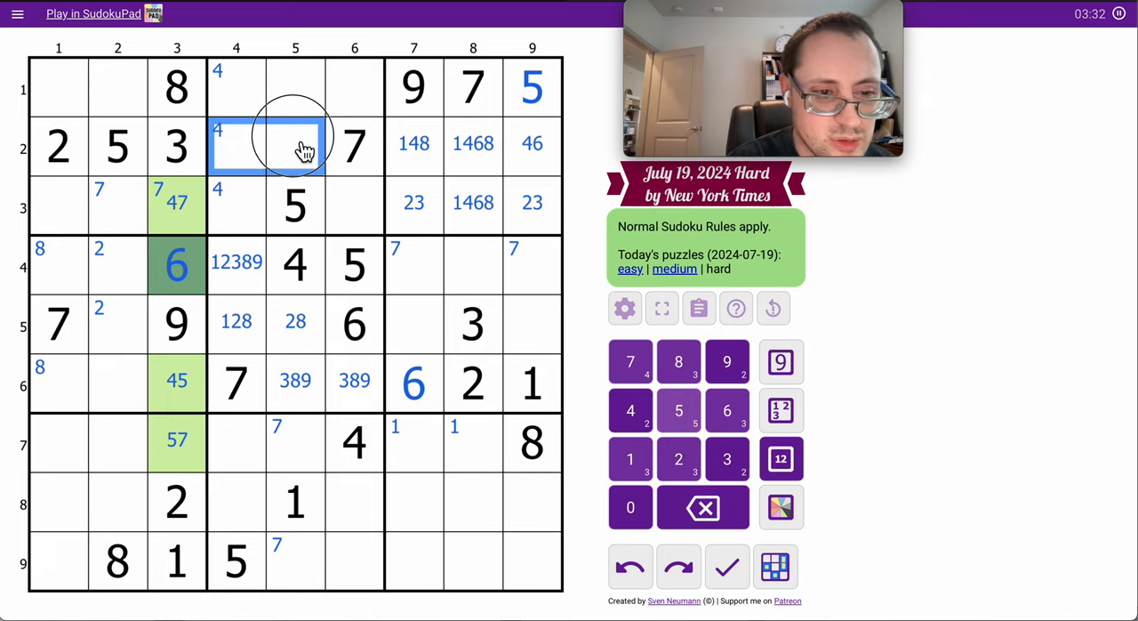
{"action": "left_click", "coordinate": [726, 360]}
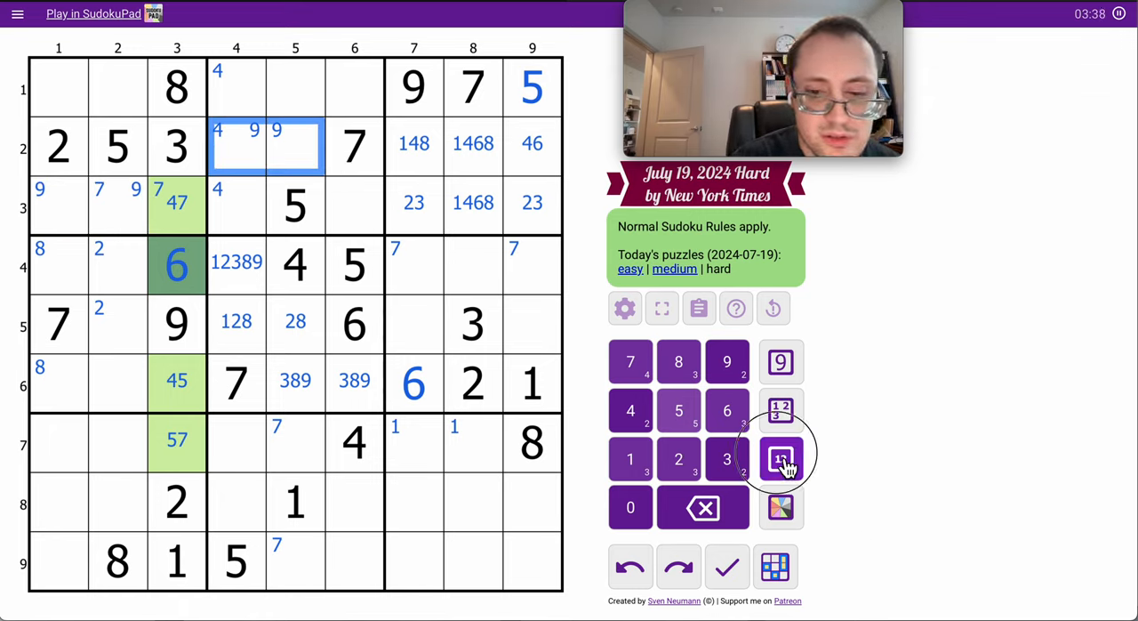
{"action": "left_click", "coordinate": [779, 458]}
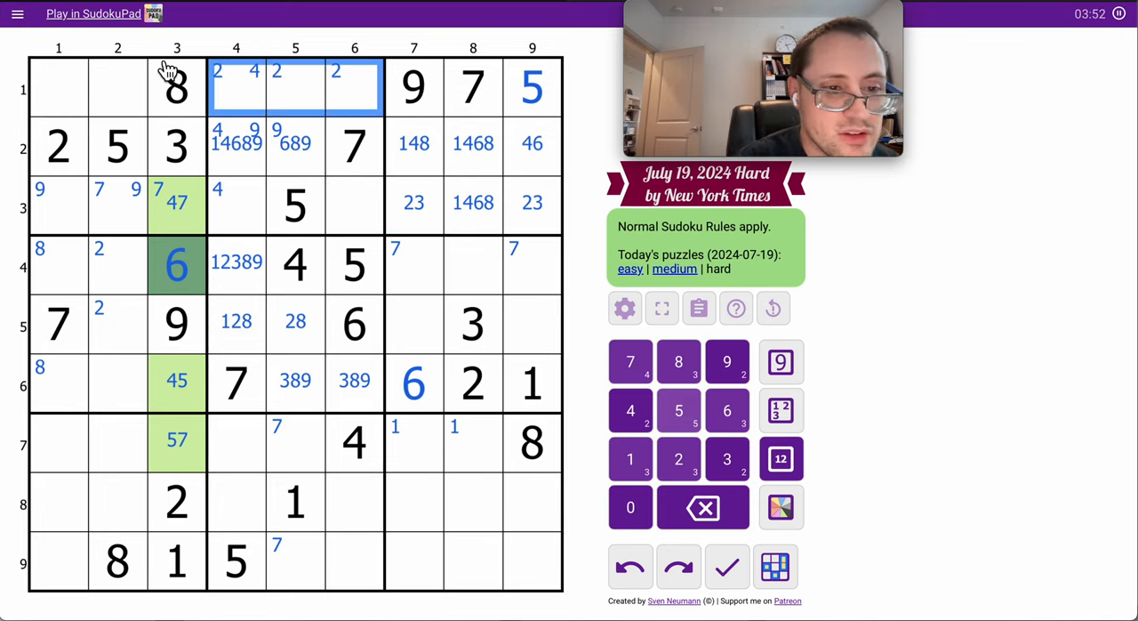
Centre-mark row 1 with 146, 12346, 236, 123 and row 3 with 1469, 14679, 14689, 189
{"action": "left_click", "coordinate": [59, 87]}
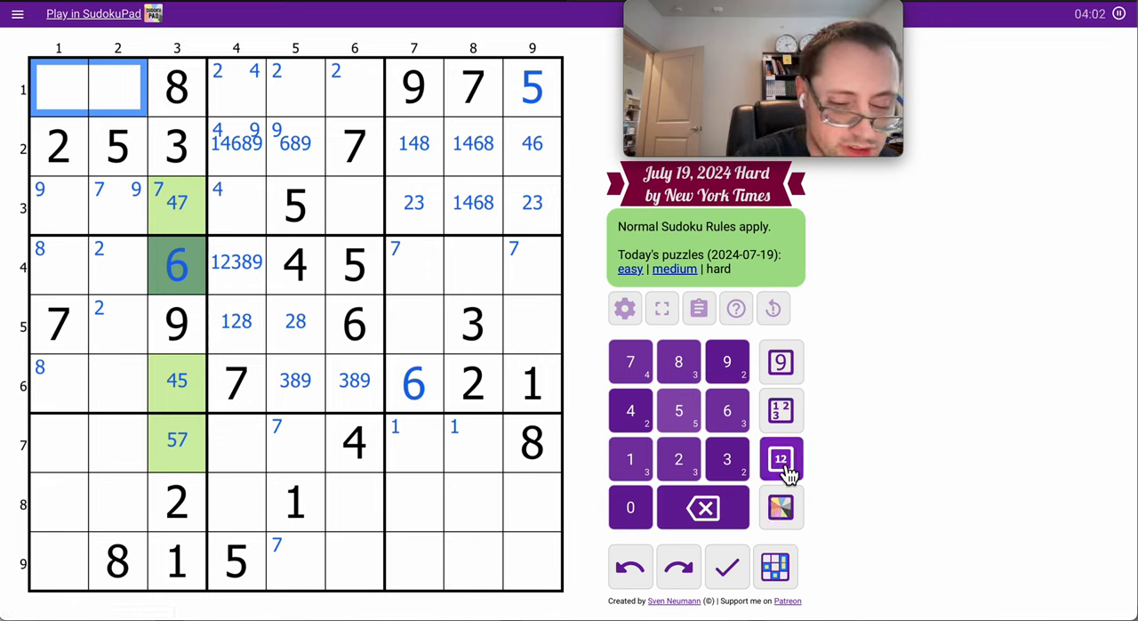
{"action": "left_click", "coordinate": [780, 459]}
{"action": "type", "text": "146"}
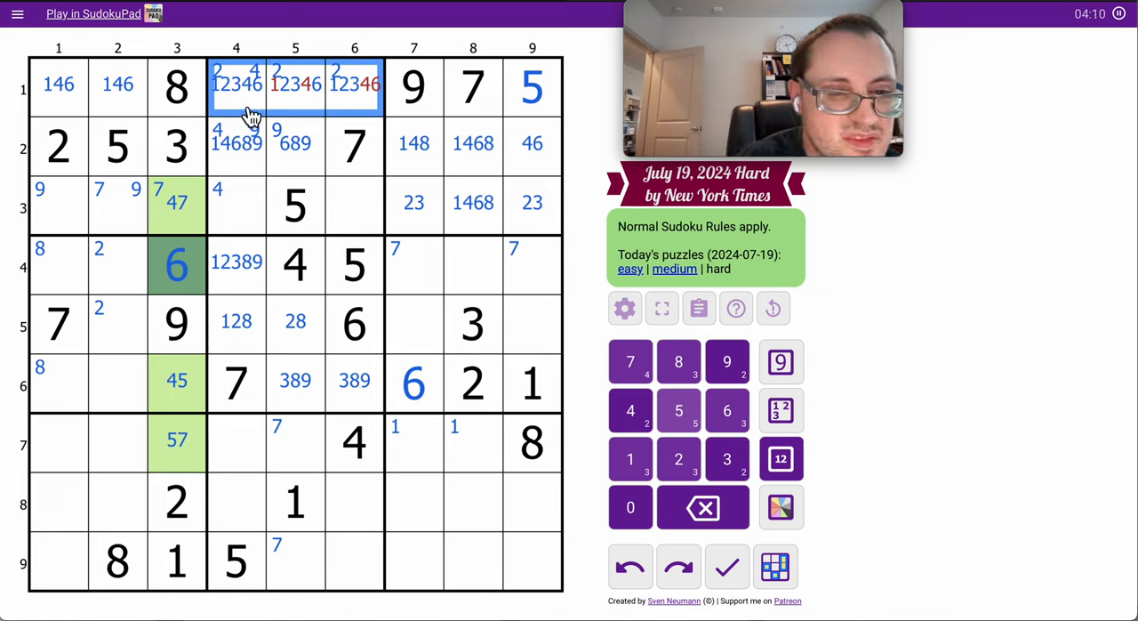
{"action": "left_click", "coordinate": [295, 83]}
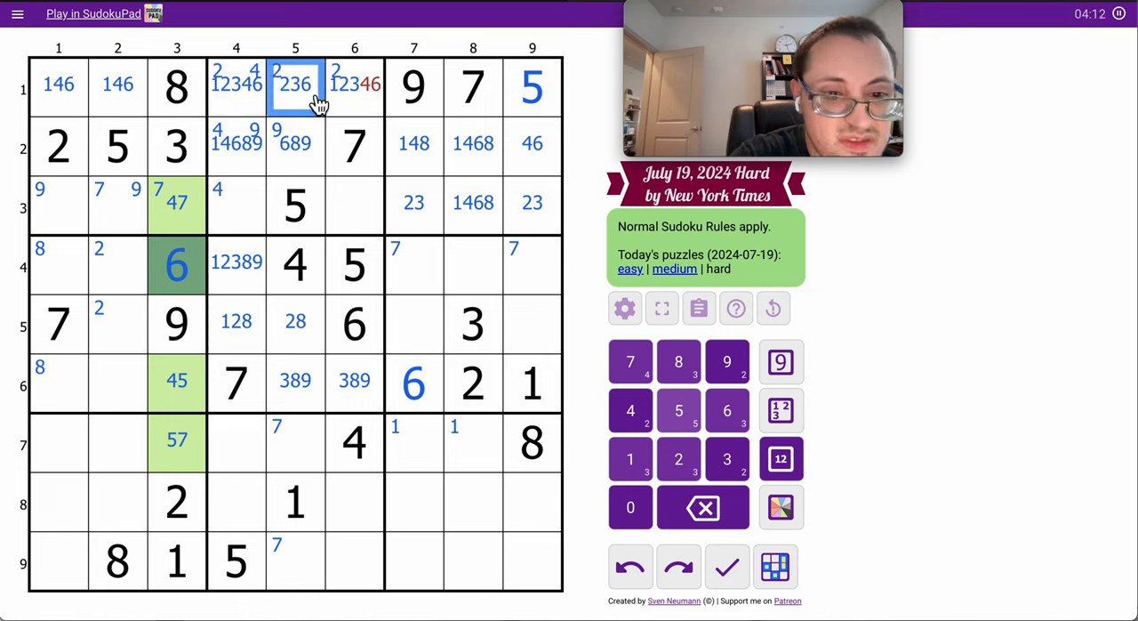
{"action": "left_click", "coordinate": [354, 83]}
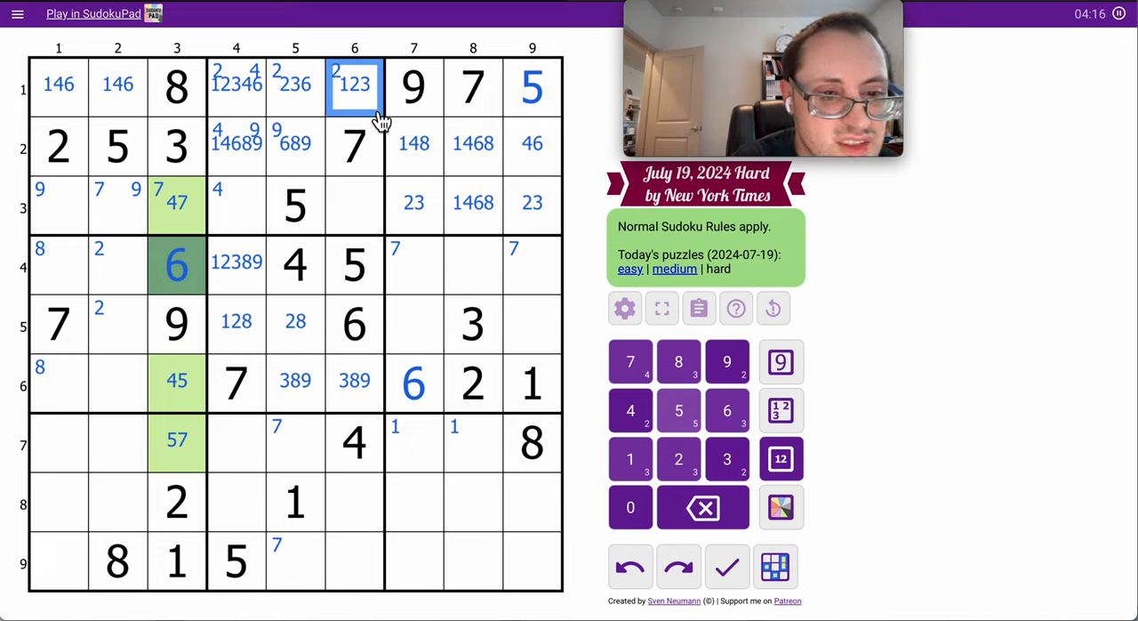
{"action": "left_click", "coordinate": [779, 458]}
{"action": "type", "text": " 1469"}
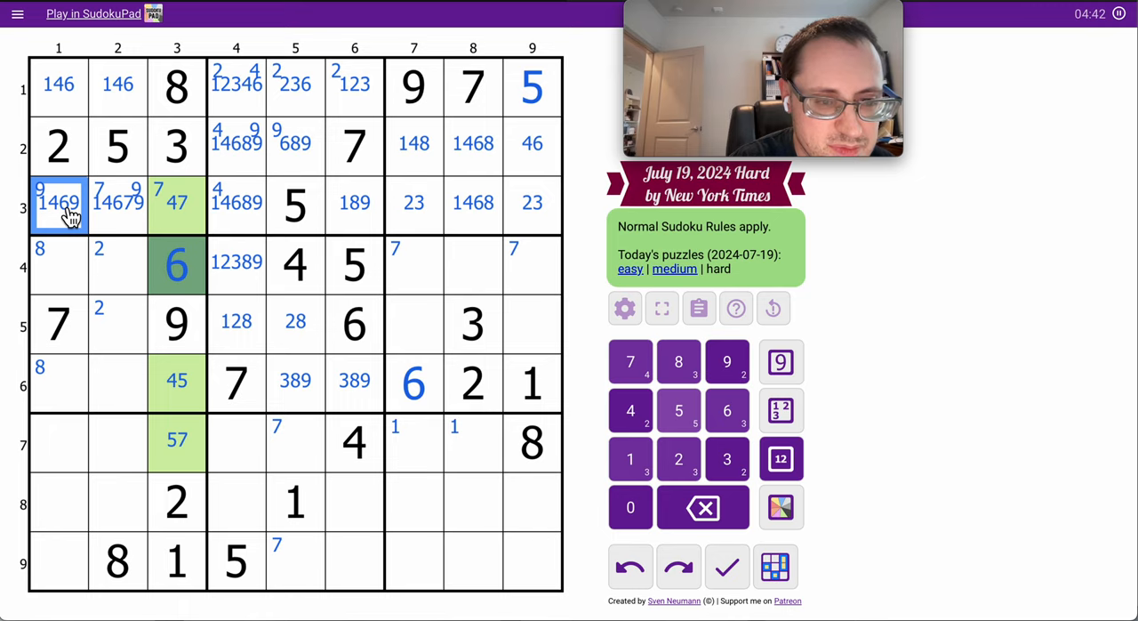
{"action": "mouse_move", "coordinate": [438, 289]}
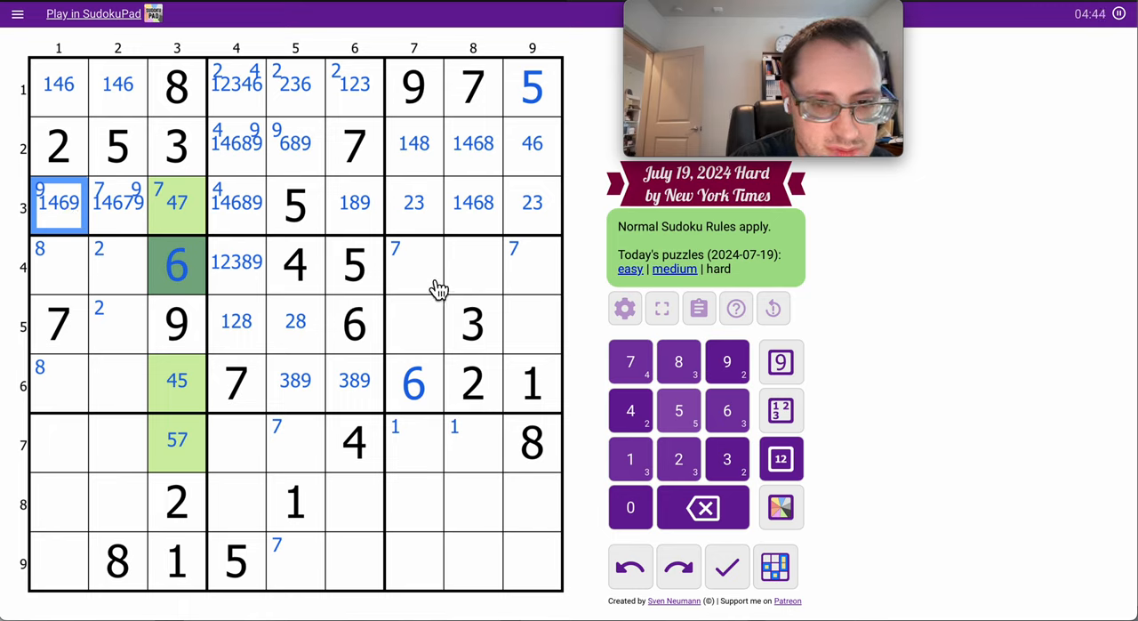
{"action": "mouse_move", "coordinate": [425, 345]}
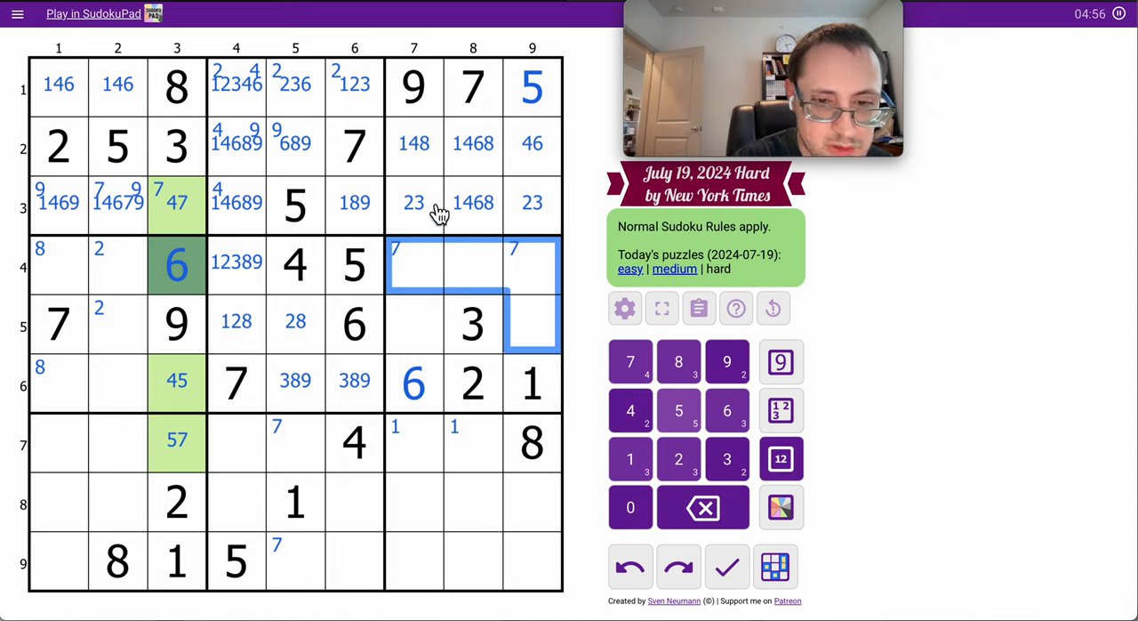
{"action": "mouse_move", "coordinate": [496, 242]}
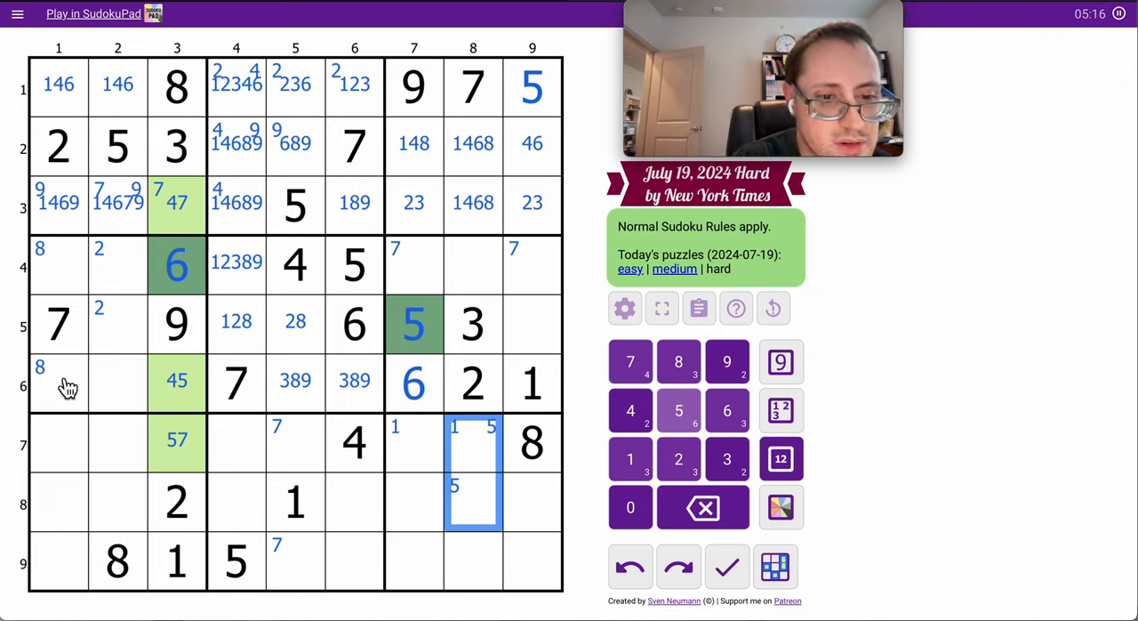
Place 5 in R5C7, corner-mark 5 in R7C8, R8C8, R6C1, R6C3, and centre-mark 124 in R5C2
{"action": "left_click", "coordinate": [58, 383]}
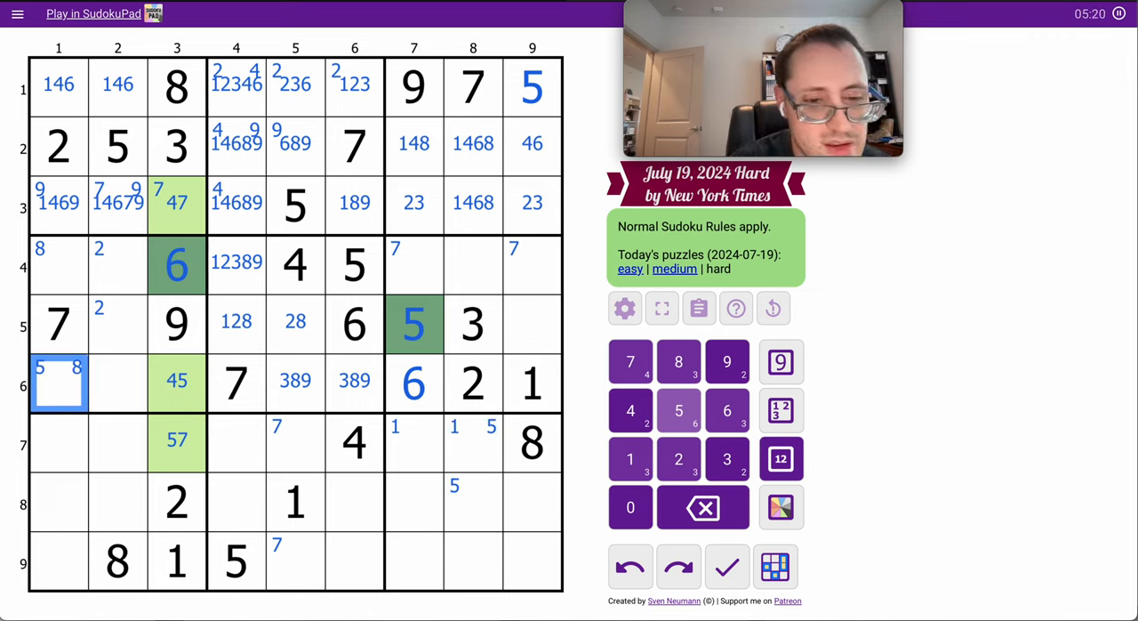
{"action": "left_click", "coordinate": [176, 383]}
{"action": "type", "text": "5 "}
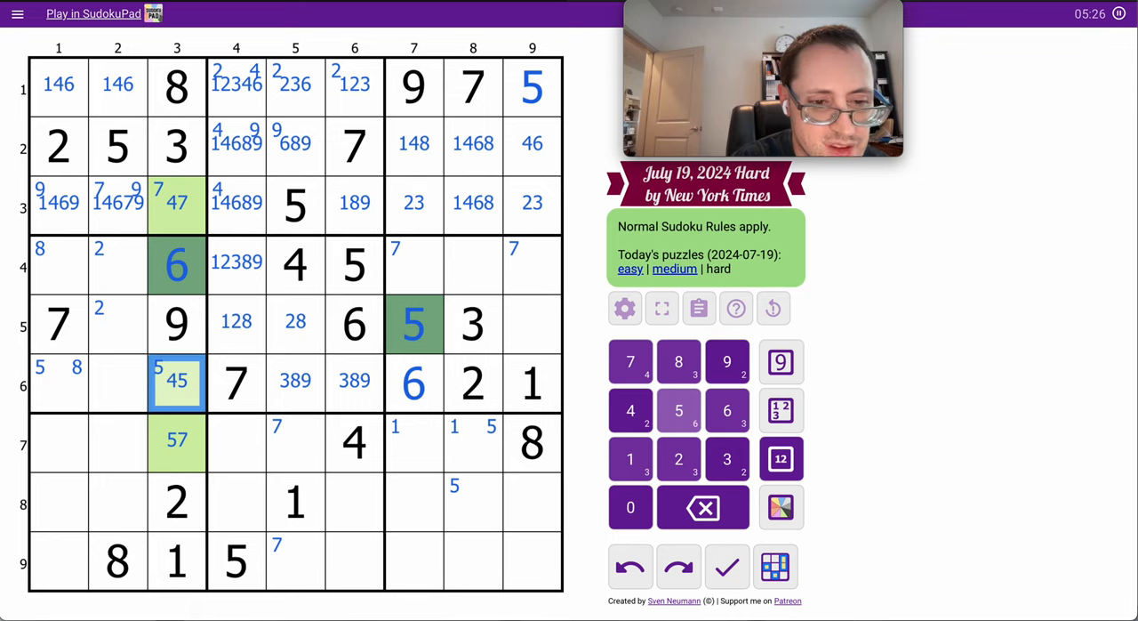
{"action": "left_click", "coordinate": [117, 322]}
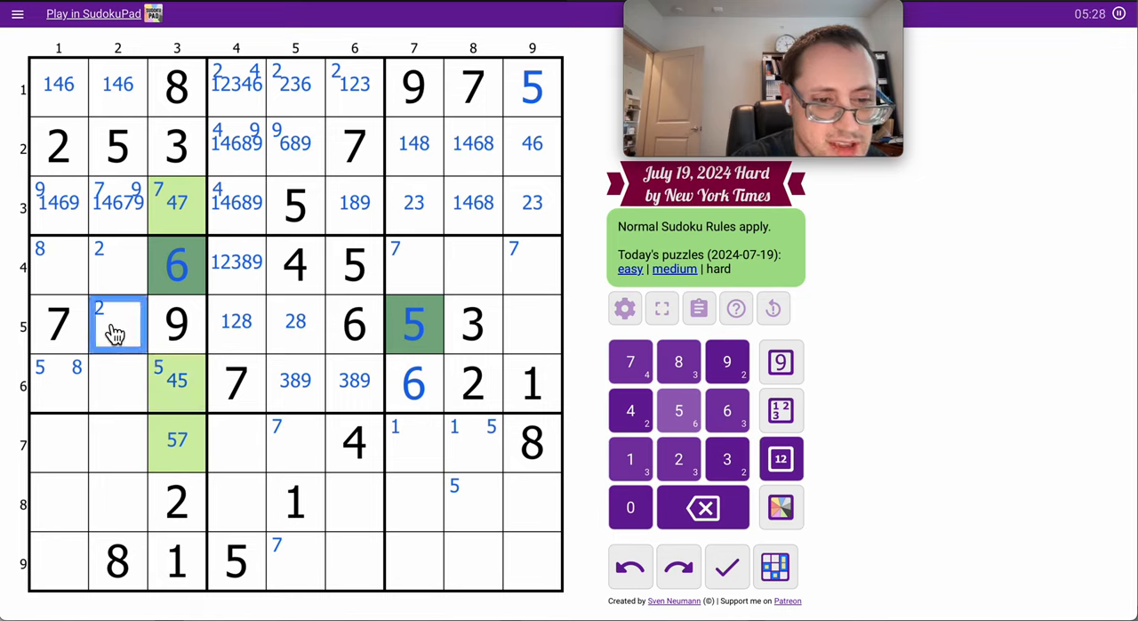
{"action": "left_click", "coordinate": [779, 458]}
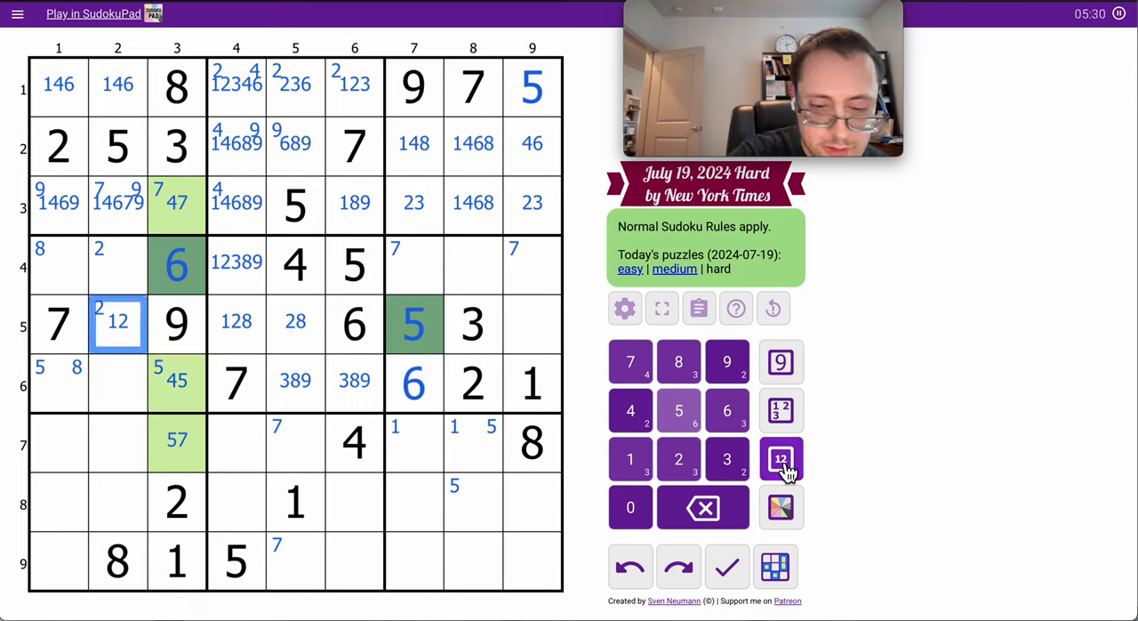
{"action": "left_click", "coordinate": [629, 410]}
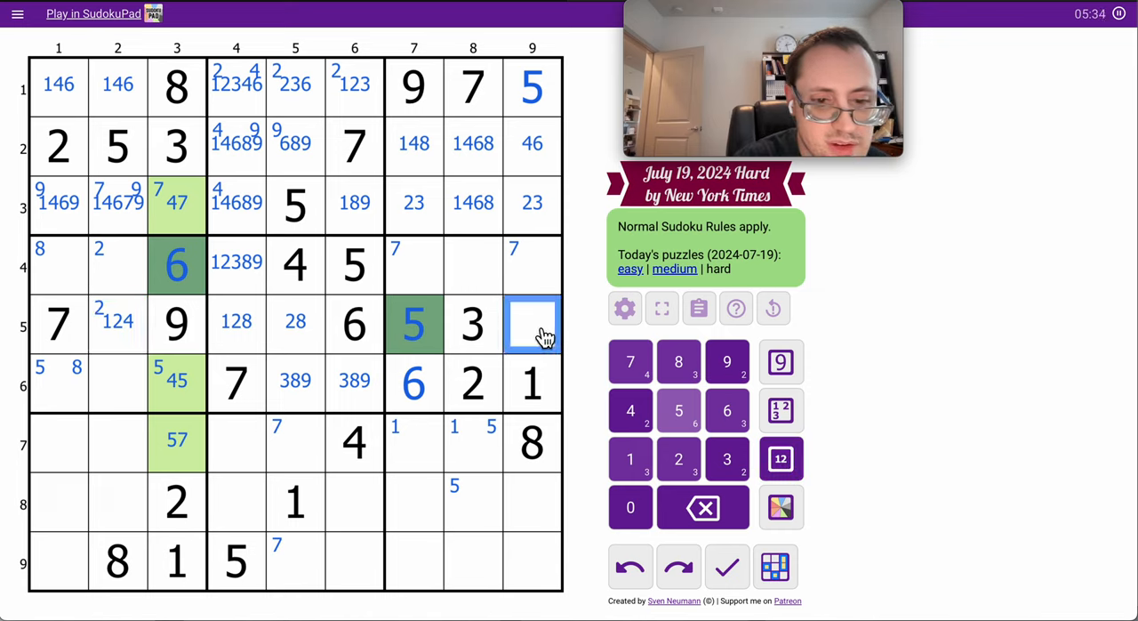
Enter 4 in R5C9 and 6 in R2C9, shade pair cells pink, orange and red, narrowing R2C5 to 89
{"action": "left_click", "coordinate": [631, 410]}
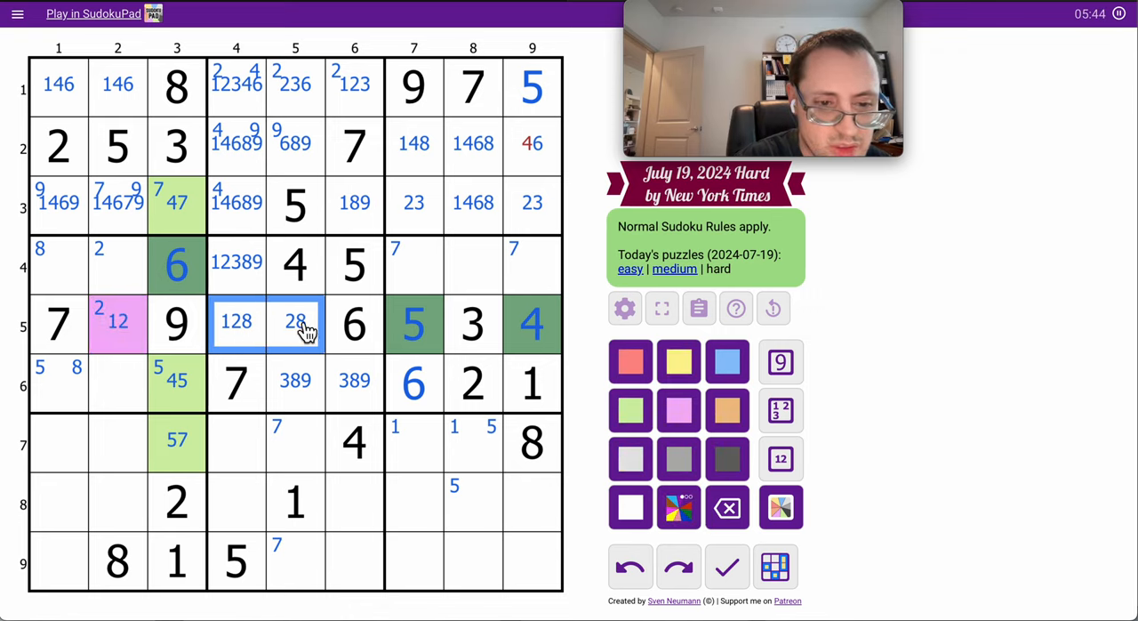
{"action": "left_click", "coordinate": [679, 410]}
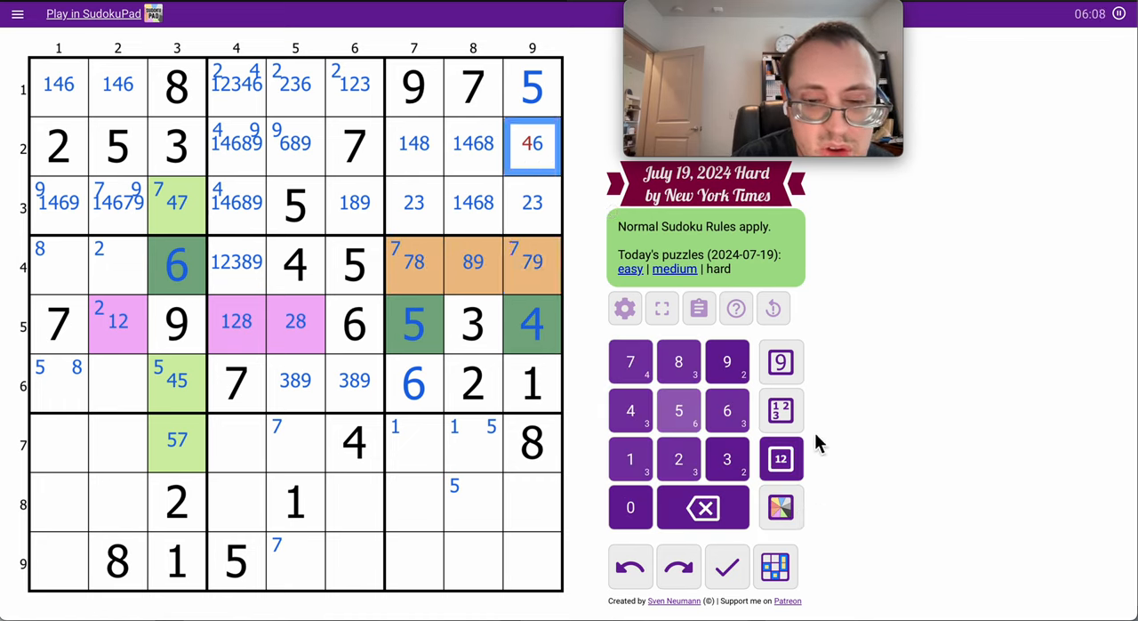
{"action": "left_click", "coordinate": [726, 410]}
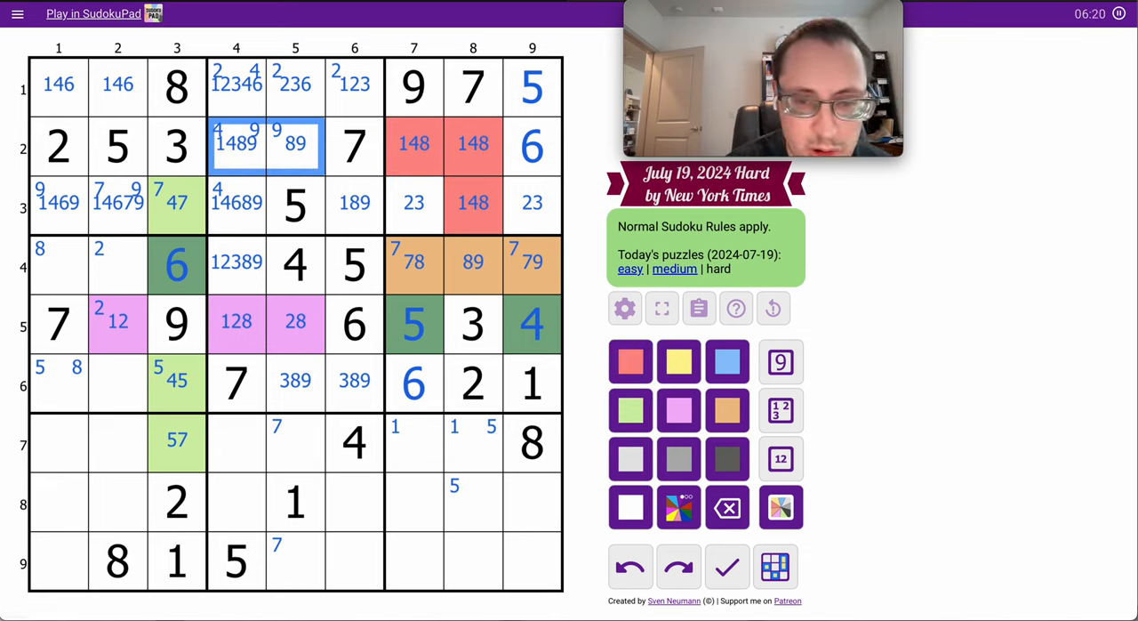
{"action": "mouse_move", "coordinate": [584, 375]}
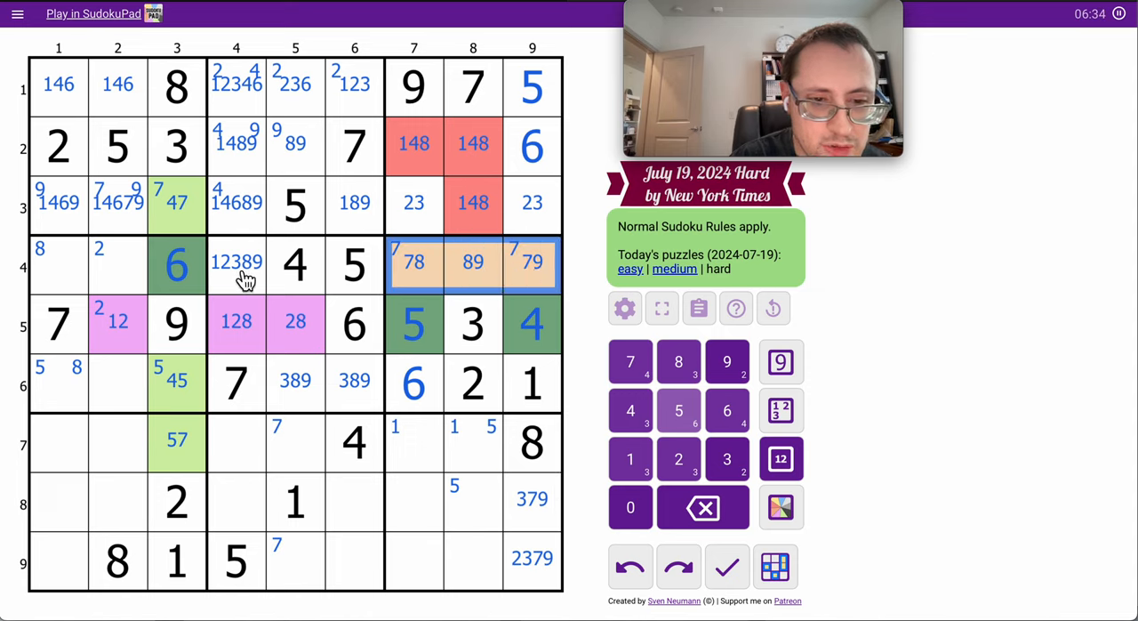
Colour R4C1, R4C2, R4C4 yellow, then place 8, 4, 5 in R6C1–R6C3 and 7 in R7C3
{"action": "left_click", "coordinate": [235, 263]}
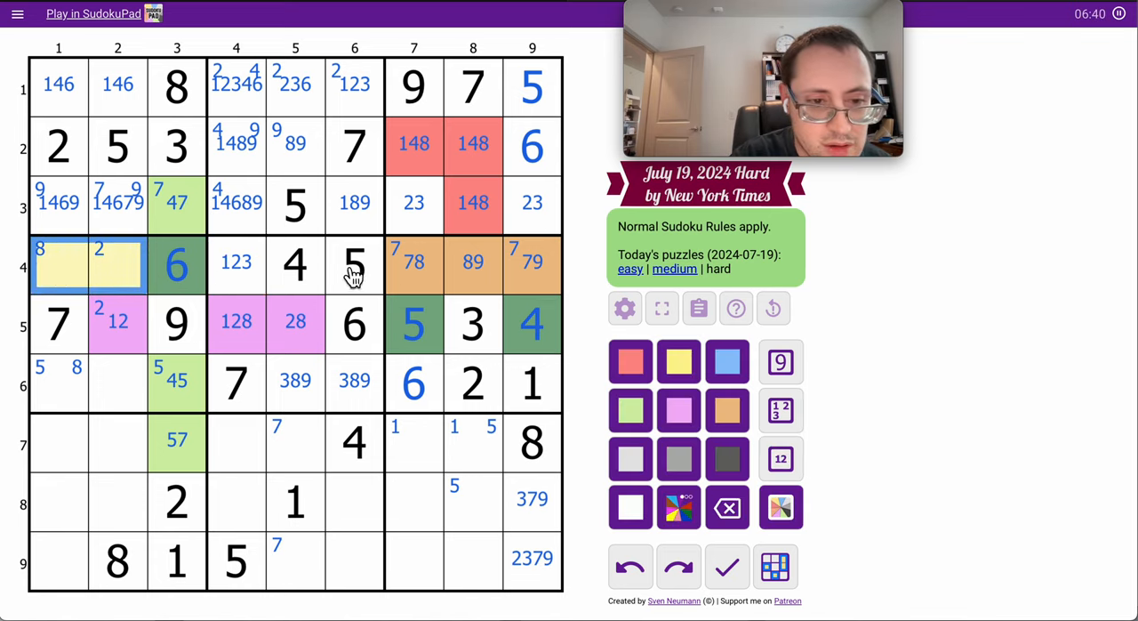
{"action": "left_click", "coordinate": [58, 262]}
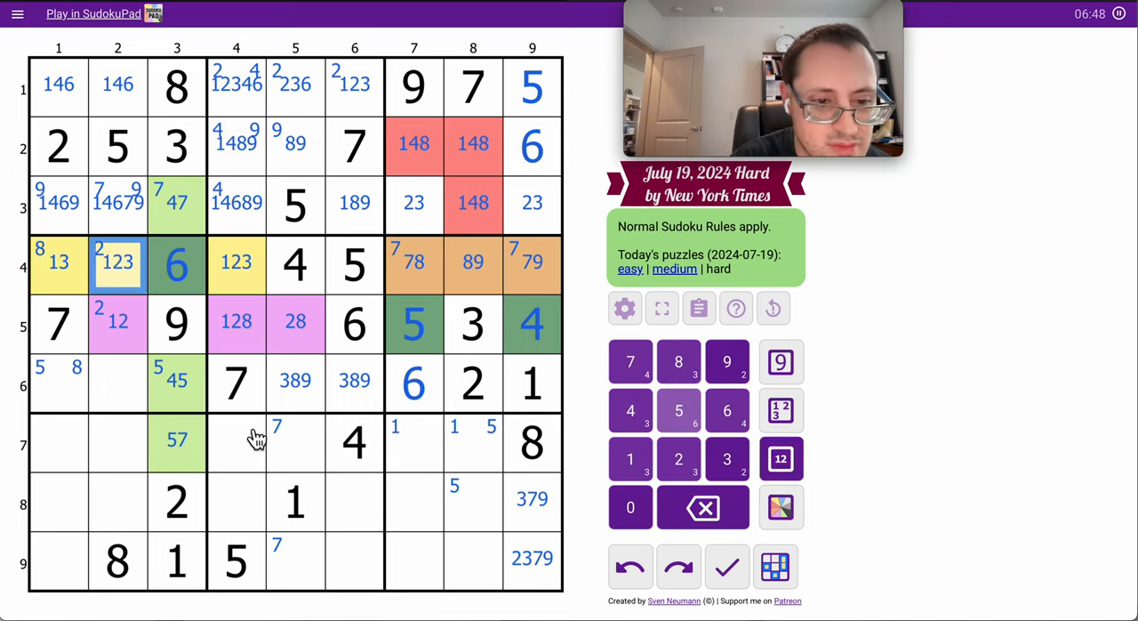
{"action": "left_click", "coordinate": [87, 382]}
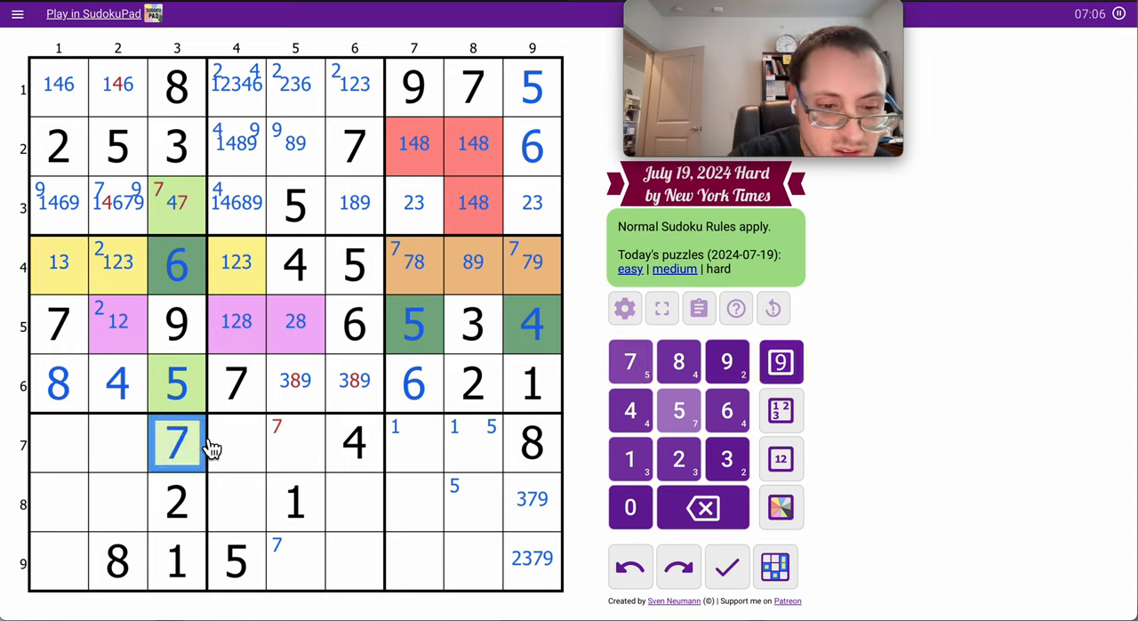
Remove 8 from R6C5–C6, leaving 39, and narrow R4C4's candidates to 12
{"action": "left_click", "coordinate": [295, 561]}
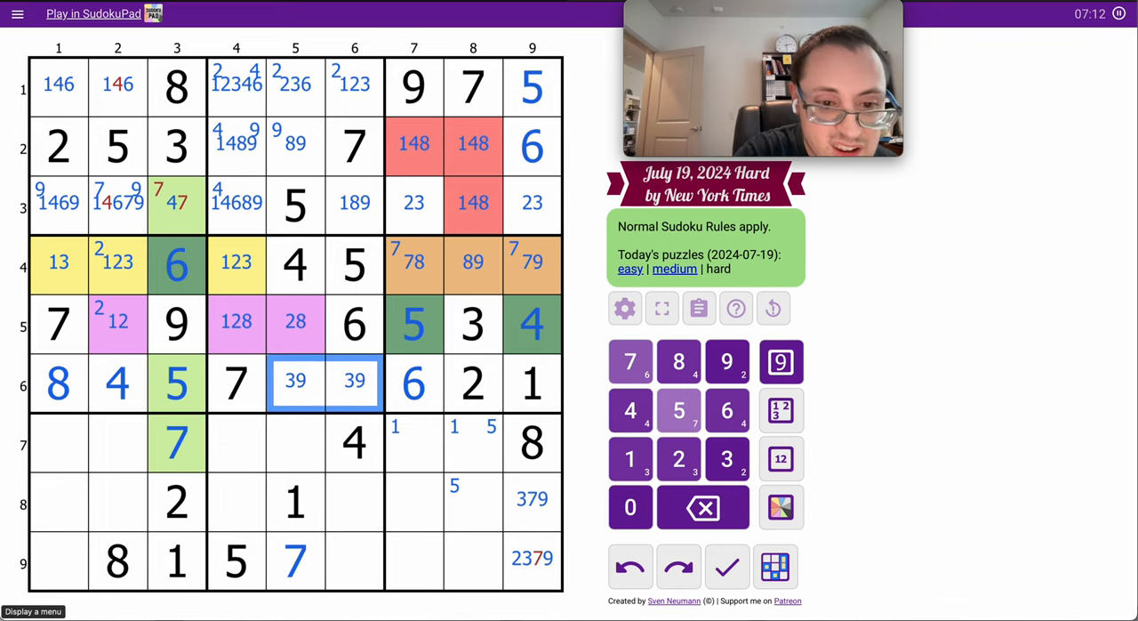
{"action": "left_click", "coordinate": [236, 262]}
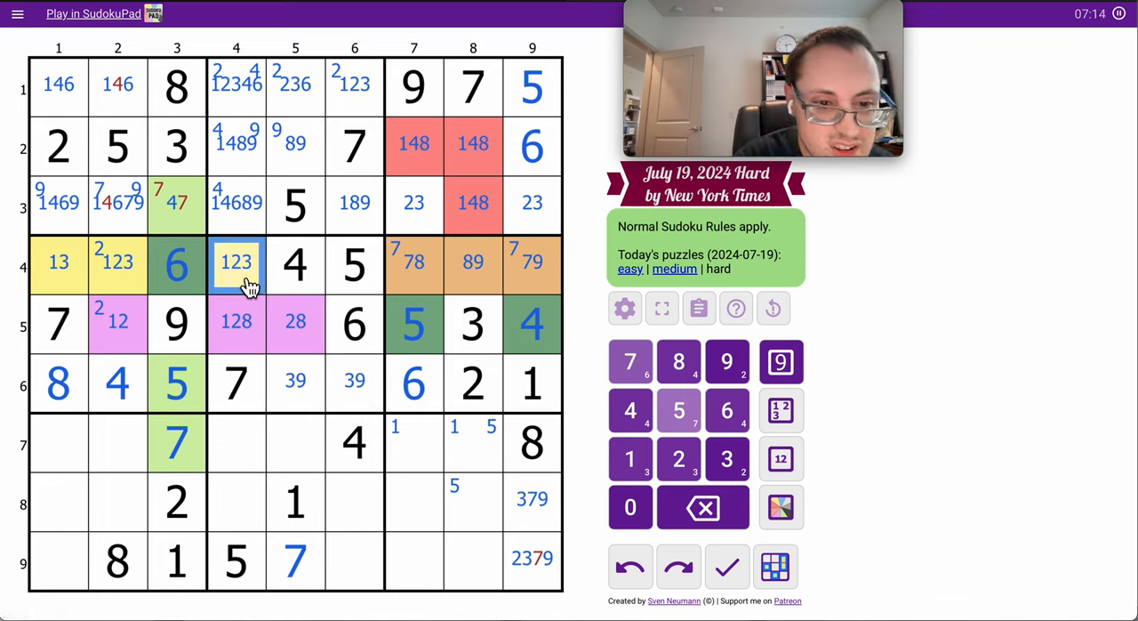
{"action": "left_click", "coordinate": [727, 458]}
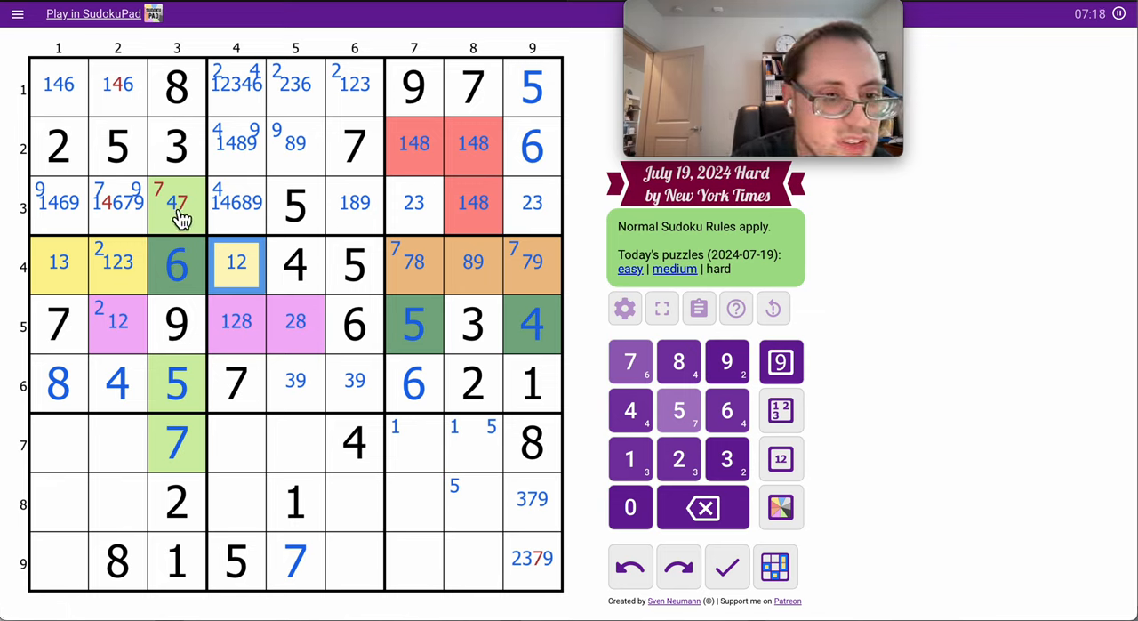
Enter 4 in R3C3, 9 in R3C1 and 7 in R3C2, then delete stale row 3 candidates
{"action": "left_click", "coordinate": [630, 409]}
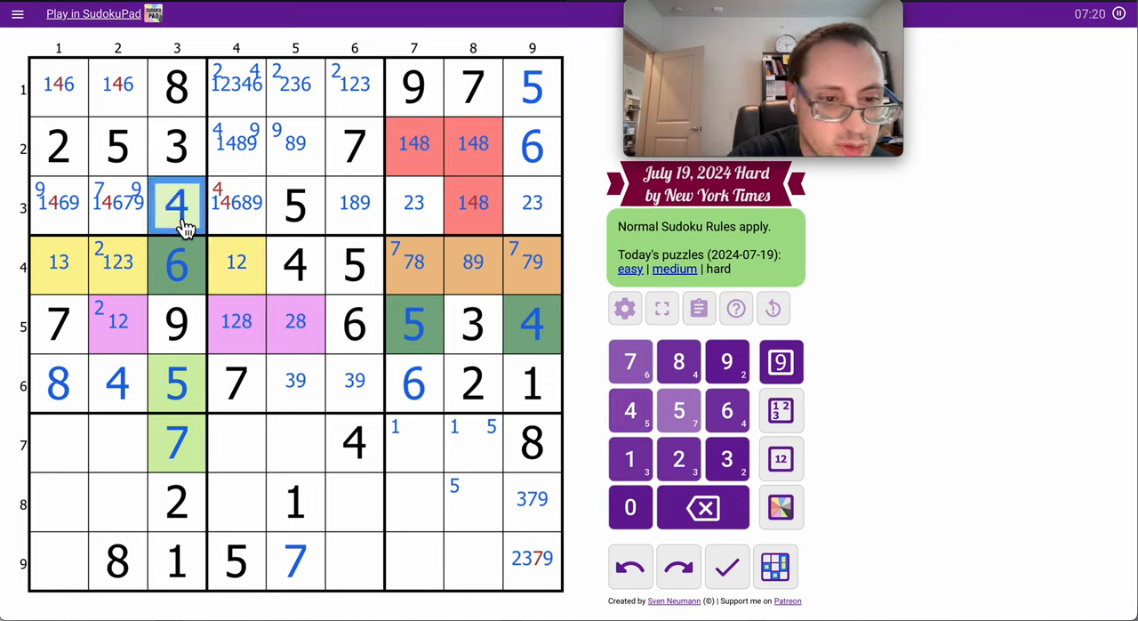
{"action": "left_click", "coordinate": [117, 204]}
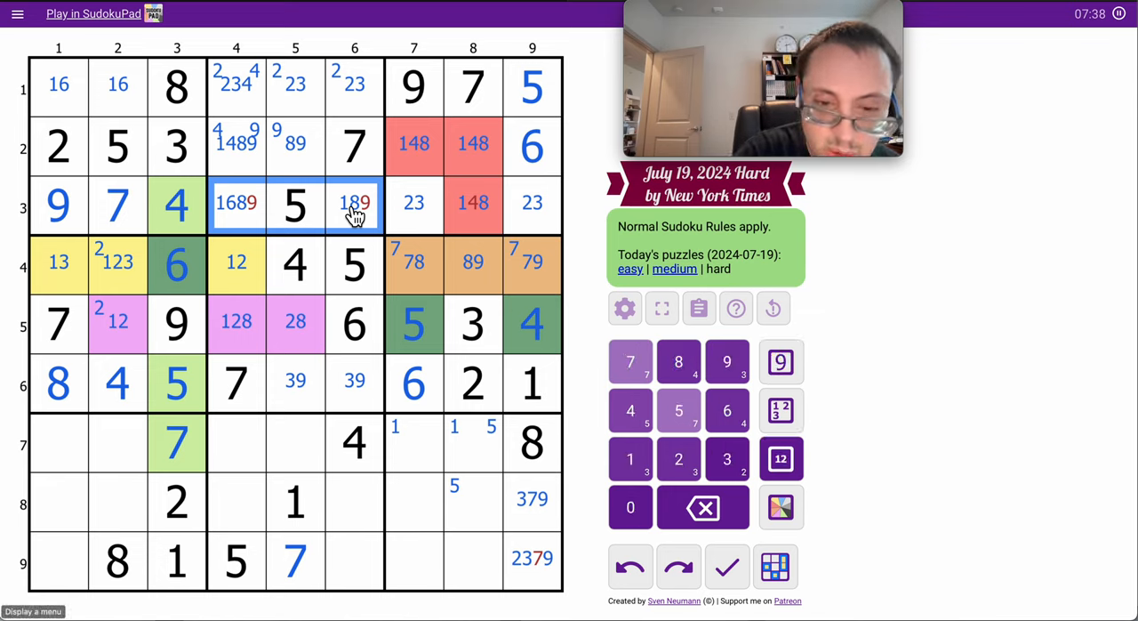
{"action": "left_click", "coordinate": [472, 202]}
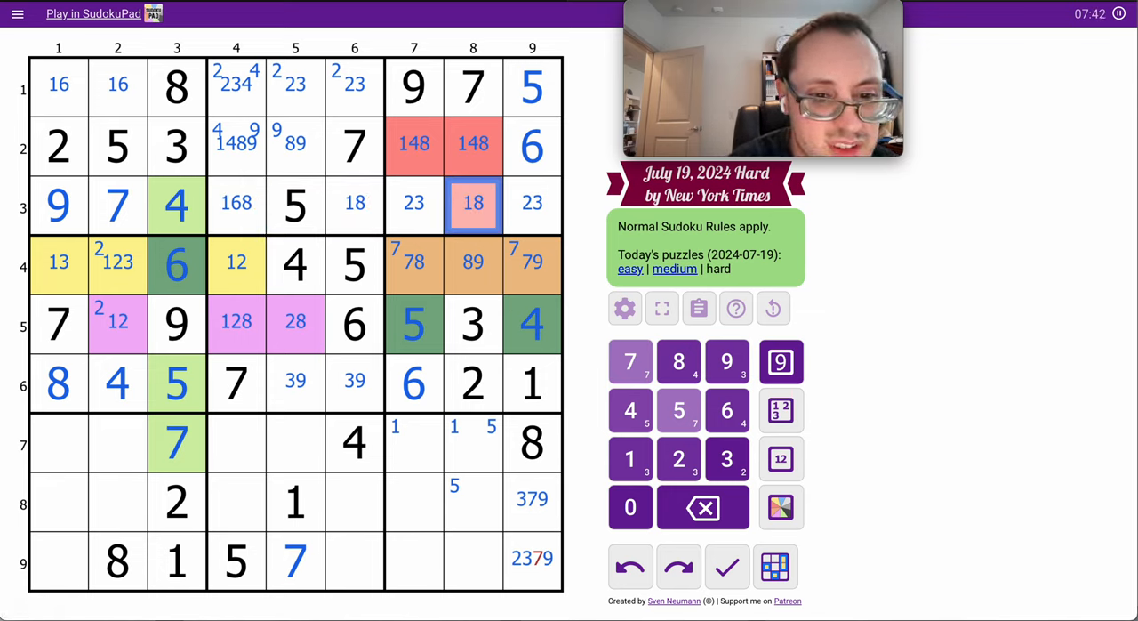
{"action": "mouse_move", "coordinate": [441, 252]}
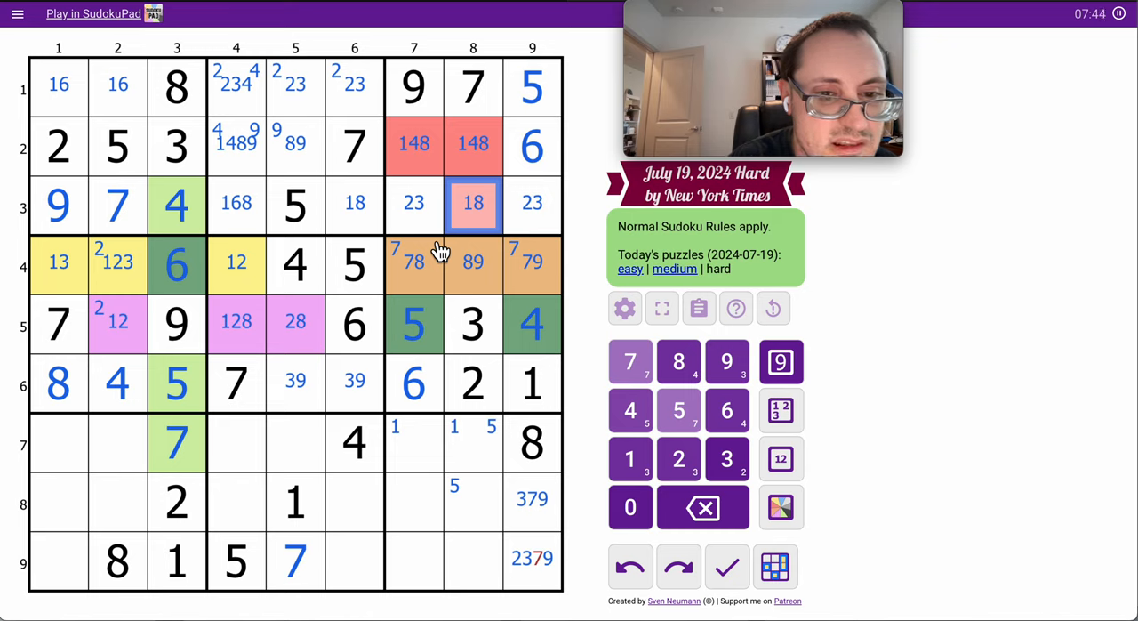
{"action": "mouse_move", "coordinate": [266, 87]}
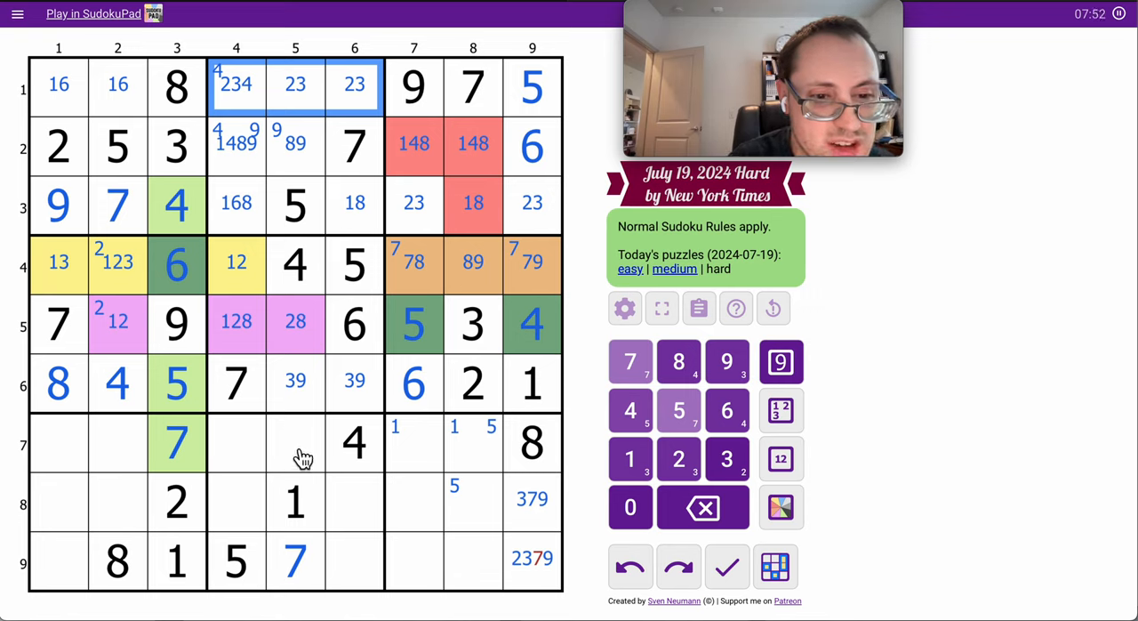
Enter 6 in R7C5 and colour that cell dark green
{"action": "left_click", "coordinate": [295, 443]}
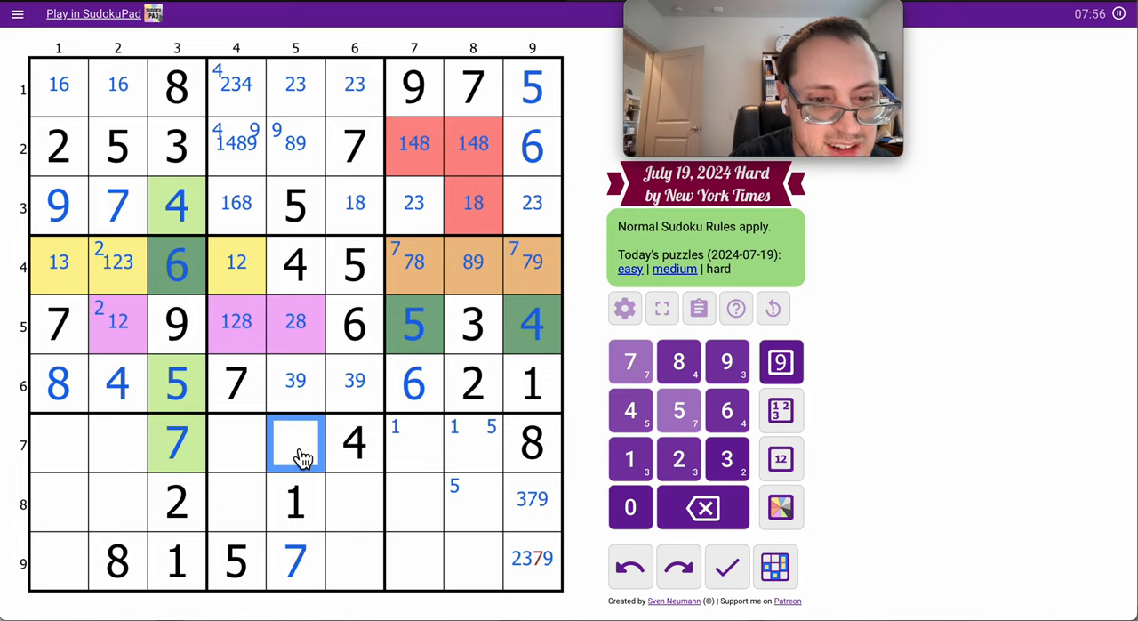
{"action": "left_click", "coordinate": [294, 85]}
{"action": "type", "text": "6"}
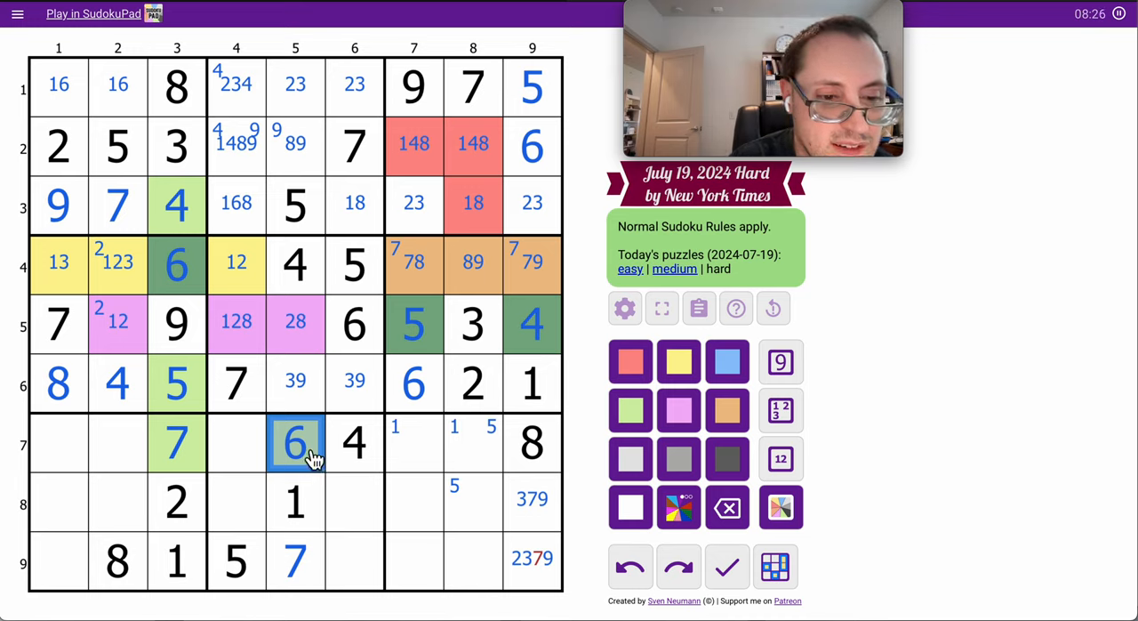
{"action": "mouse_move", "coordinate": [253, 465]}
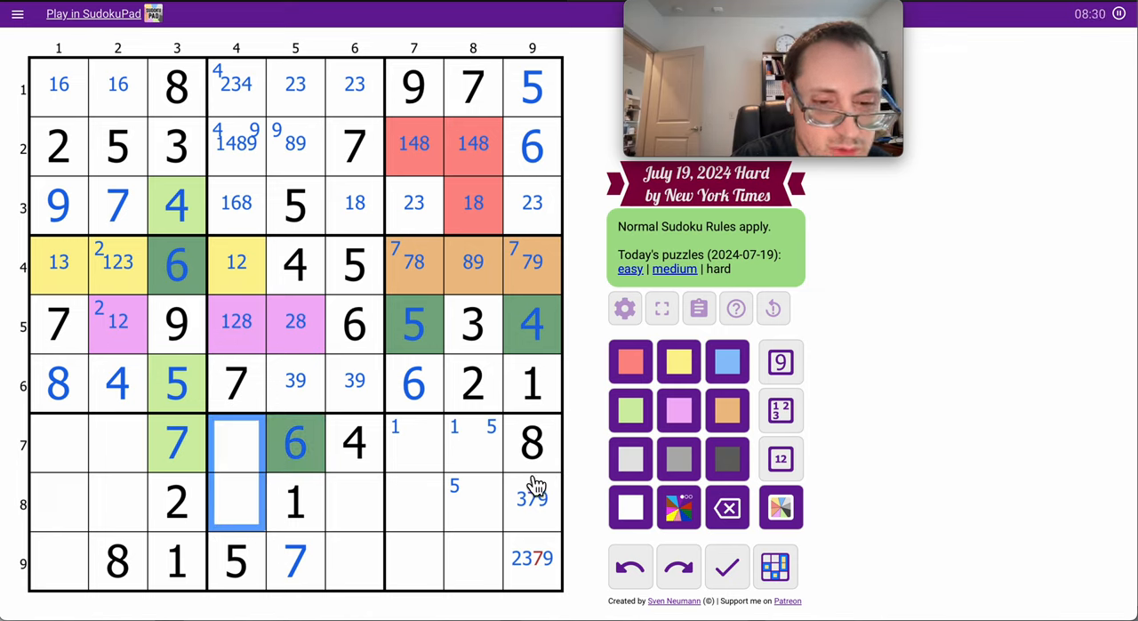
Add centre candidates 3469, 369, 239 and 389 to the lower cells, then place 3 in R7C1
{"action": "left_click", "coordinate": [726, 507]}
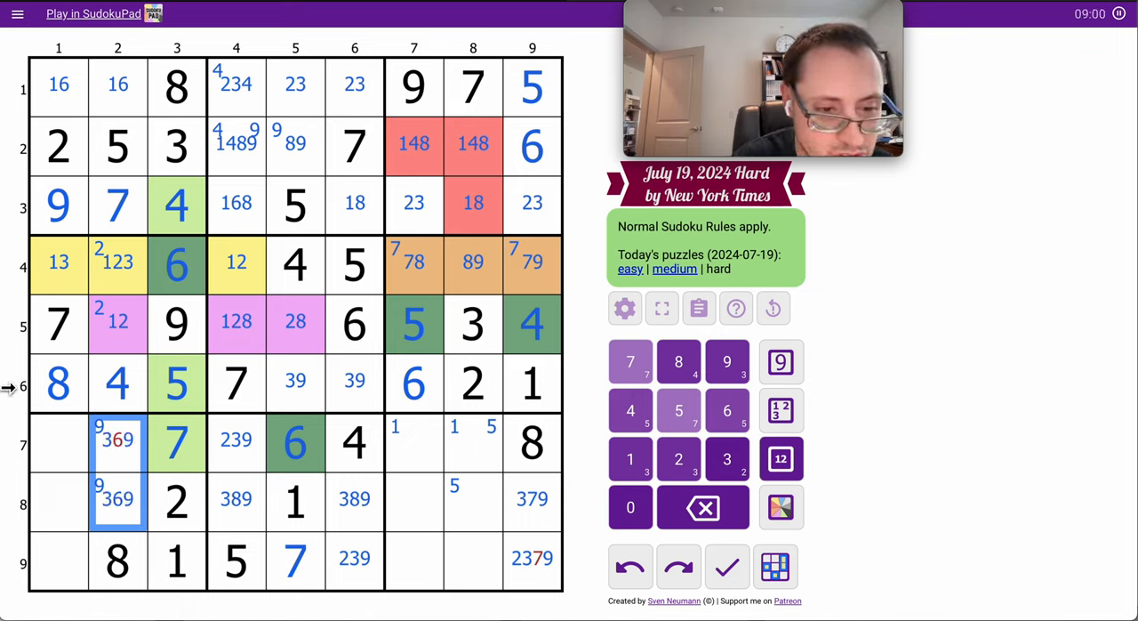
{"action": "left_click", "coordinate": [117, 442]}
{"action": "type", "text": "13469"}
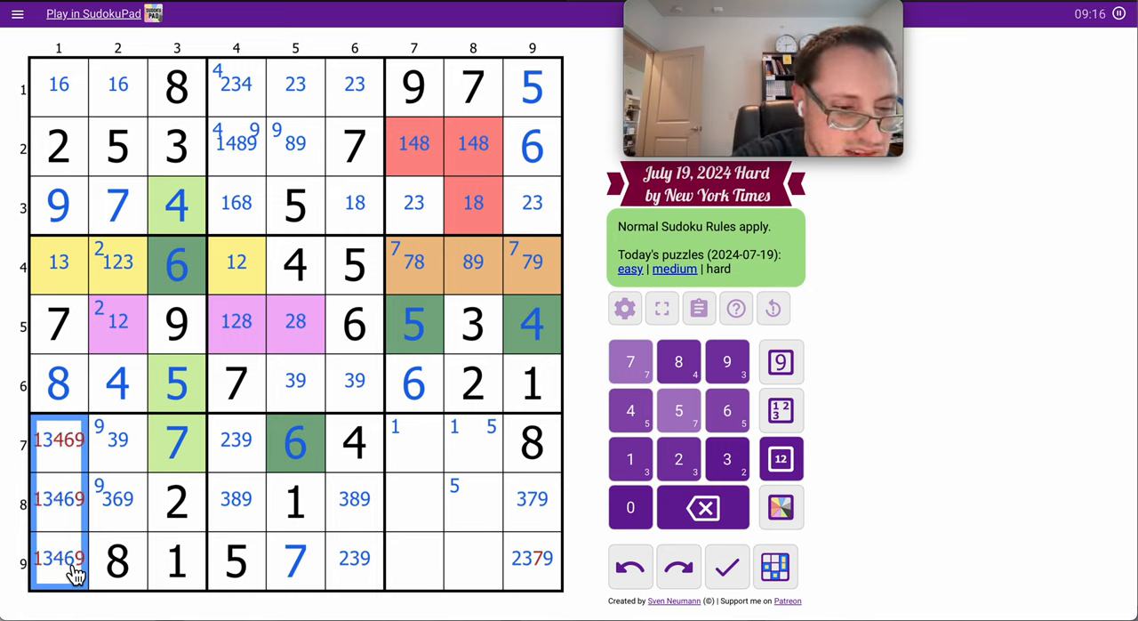
{"action": "left_click", "coordinate": [59, 440]}
{"action": "type", "text": "3"}
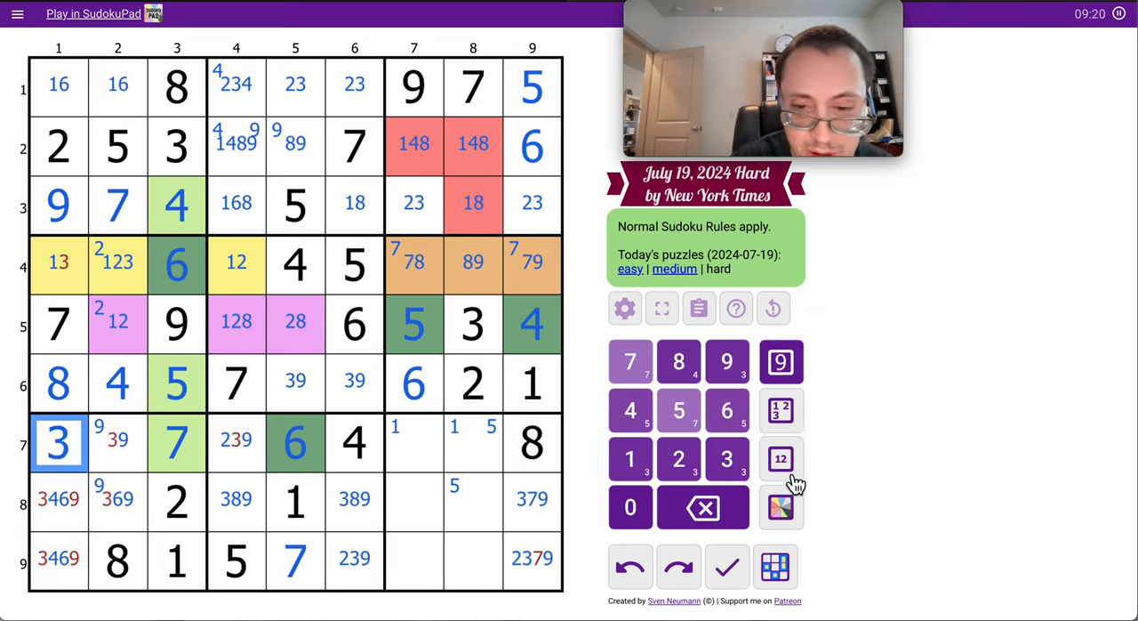
Undo the 3 in R7C1 and the later digits so R7C1–R9C1 are blank
{"action": "left_click", "coordinate": [780, 457]}
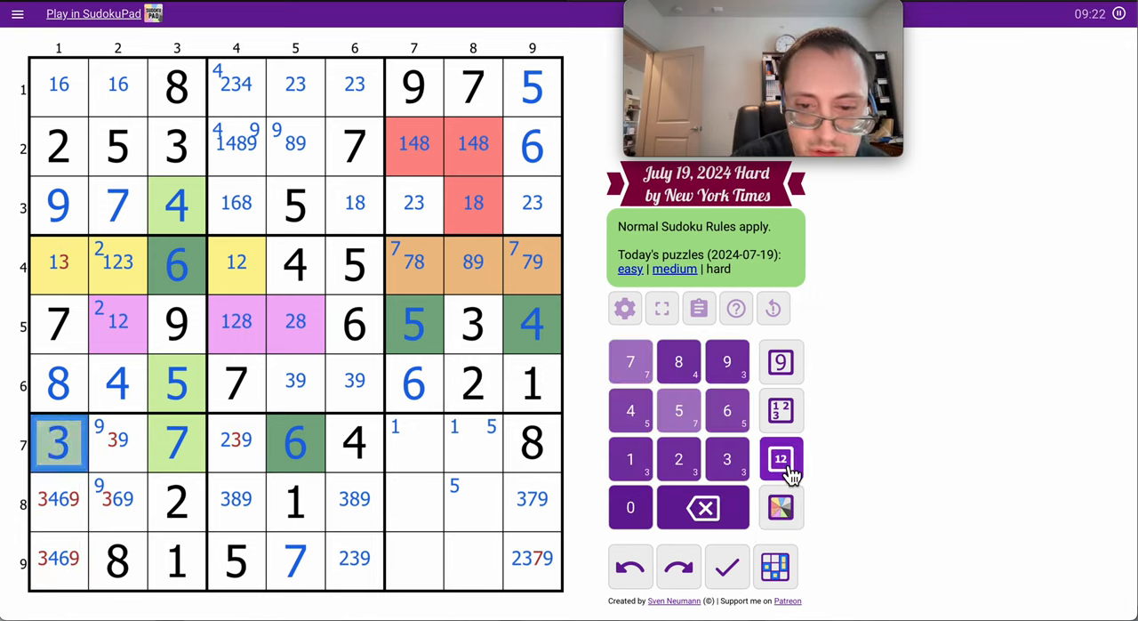
{"action": "left_click", "coordinate": [117, 442]}
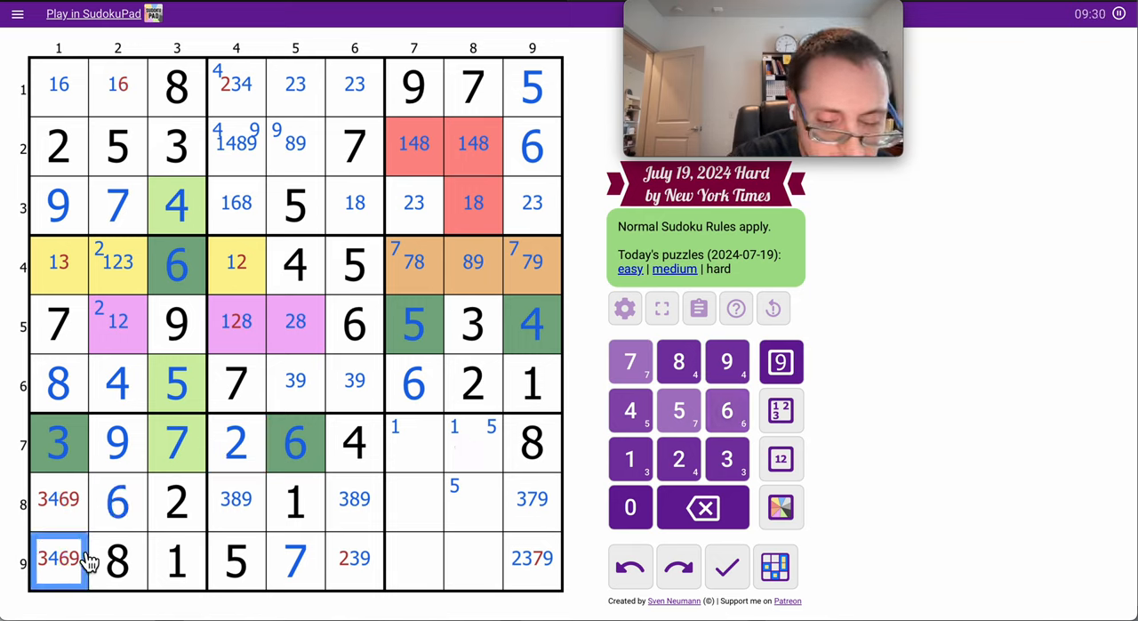
{"action": "left_click", "coordinate": [58, 499]}
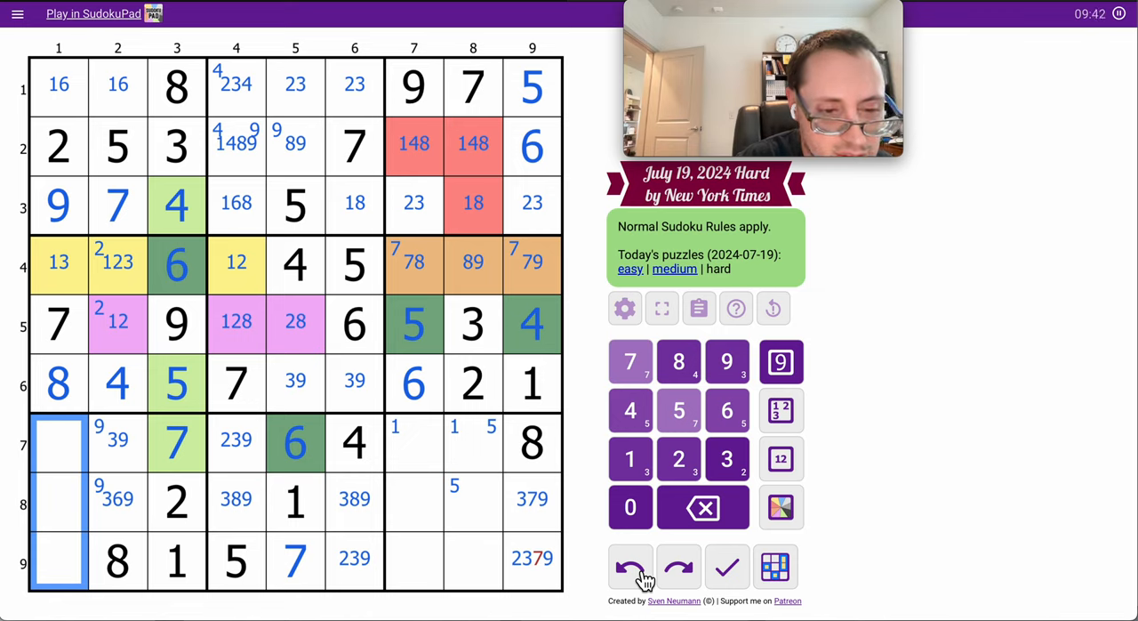
Give R7C1 centre candidates 35, R8C1 3456 and R9C1 346
{"action": "left_click", "coordinate": [781, 458]}
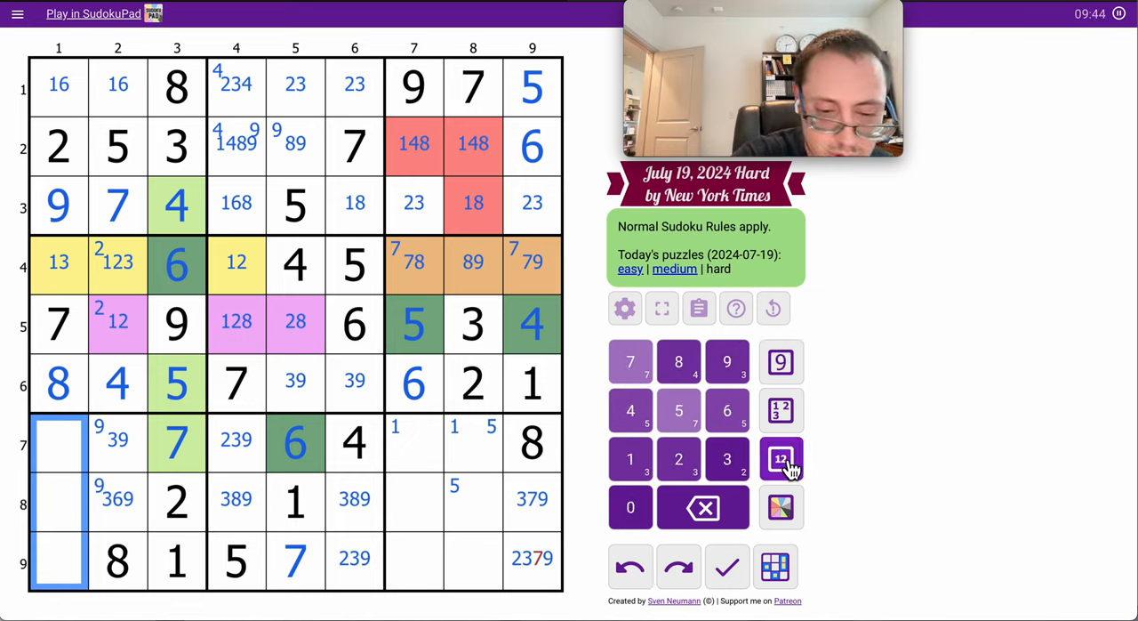
{"action": "left_click", "coordinate": [780, 458]}
{"action": "type", "text": "35"}
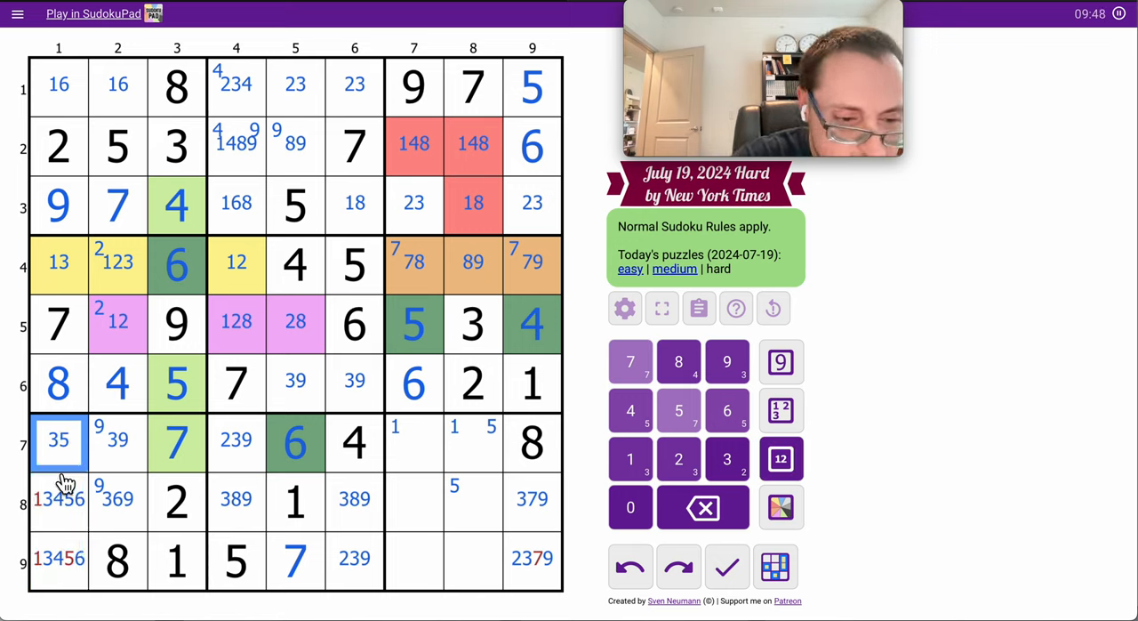
{"action": "left_click", "coordinate": [59, 557]}
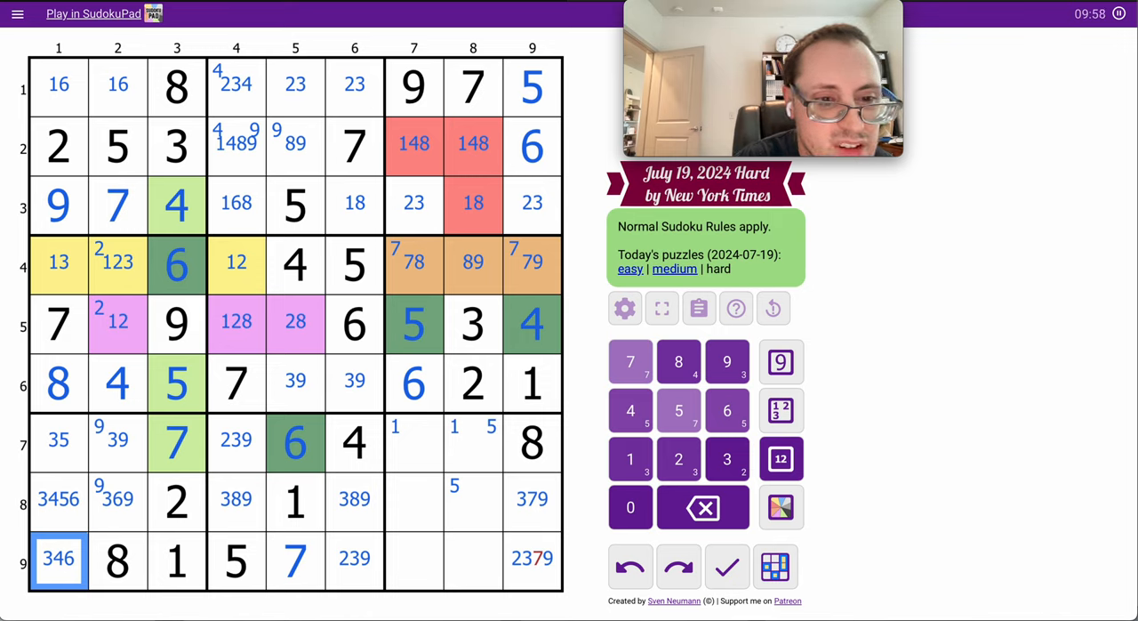
{"action": "mouse_move", "coordinate": [252, 96]}
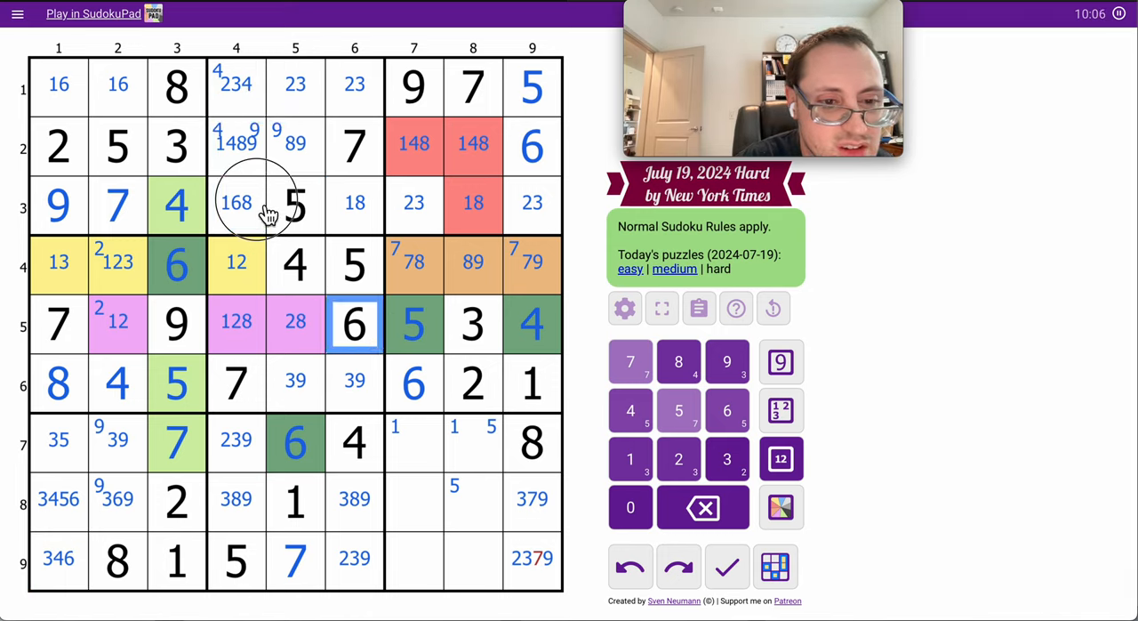
Place 6 in R3C4 in dark green and remove 7 from R9C9's candidates
{"action": "left_click", "coordinate": [726, 410]}
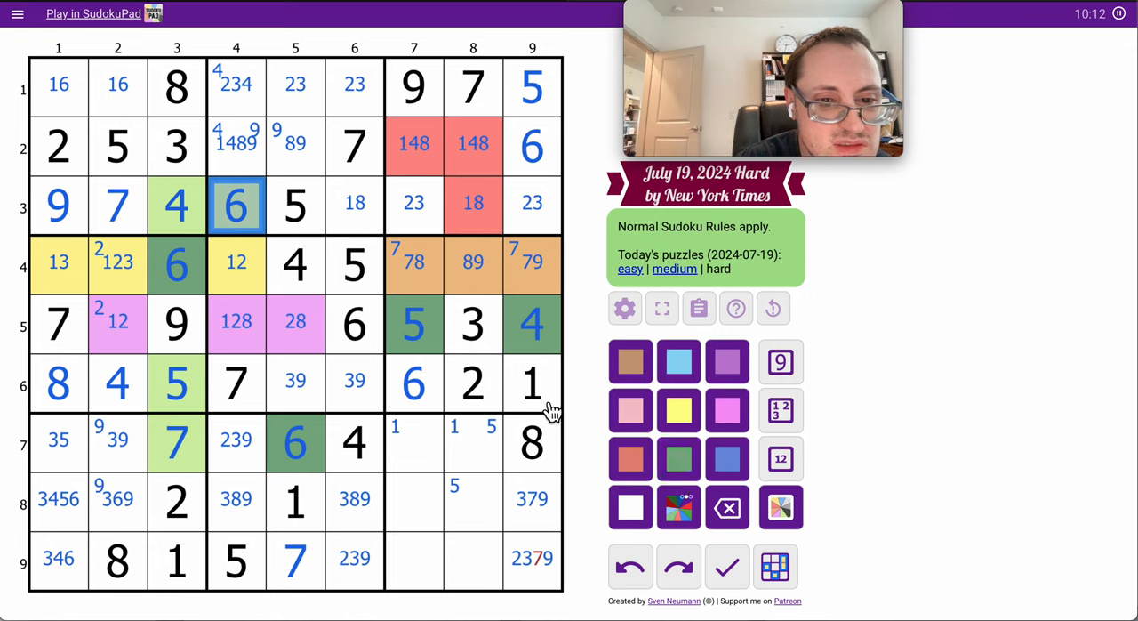
{"action": "mouse_move", "coordinate": [457, 326]}
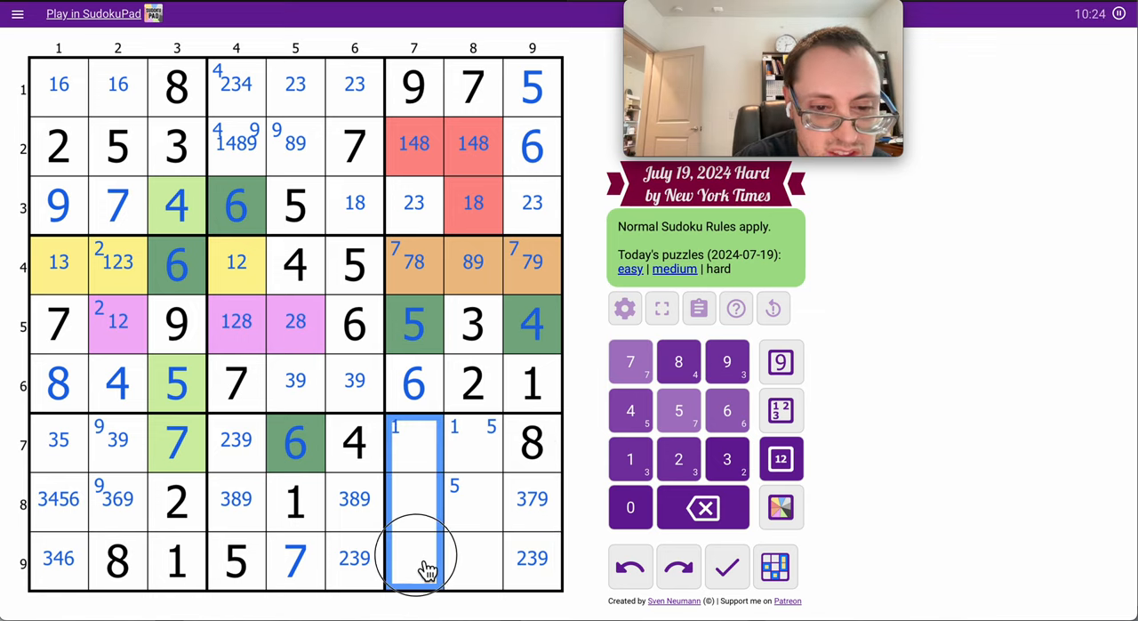
Pencil bottom-right box candidates (123, 159, 347, 4569, 234, 469) and corner-mark 4 in R8C1, R9C1
{"action": "left_click", "coordinate": [780, 458]}
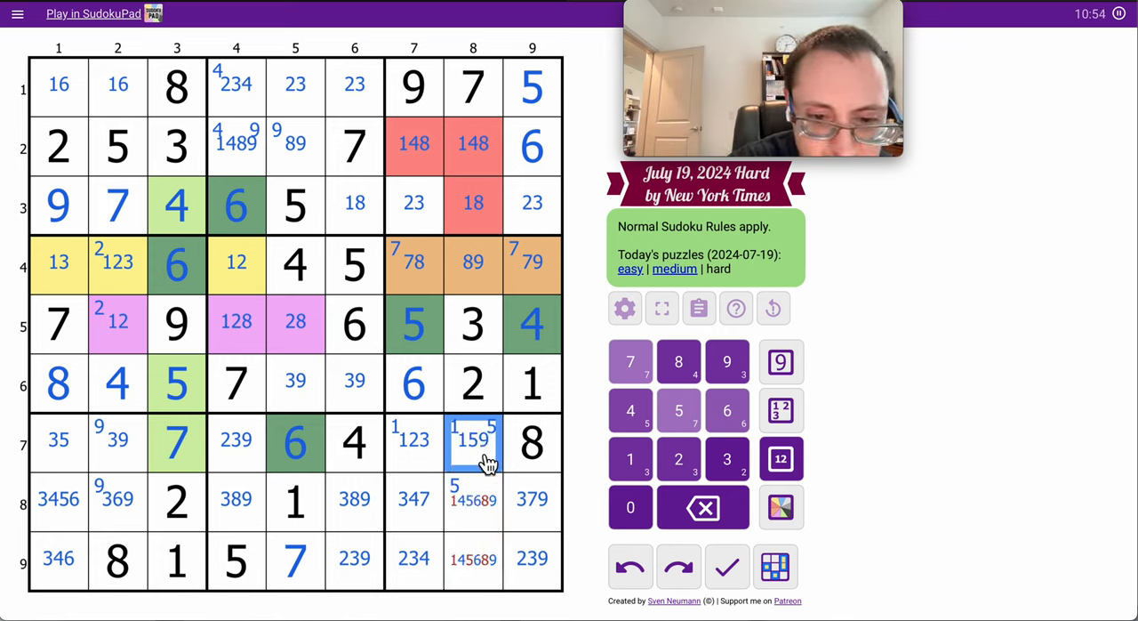
{"action": "left_click", "coordinate": [472, 498]}
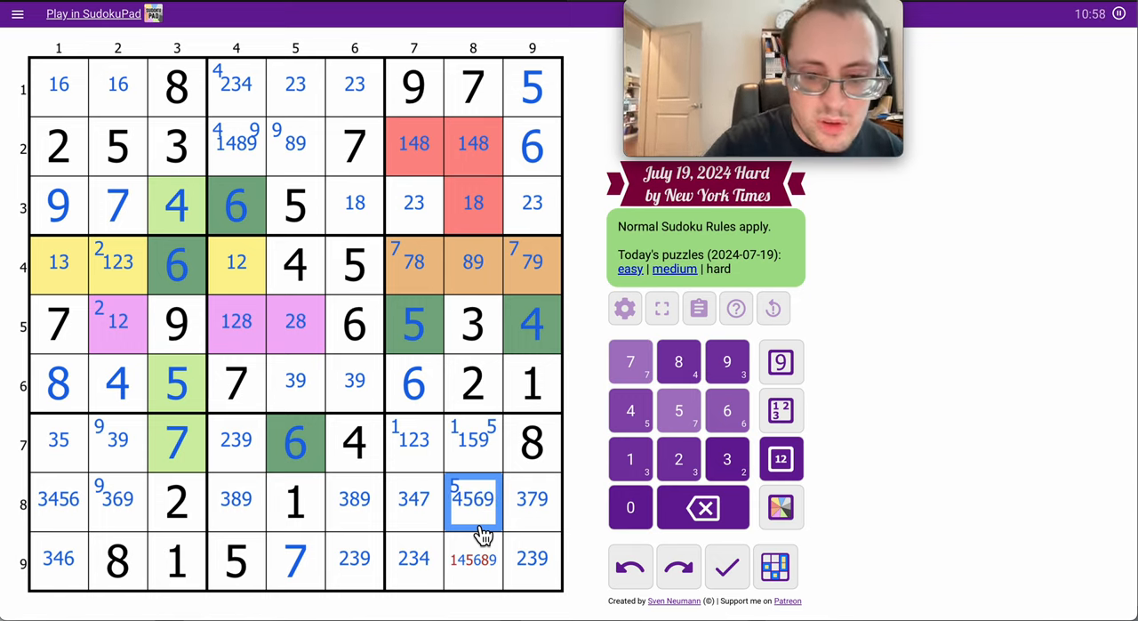
{"action": "left_click", "coordinate": [473, 558]}
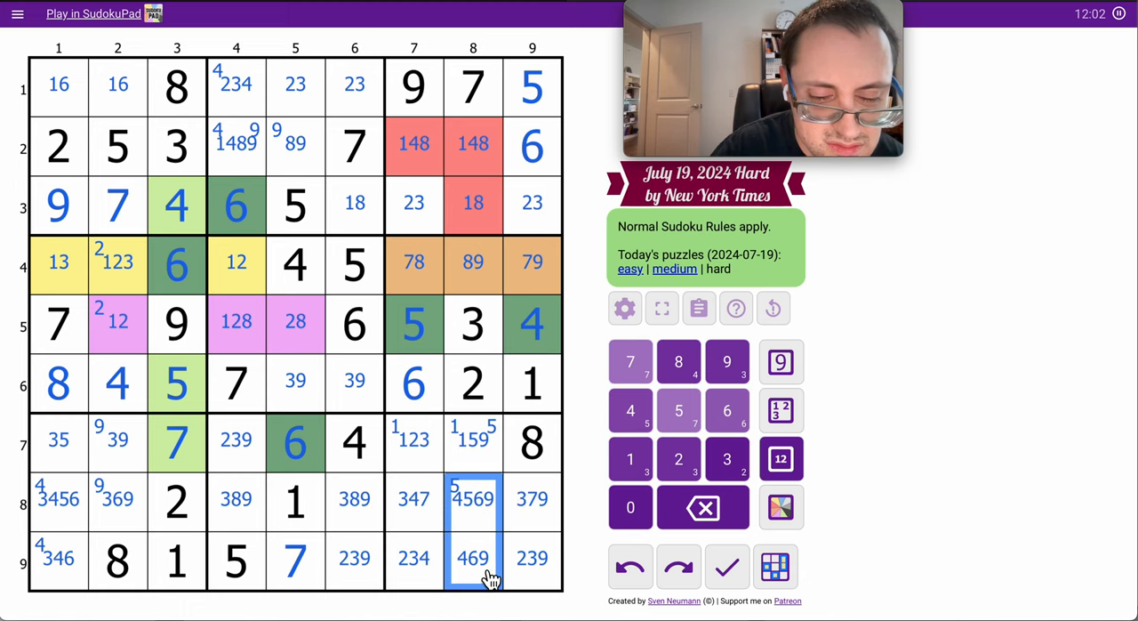
Corner-mark 6 in R8C8 and R9C8, enter 4 in R1C4 and narrow R2C4 to 189
{"action": "left_click", "coordinate": [726, 410]}
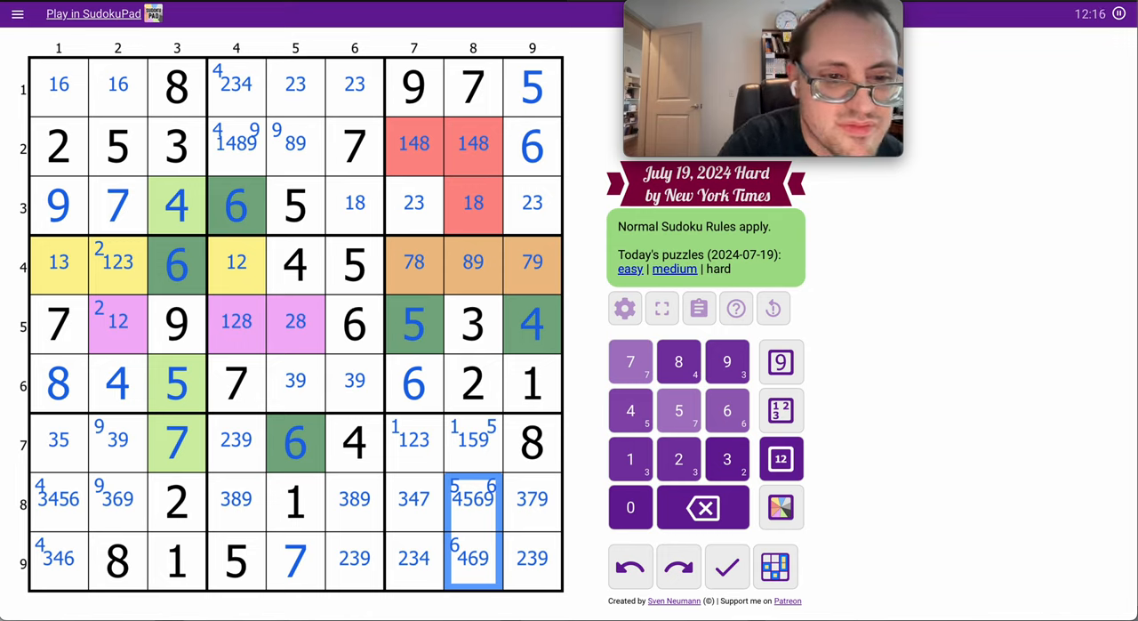
{"action": "left_click", "coordinate": [354, 84]}
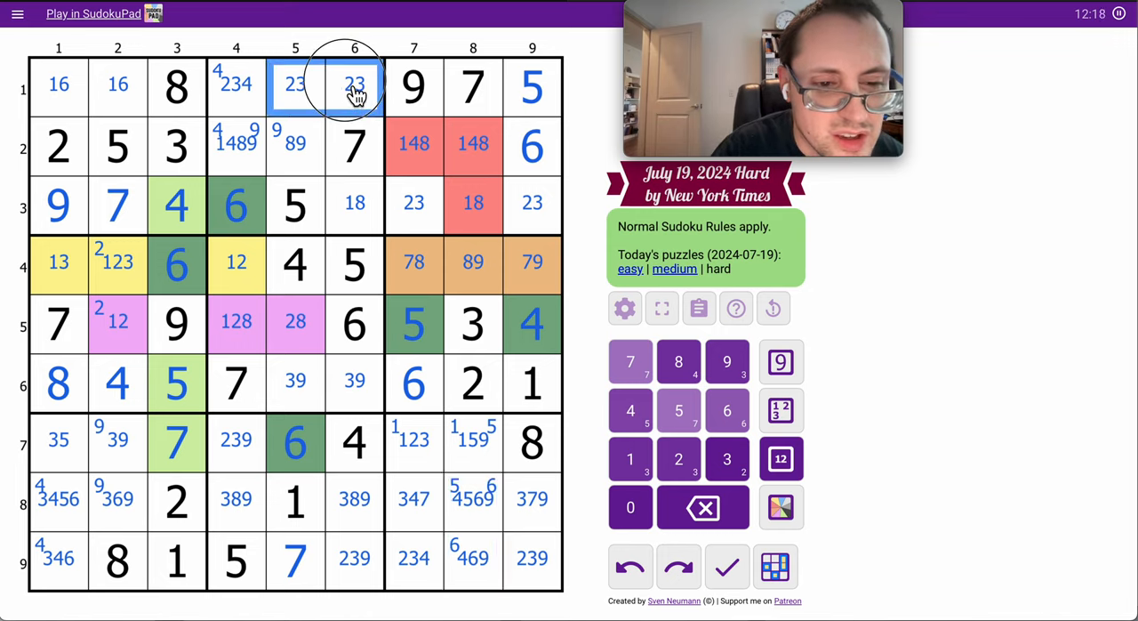
{"action": "left_click", "coordinate": [235, 84]}
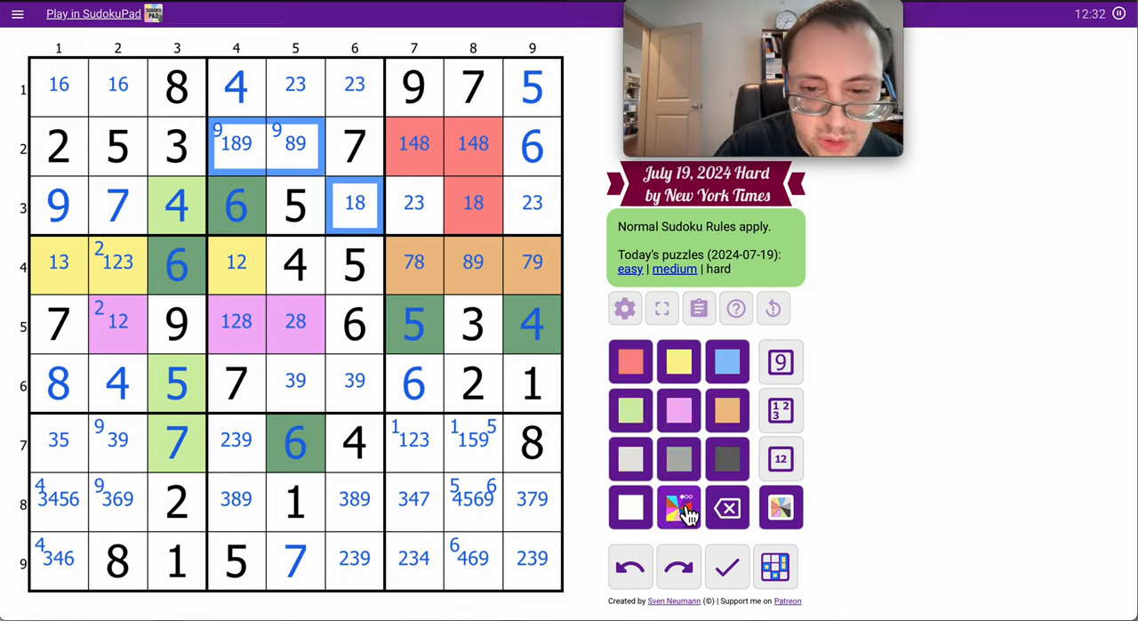
Colour the 189, 89 and 18 cells R2C4, R2C5 and R3C6 blue
{"action": "left_click", "coordinate": [727, 362]}
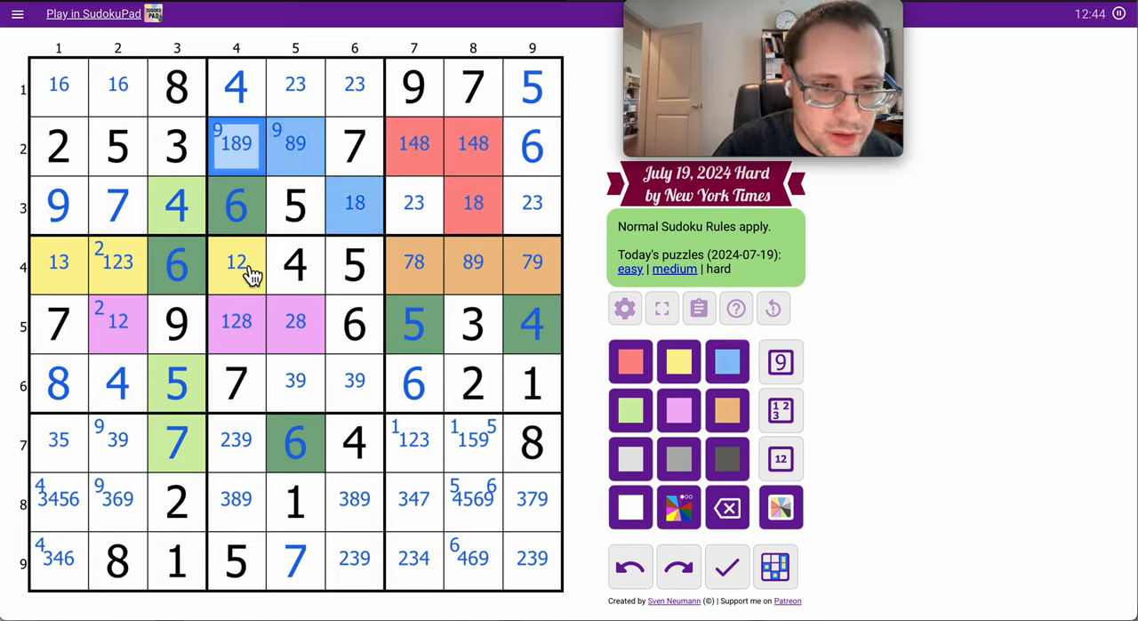
{"action": "left_click", "coordinate": [235, 322]}
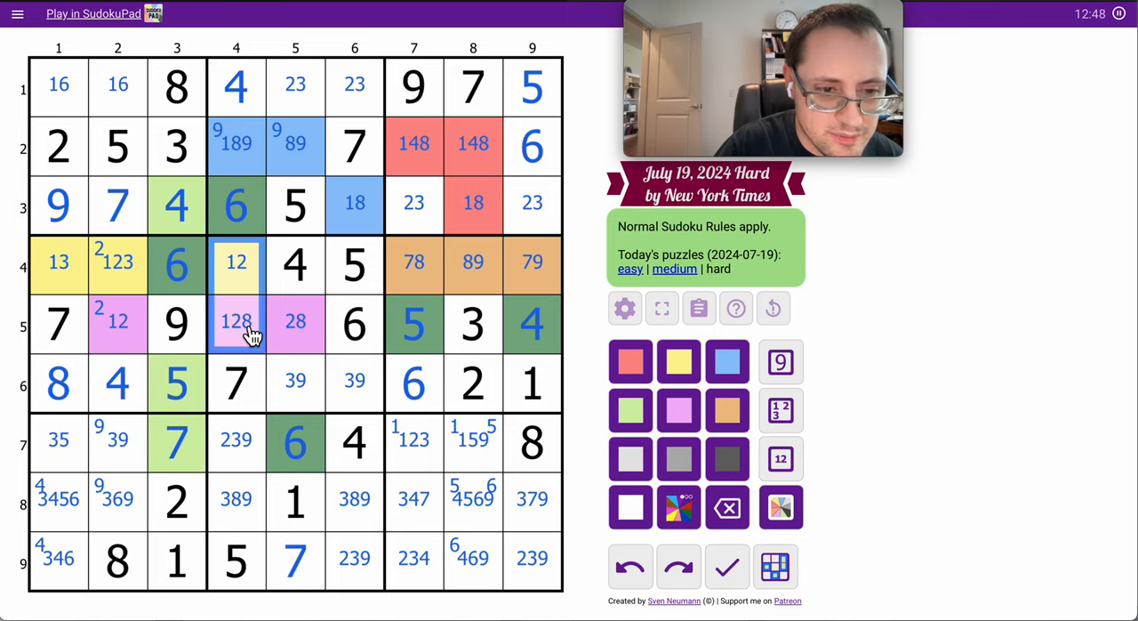
{"action": "mouse_move", "coordinate": [253, 292]}
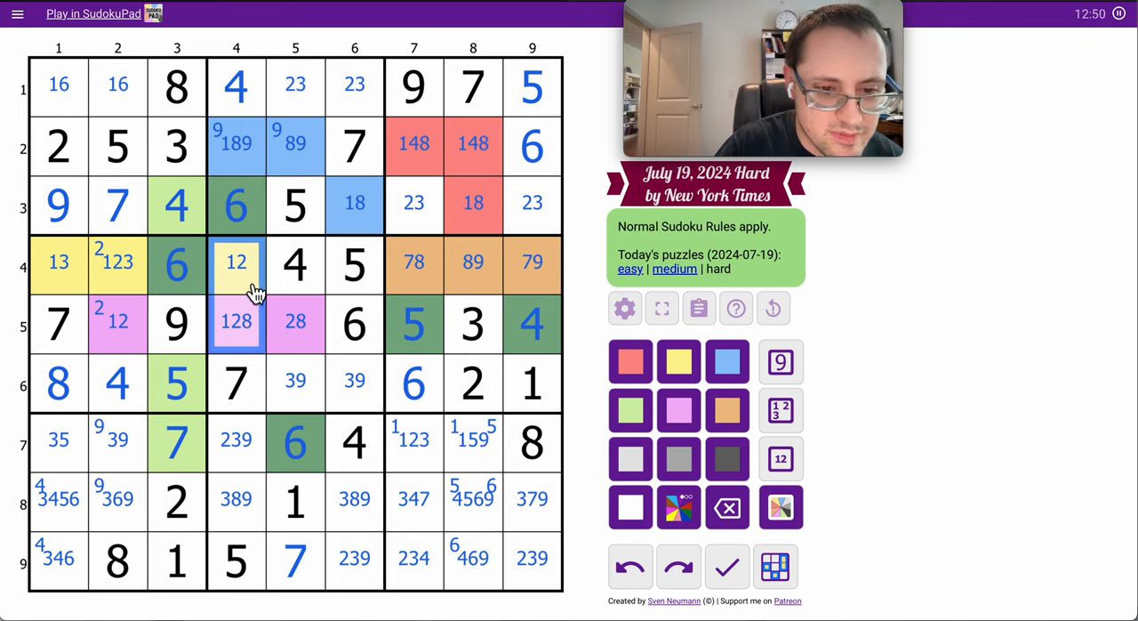
{"action": "left_click", "coordinate": [780, 457]}
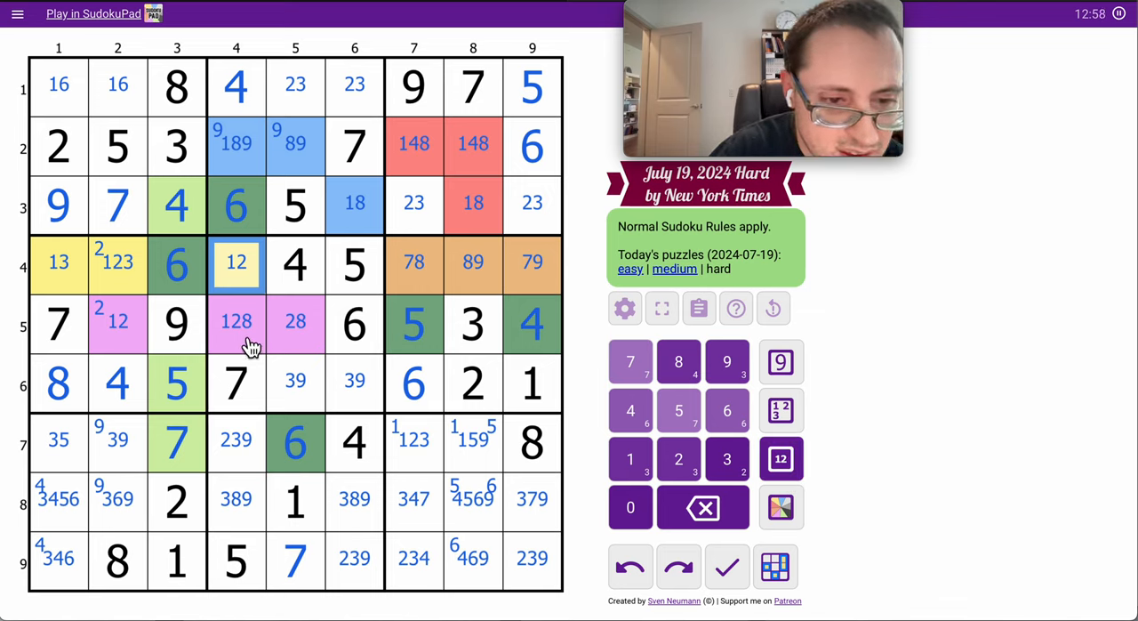
Corner-mark 3 in R7C4 and R8C4, and narrow R8C6's candidates to 89
{"action": "left_click", "coordinate": [235, 442]}
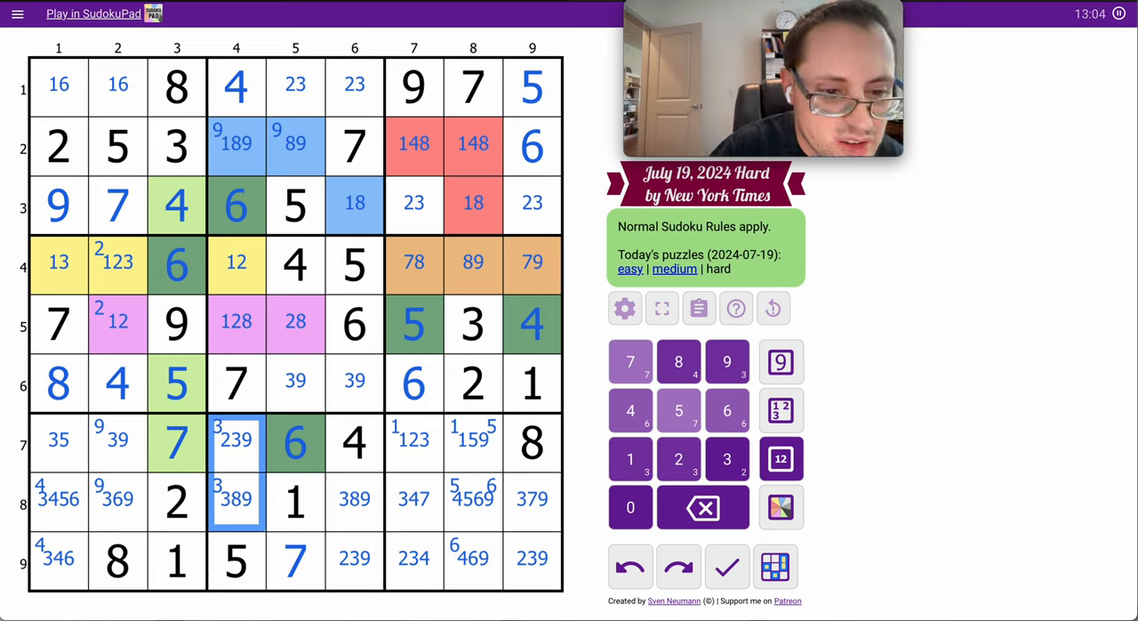
{"action": "mouse_move", "coordinate": [367, 531]}
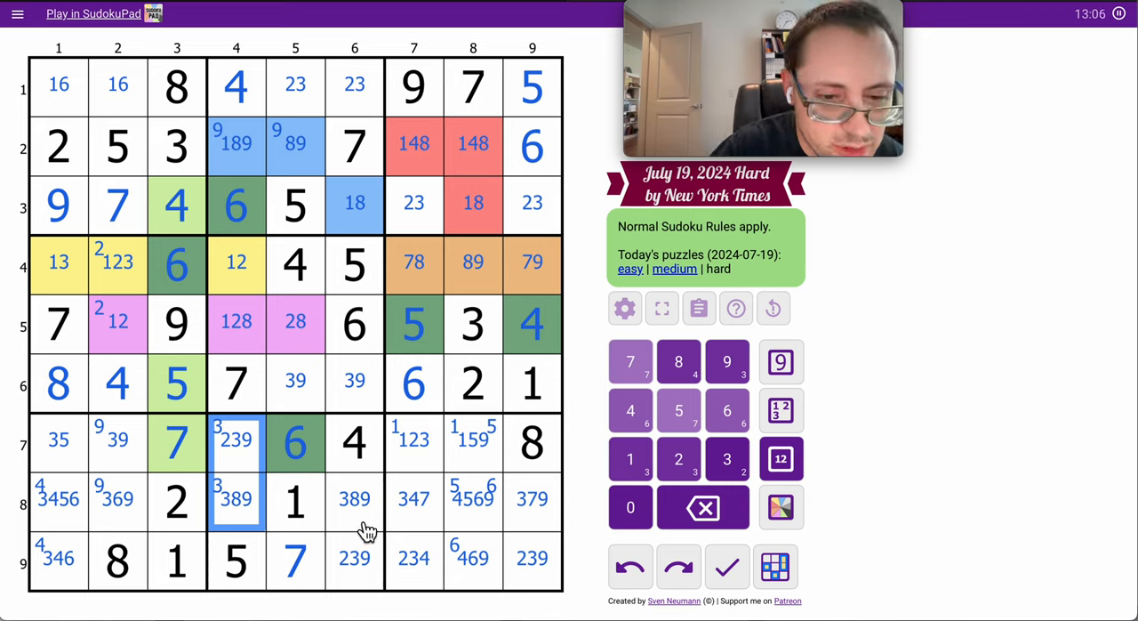
{"action": "left_click", "coordinate": [354, 498]}
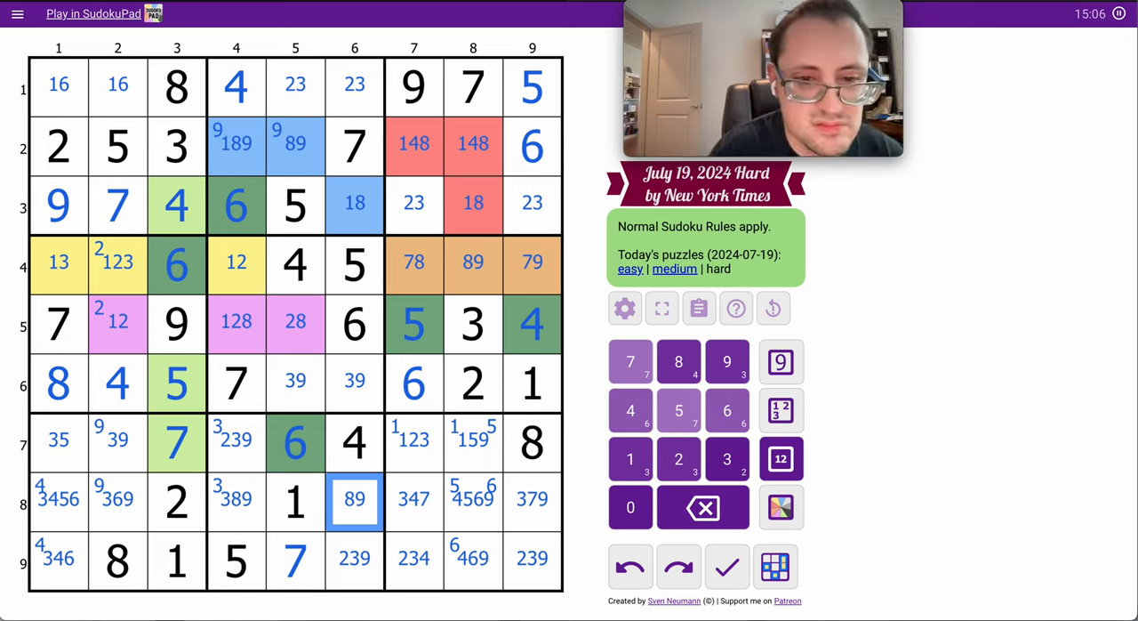
{"action": "mouse_move", "coordinate": [518, 589]}
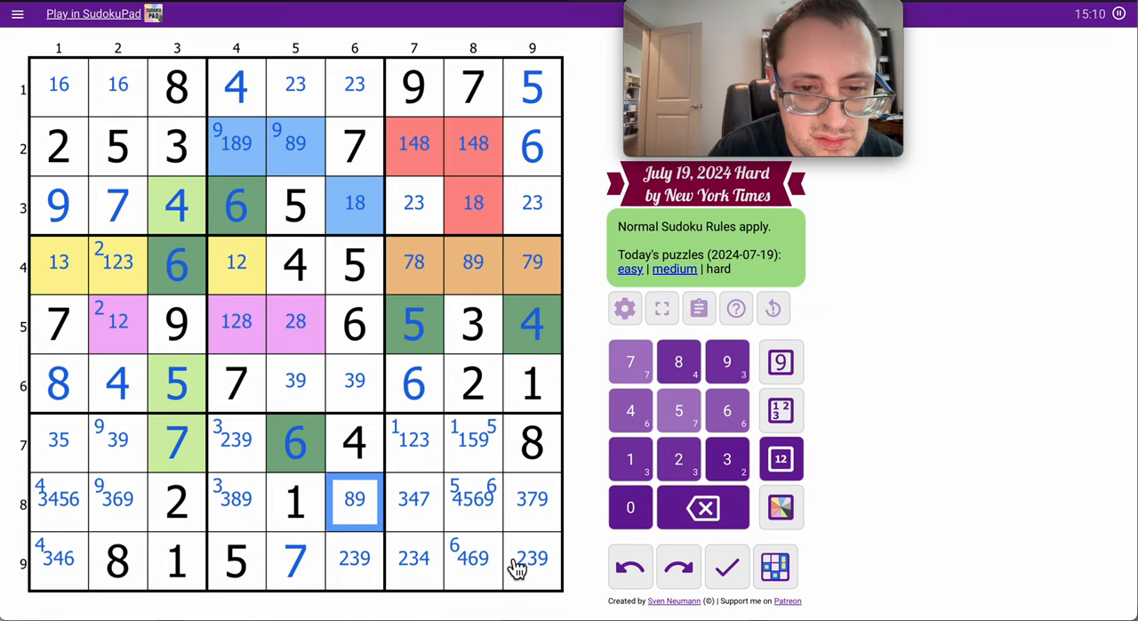
Toggle off the centre pencil mark 3 in R8C6, leaving candidates 89
{"action": "left_click", "coordinate": [473, 557]}
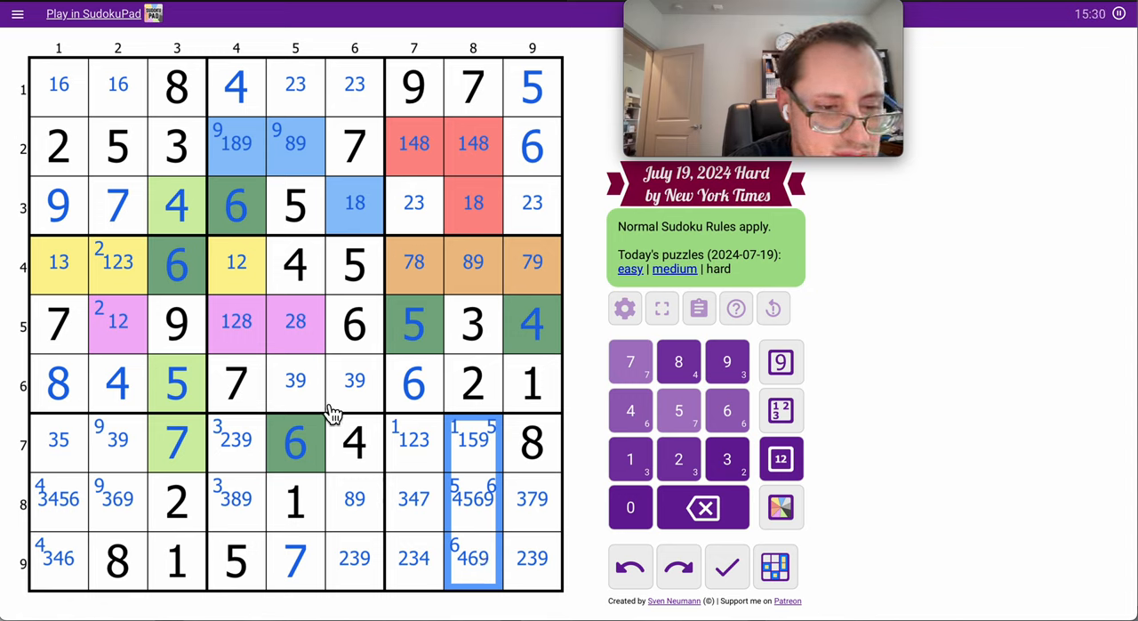
{"action": "mouse_move", "coordinate": [274, 334]}
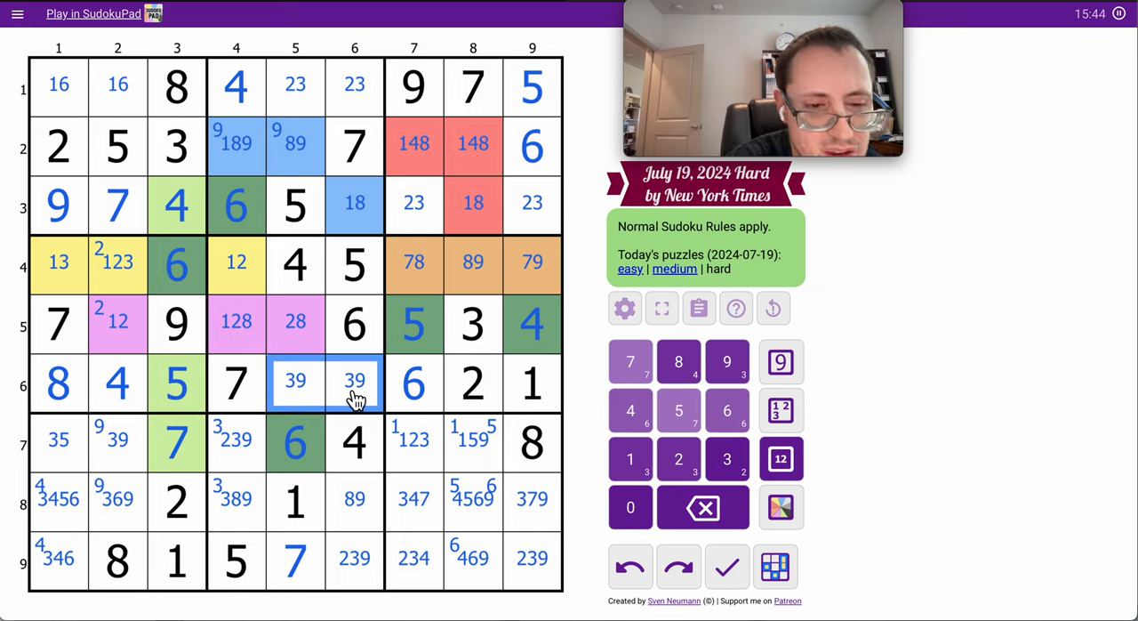
{"action": "mouse_move", "coordinate": [253, 58]}
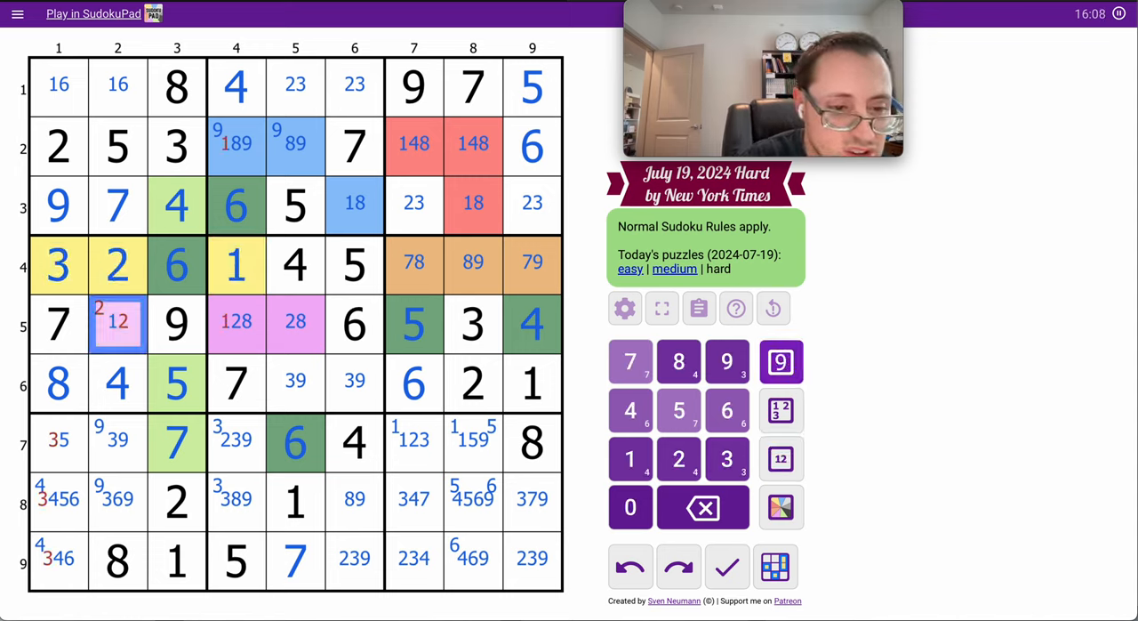
Enter 1 in R5C2 and 5 in R7C1, then work on the 46 cell R8C1
{"action": "left_click", "coordinate": [630, 458]}
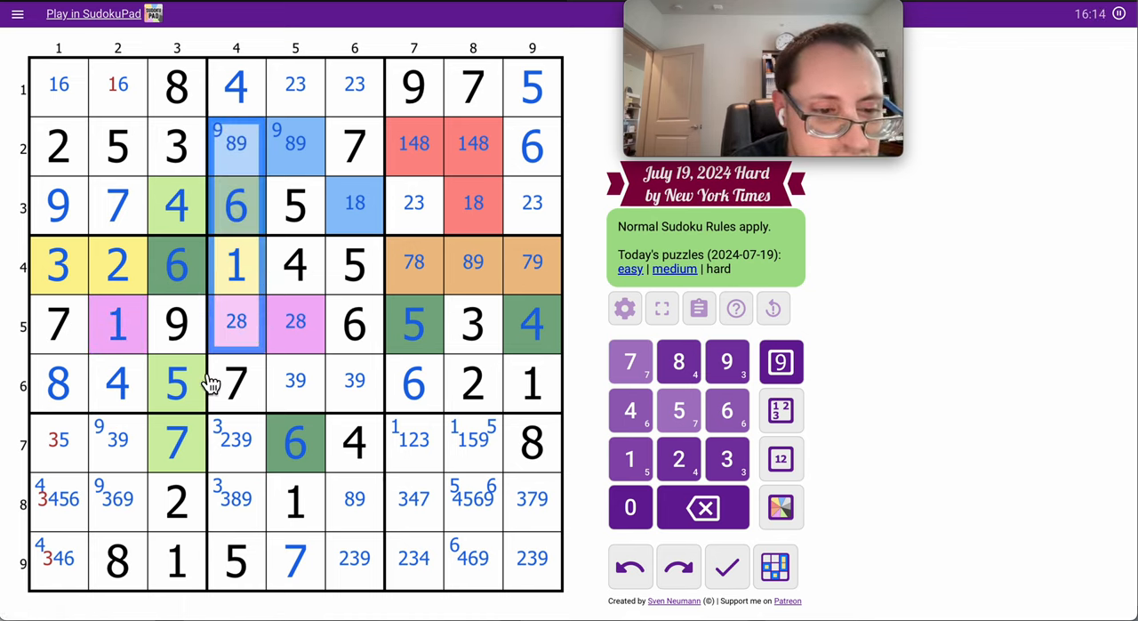
{"action": "left_click", "coordinate": [57, 442]}
{"action": "type", "text": "5"}
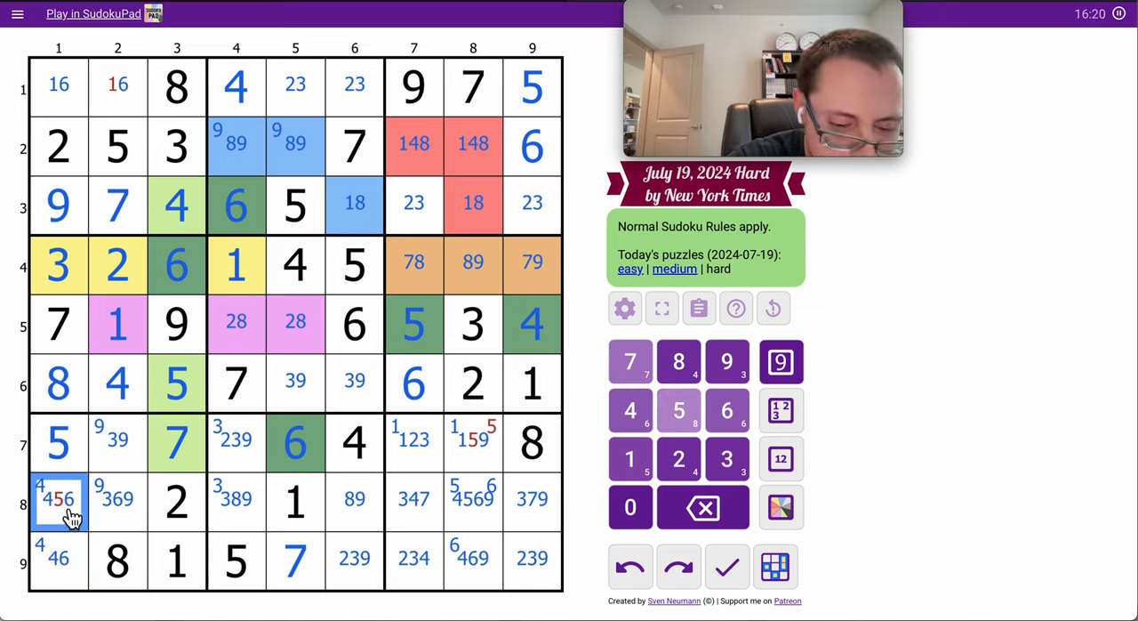
{"action": "left_click", "coordinate": [677, 410]}
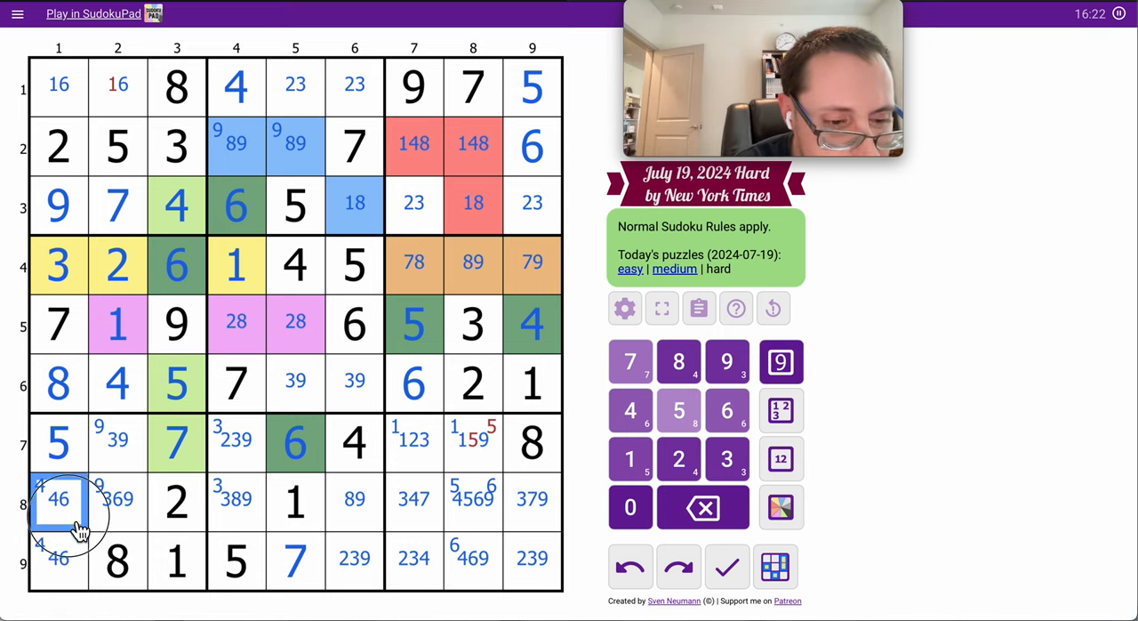
{"action": "left_click", "coordinate": [117, 498]}
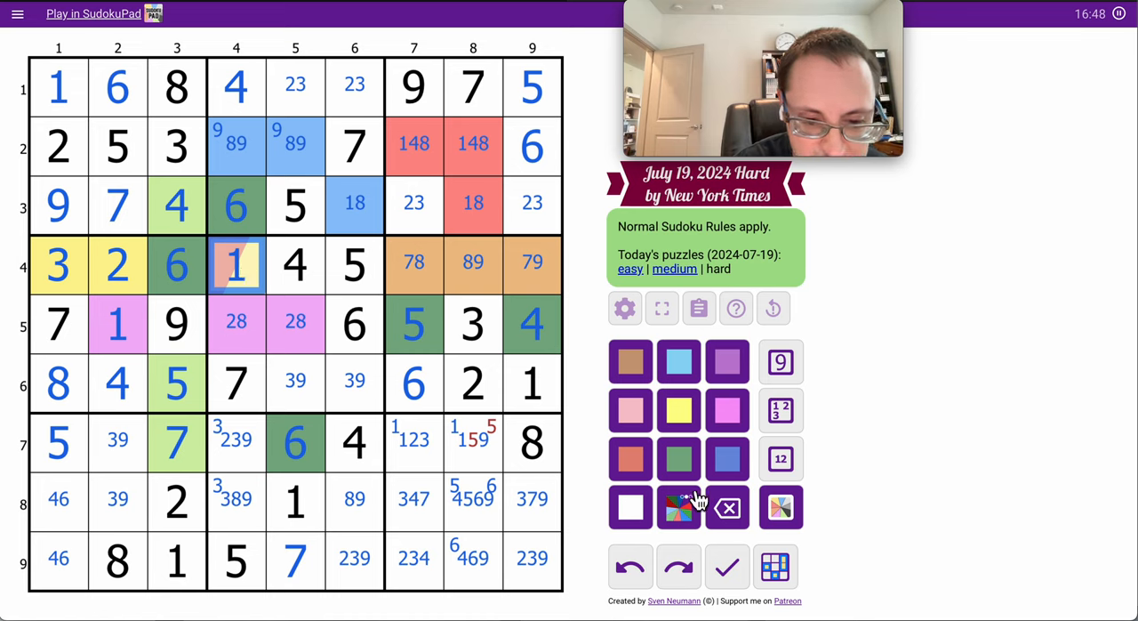
Enter R8C8–R9C8=5,6, R2C7–C8=1,4, R4C7–C9=8,9,7 and R8C1–R9C1=6,4
{"action": "left_click", "coordinate": [473, 498]}
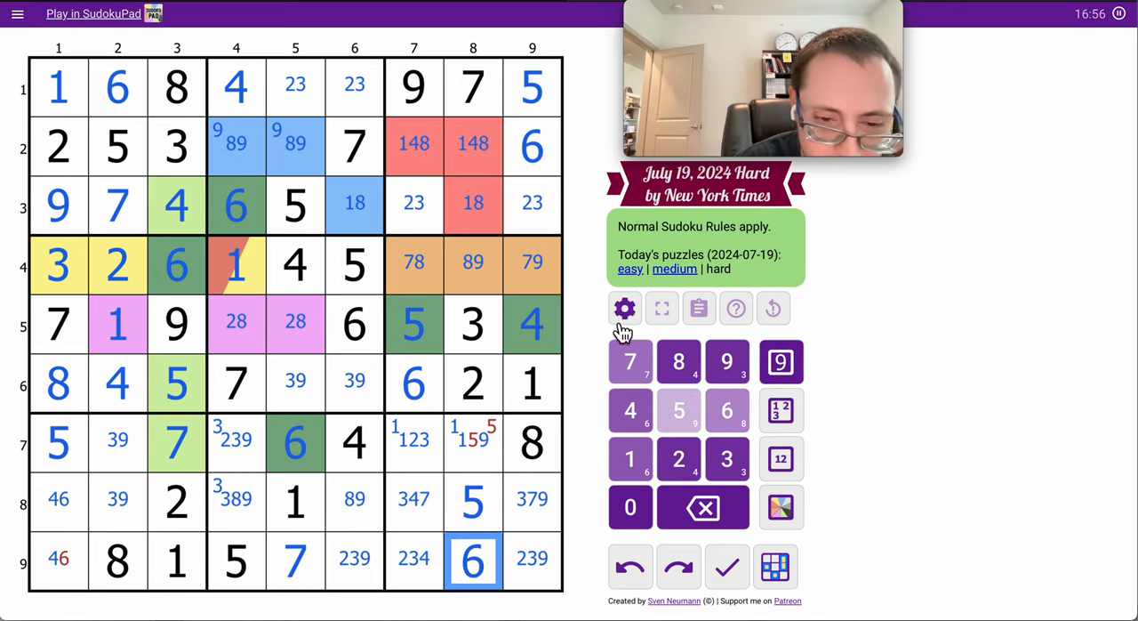
{"action": "left_click", "coordinate": [472, 442]}
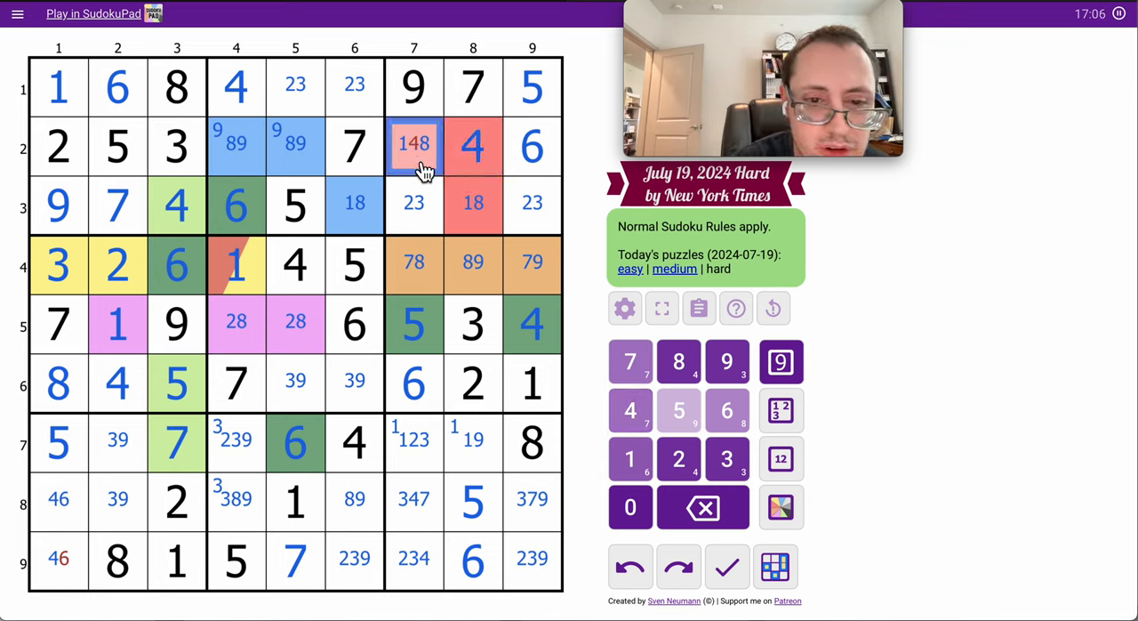
{"action": "left_click", "coordinate": [629, 410]}
{"action": "type", "text": "1"}
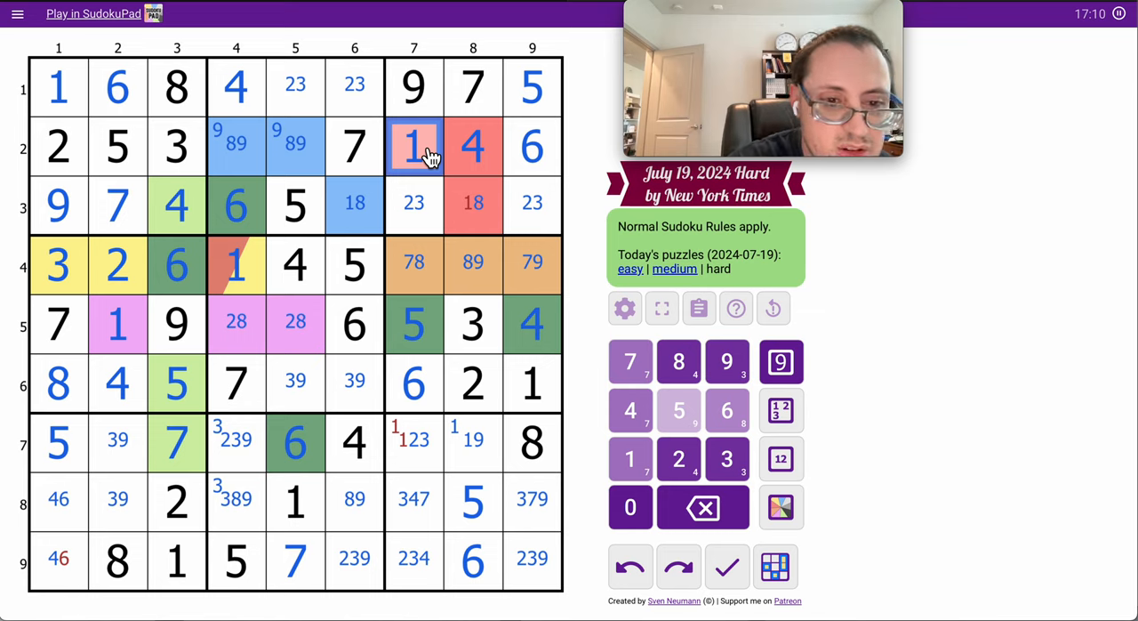
{"action": "left_click", "coordinate": [473, 203]}
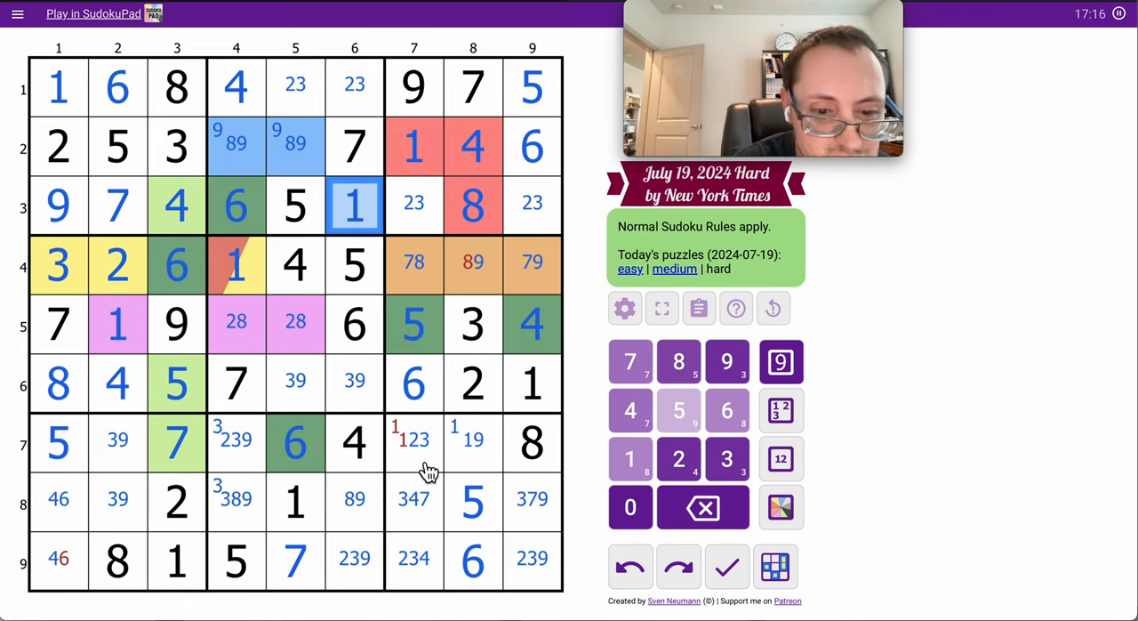
{"action": "left_click", "coordinate": [472, 442]}
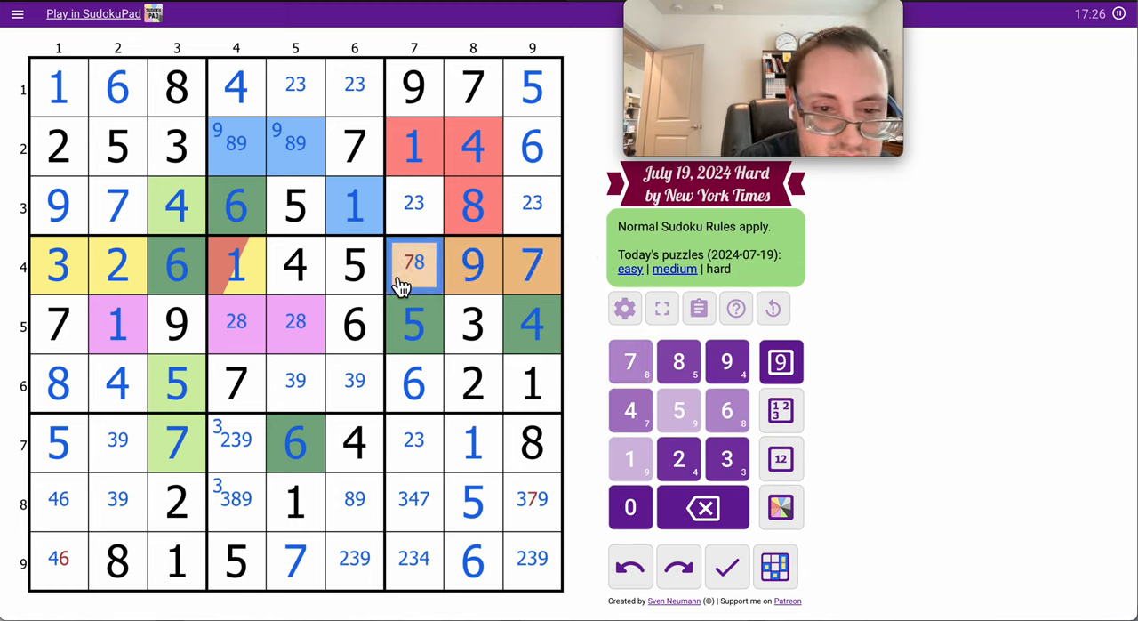
{"action": "left_click", "coordinate": [678, 361]}
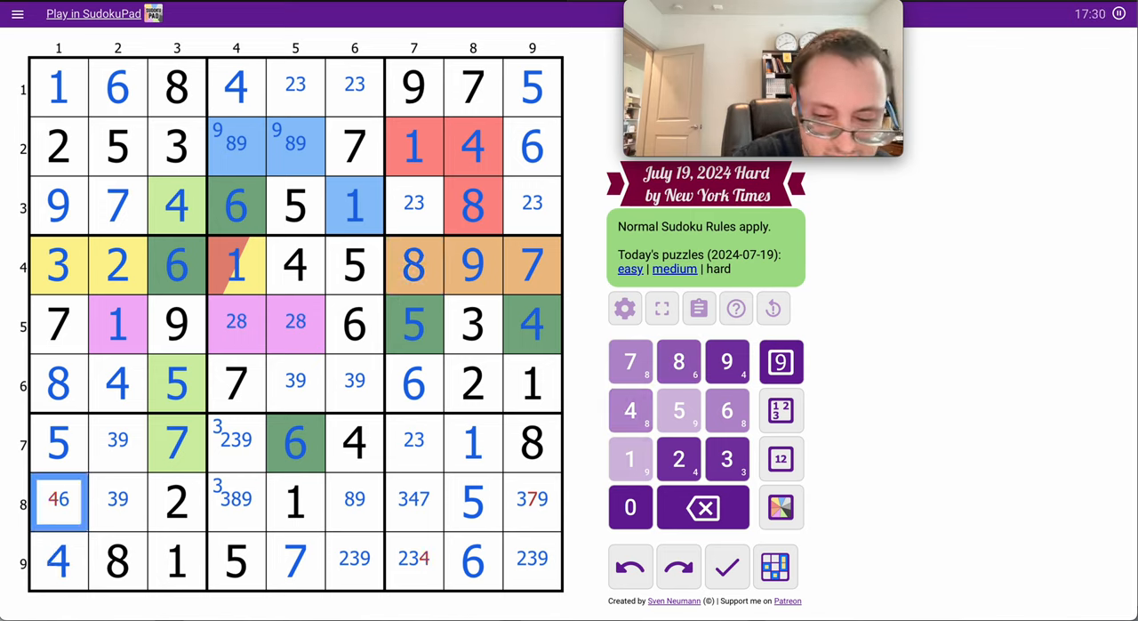
{"action": "left_click", "coordinate": [727, 410]}
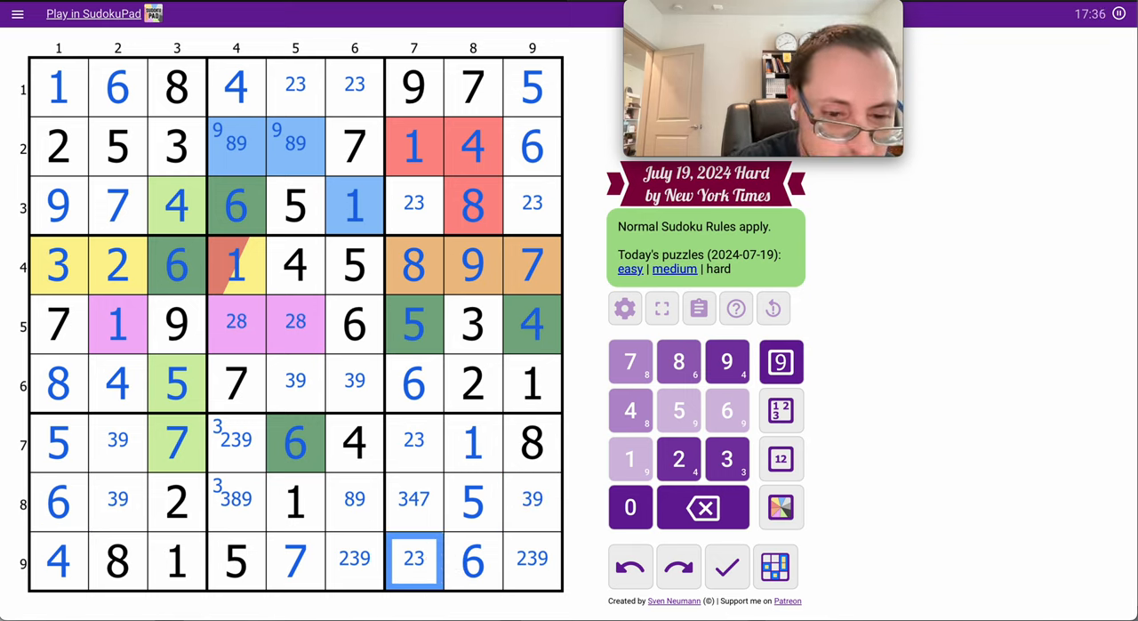
{"action": "mouse_move", "coordinate": [432, 444]}
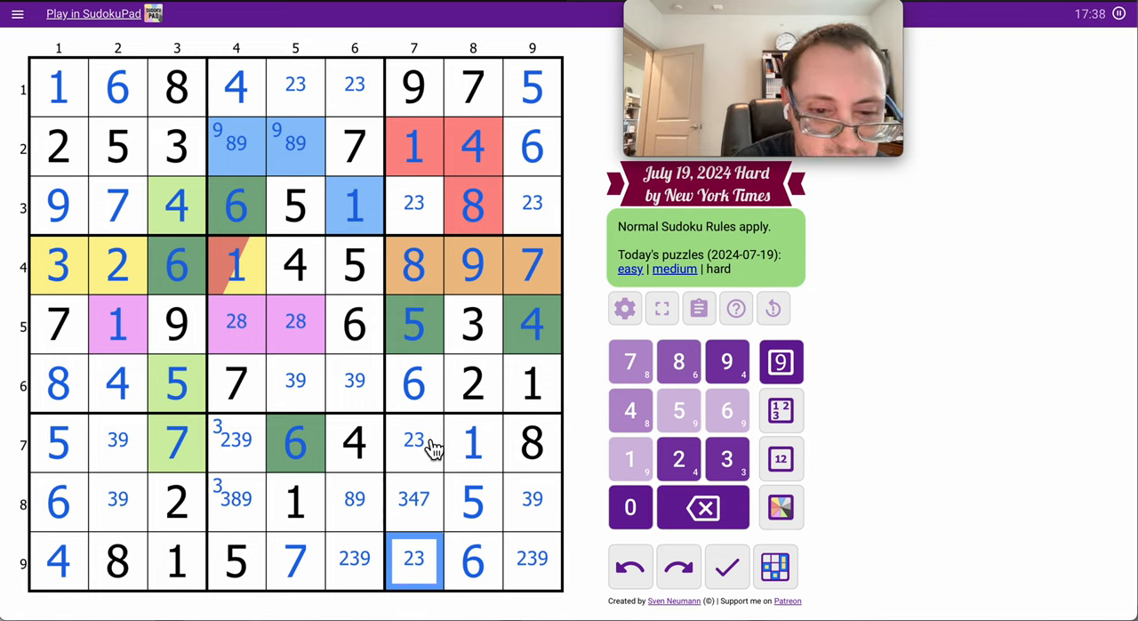
{"action": "left_click", "coordinate": [414, 205]}
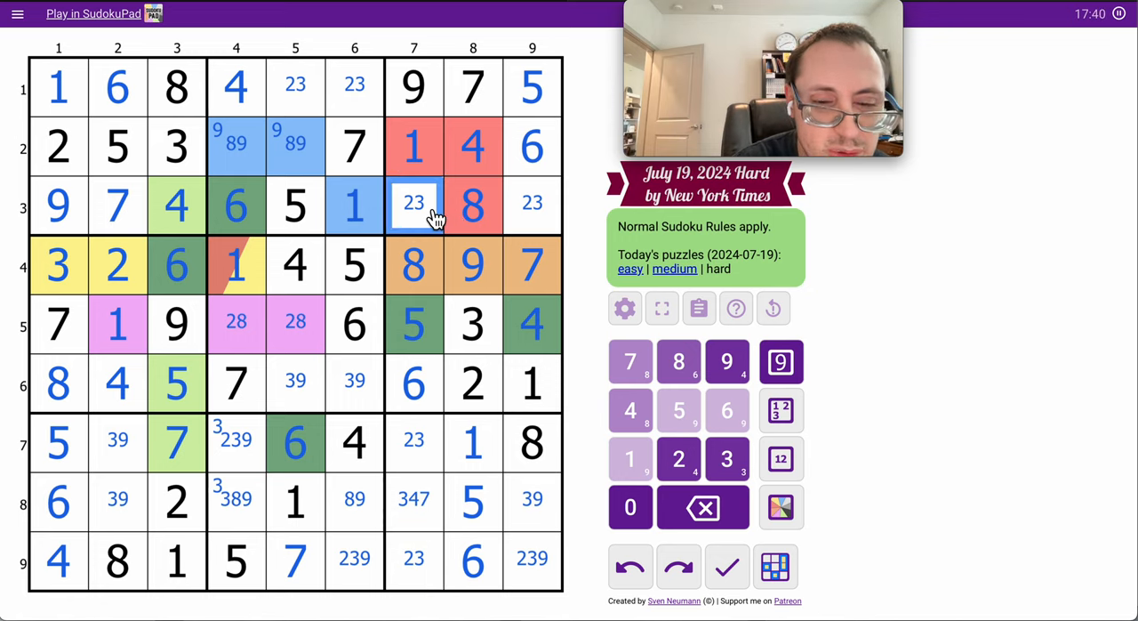
{"action": "left_click", "coordinate": [413, 560]}
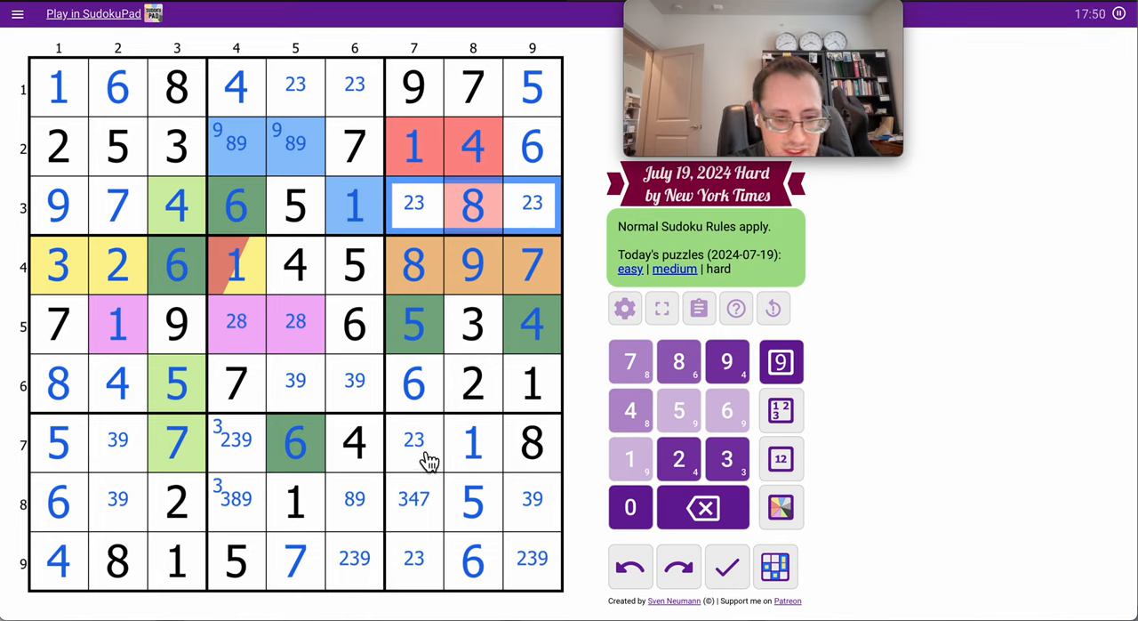
{"action": "left_click", "coordinate": [414, 442]}
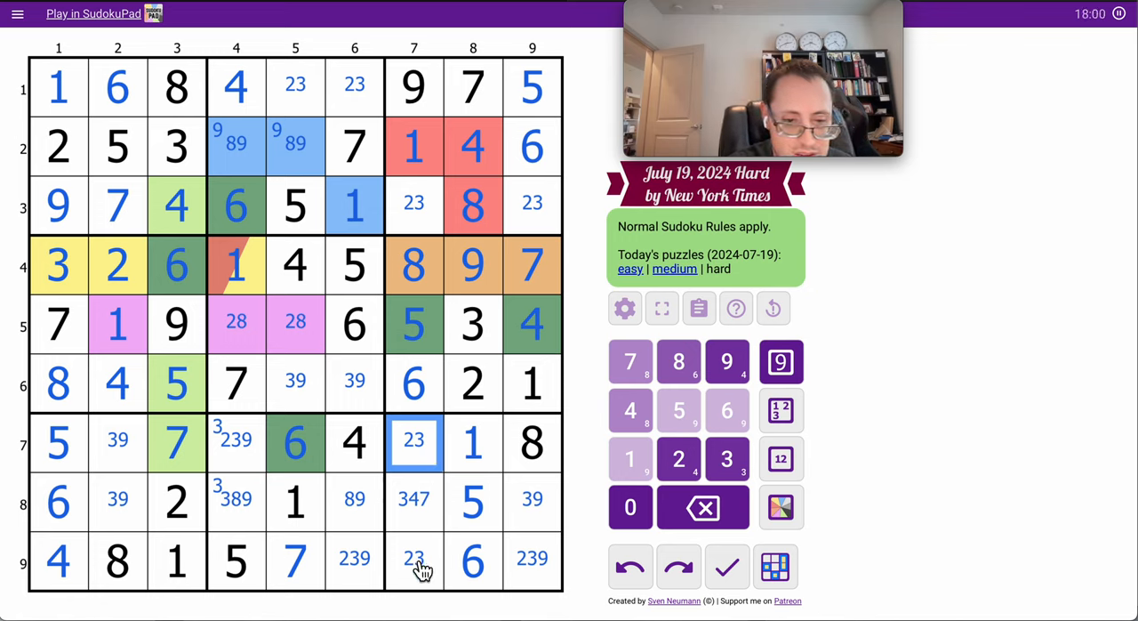
{"action": "left_click", "coordinate": [413, 558]}
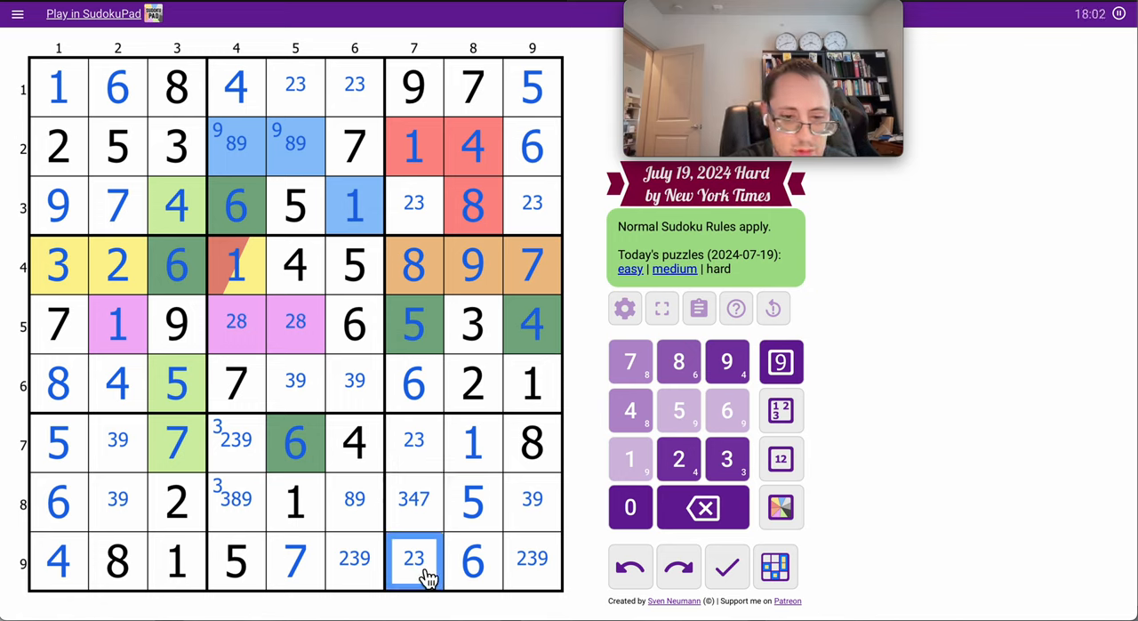
{"action": "mouse_move", "coordinate": [413, 443]}
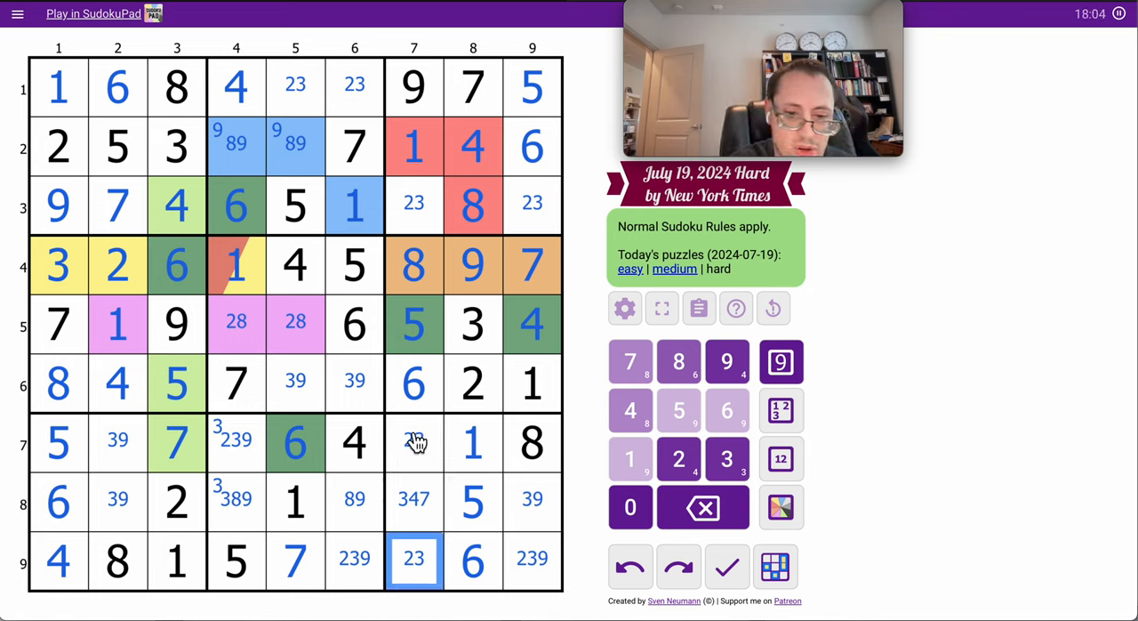
{"action": "left_click", "coordinate": [413, 203]}
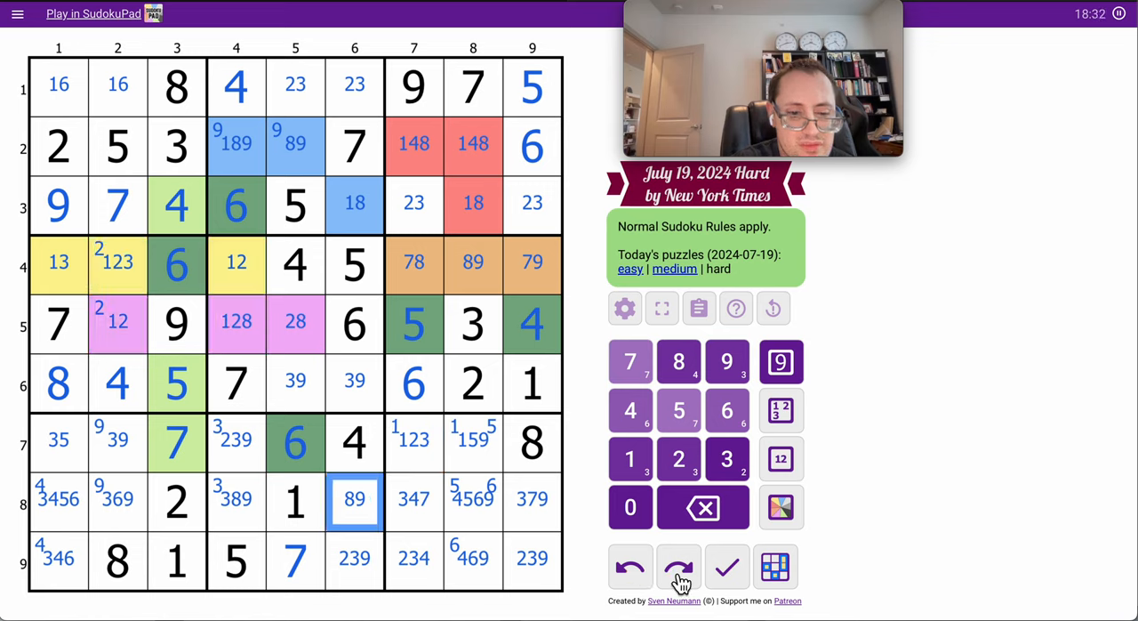
Step through the move history until R1C4 shows 234, R2C4 1489, R8C6 389
{"action": "left_click", "coordinate": [629, 566]}
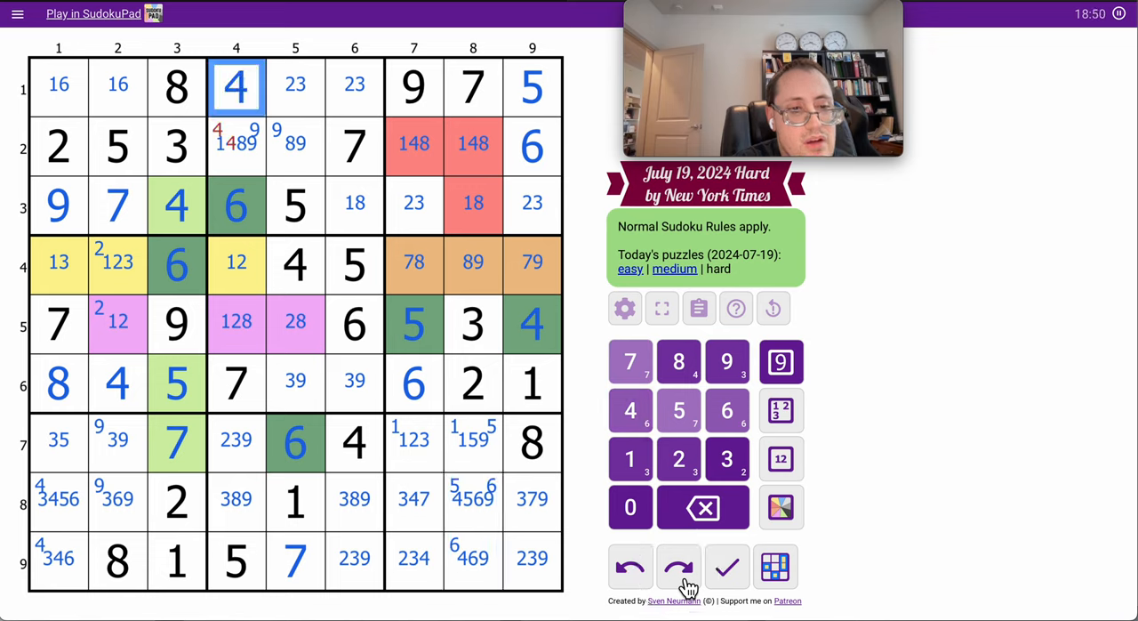
{"action": "left_click", "coordinate": [677, 567]}
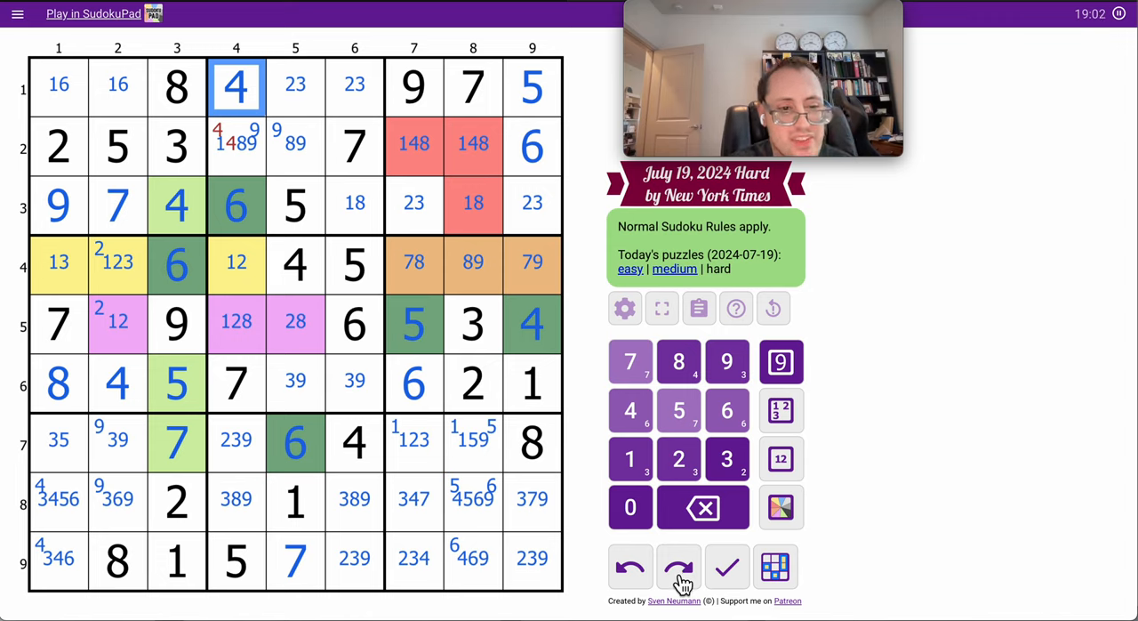
{"action": "left_click", "coordinate": [629, 568]}
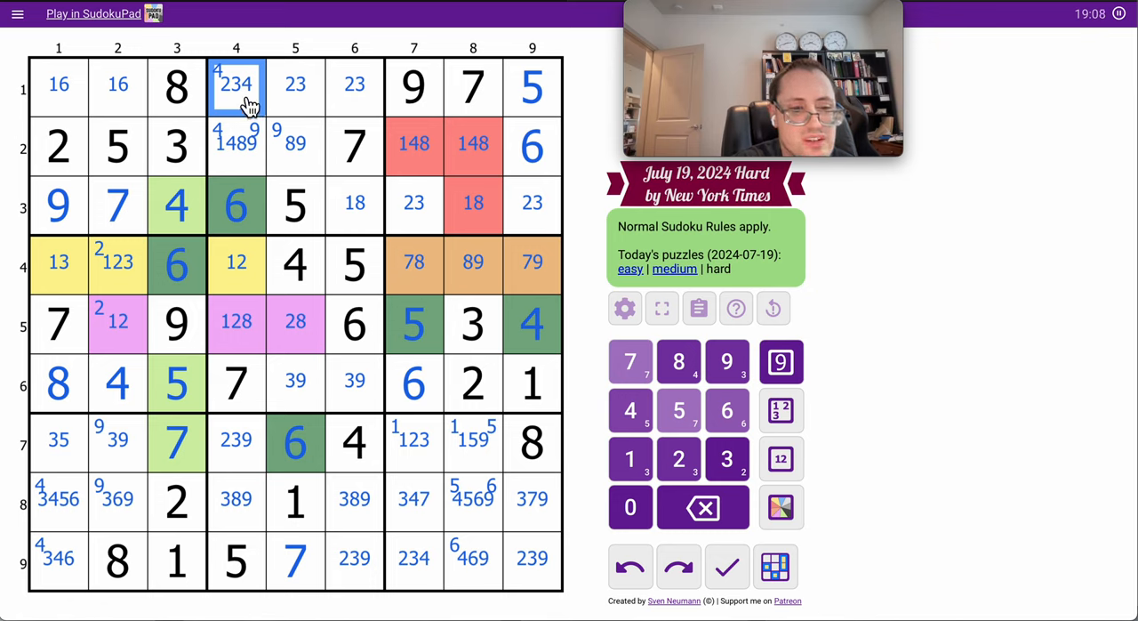
{"action": "mouse_move", "coordinate": [231, 63]}
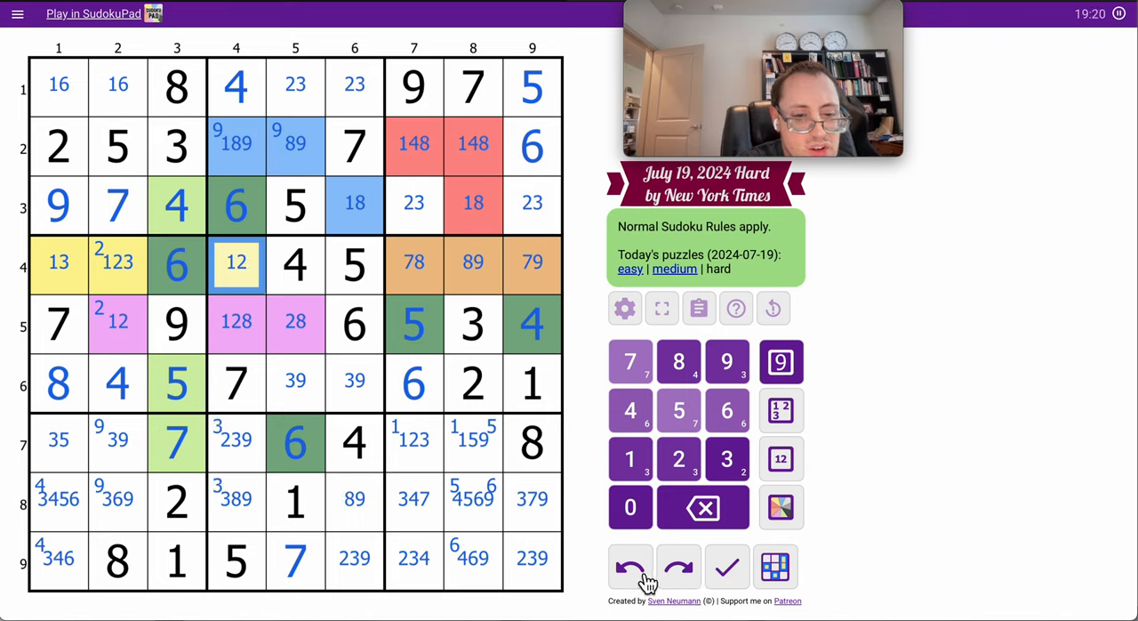
Enter R4C4=2, R5C4=1, R5C5=8, R2C4–C5=8,9 and R4C7–C9=8,9,7
{"action": "left_click", "coordinate": [236, 262]}
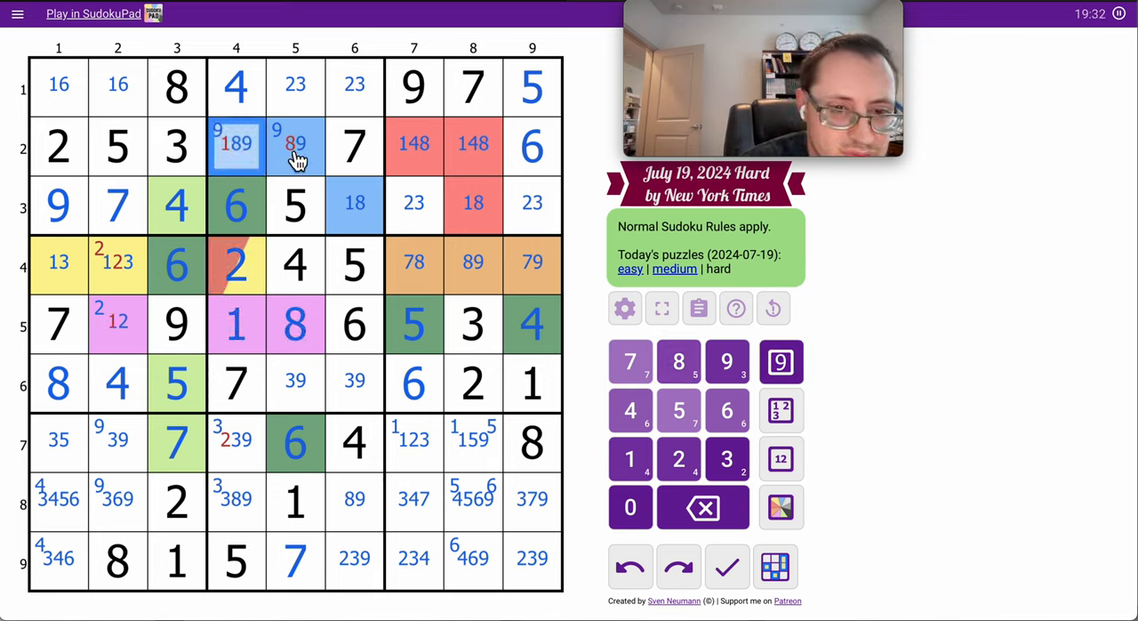
{"action": "left_click", "coordinate": [677, 361]}
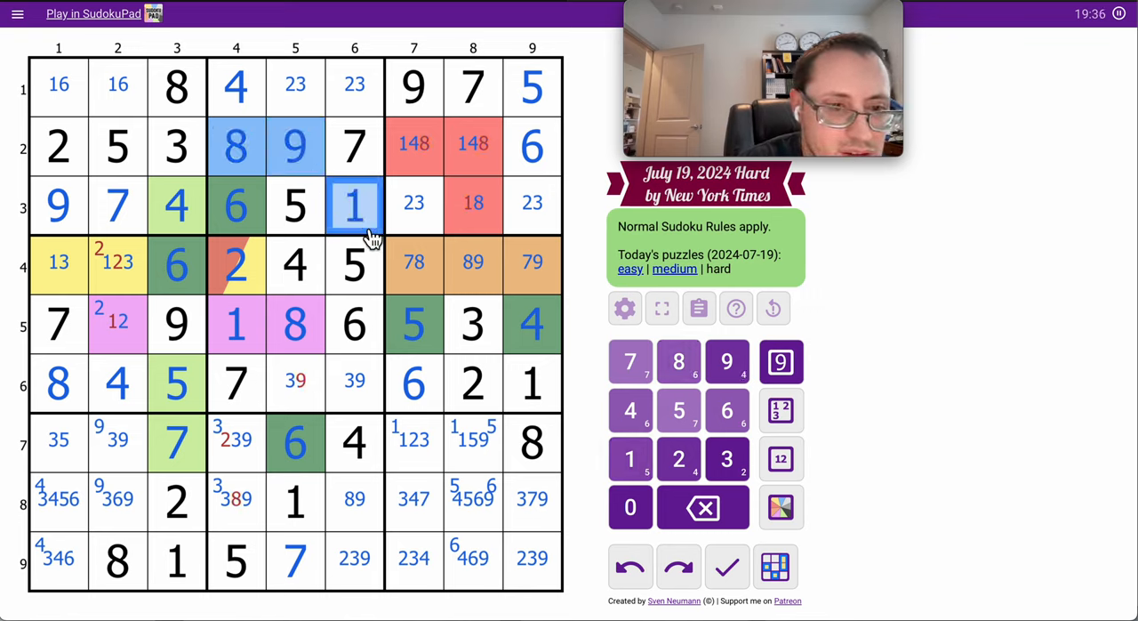
{"action": "left_click", "coordinate": [118, 324]}
{"action": "type", "text": "2"}
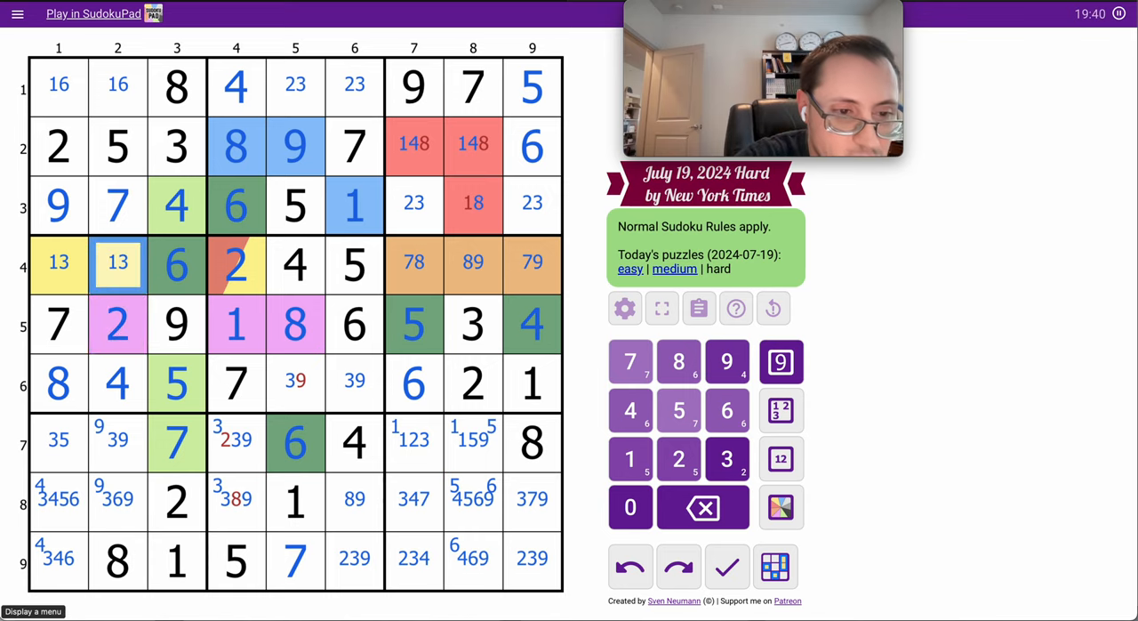
{"action": "left_click", "coordinate": [295, 380]}
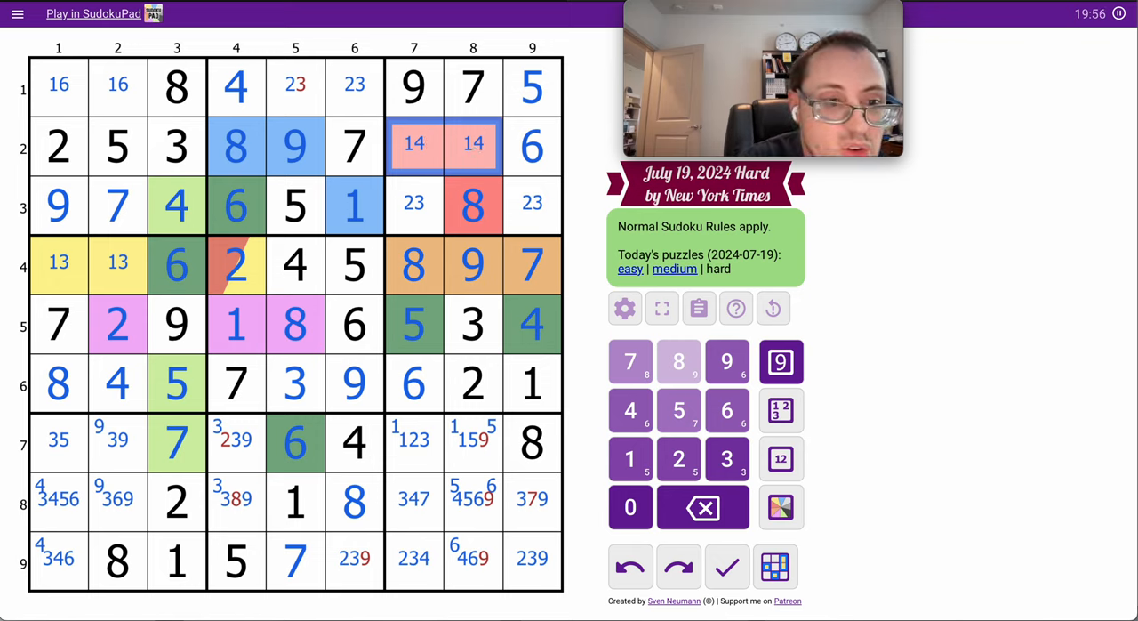
Enter R1C5=2, R1C6=3, R9C6=2, R8C2=6, R1C1–C2=6,1, R4C1–C2=1,3, R7C2=9
{"action": "left_click", "coordinate": [295, 84]}
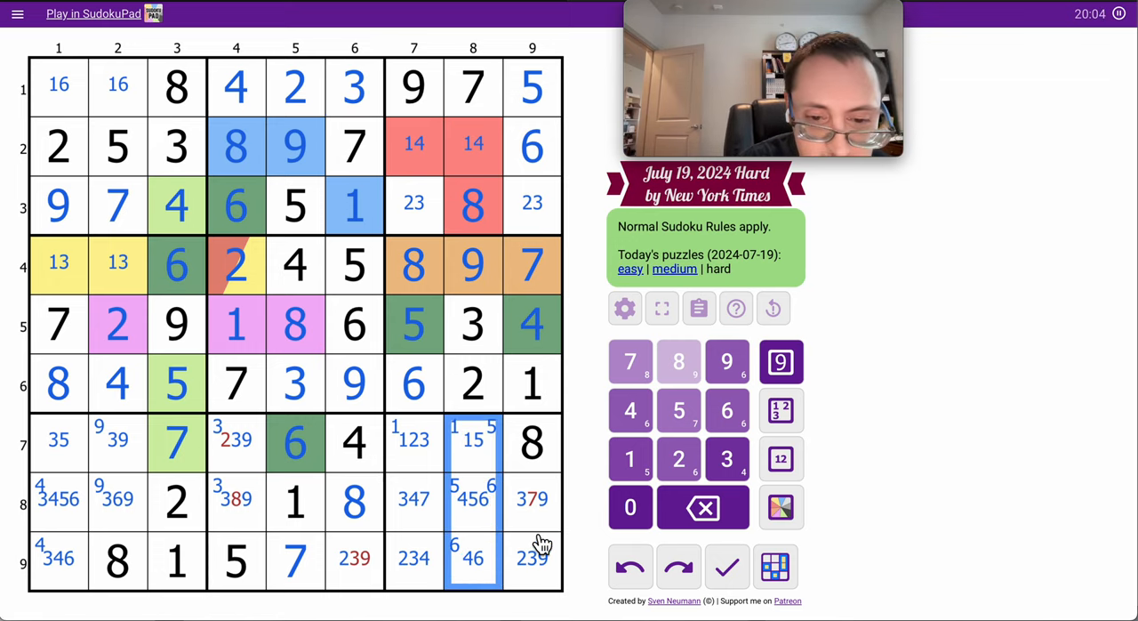
{"action": "left_click", "coordinate": [532, 498]}
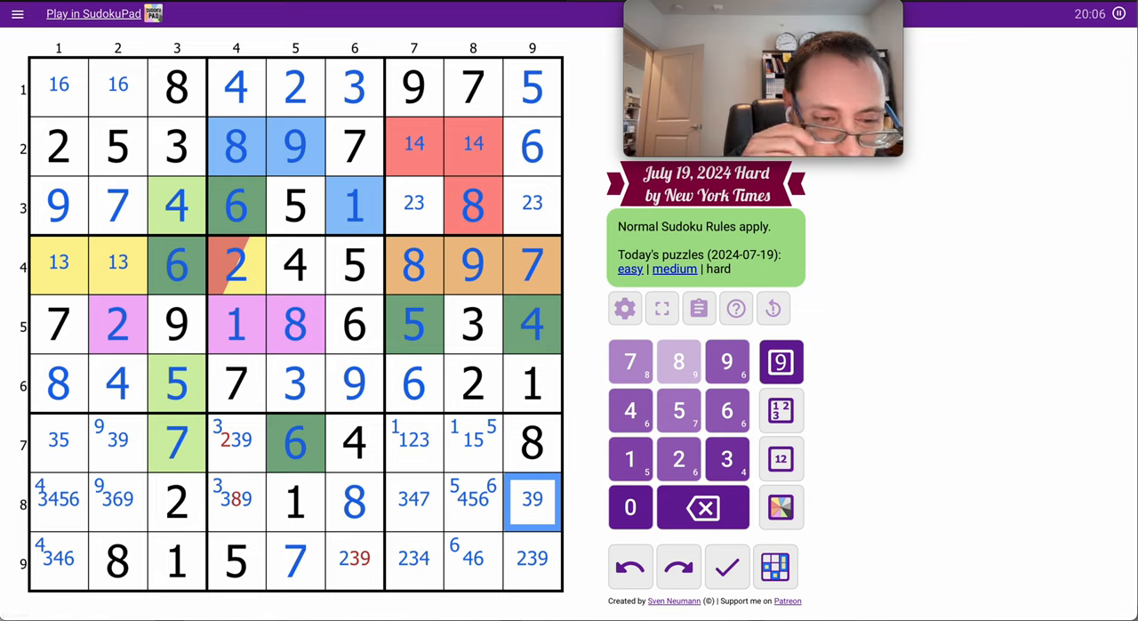
{"action": "left_click", "coordinate": [354, 558]}
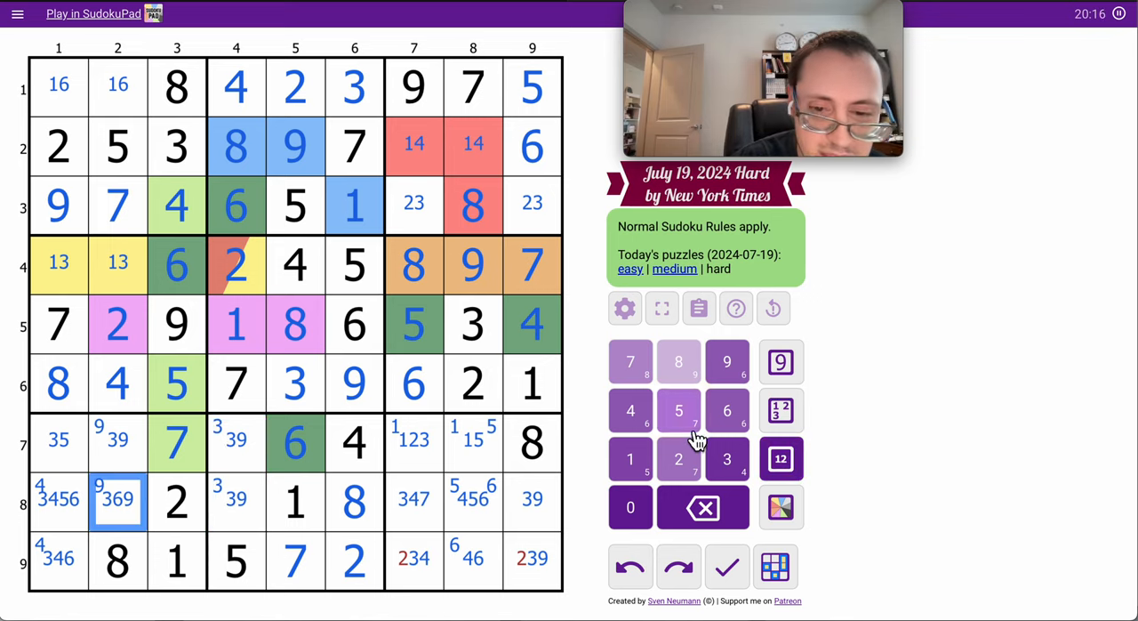
{"action": "left_click", "coordinate": [726, 410]}
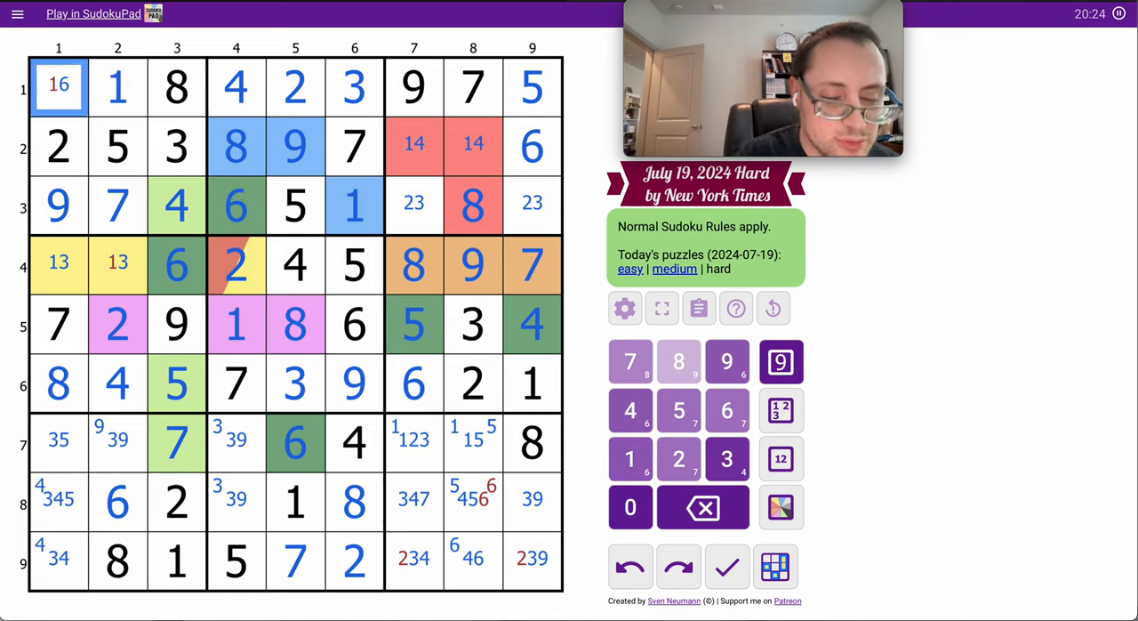
{"action": "left_click", "coordinate": [118, 265]}
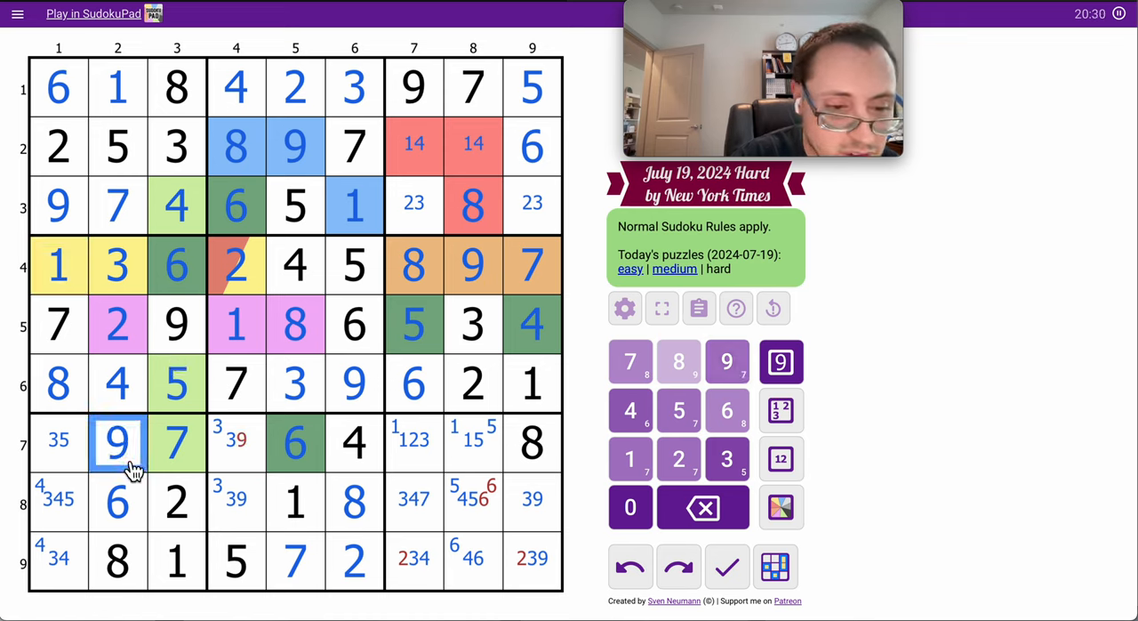
Enter the final digits, including R7C4=3, R8C4=9 and R9C1, until Congrats appears
{"action": "left_click", "coordinate": [726, 458]}
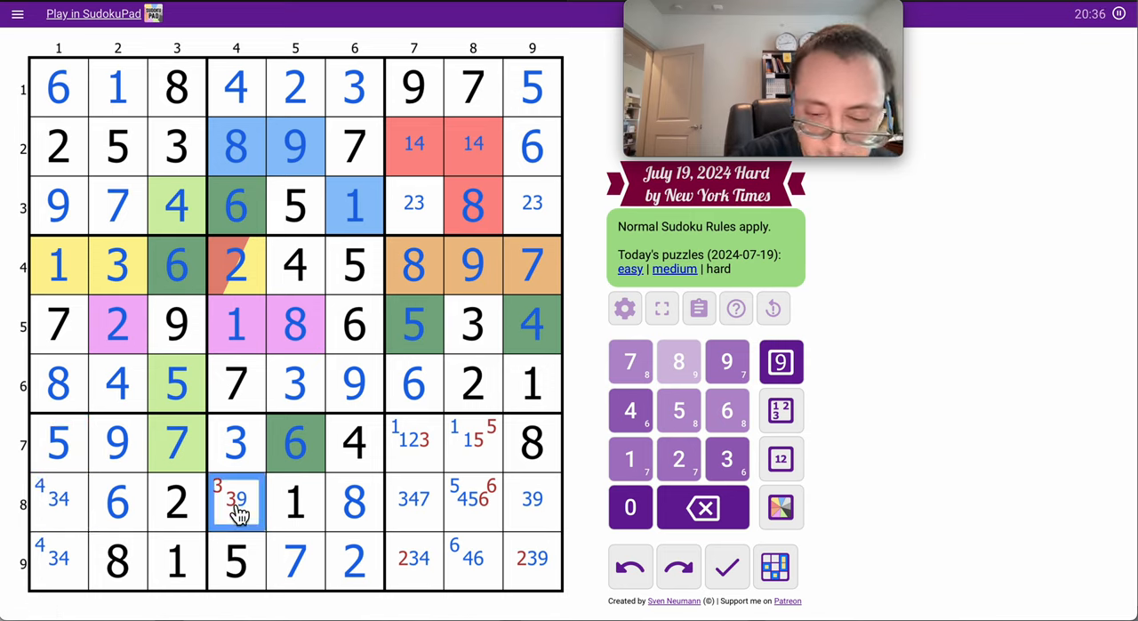
{"action": "left_click", "coordinate": [472, 441]}
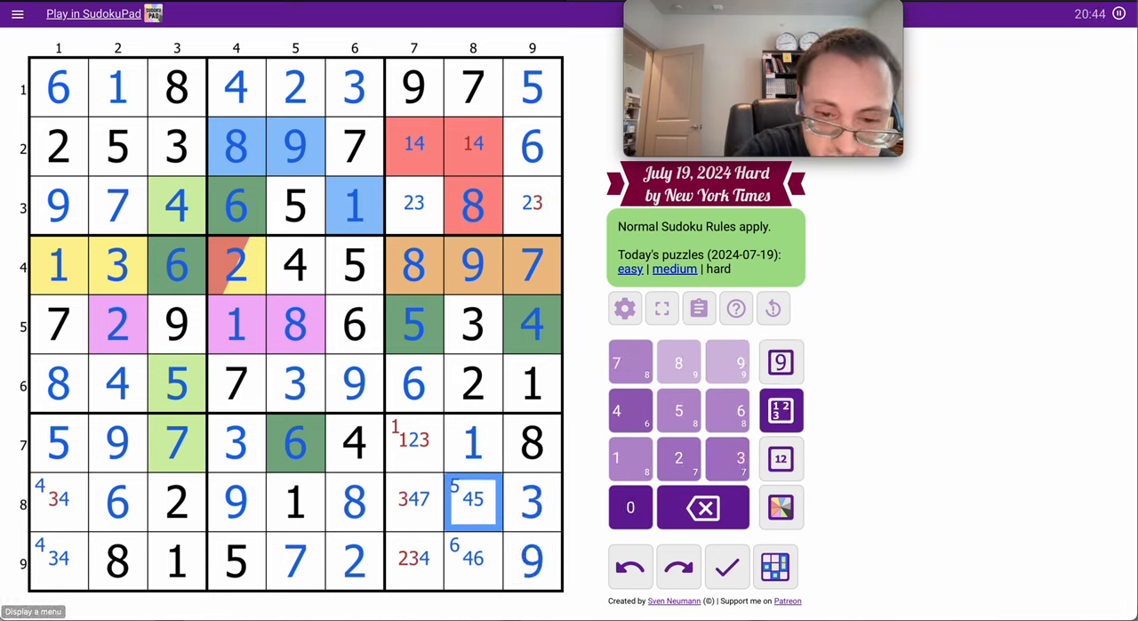
{"action": "left_click", "coordinate": [472, 146]}
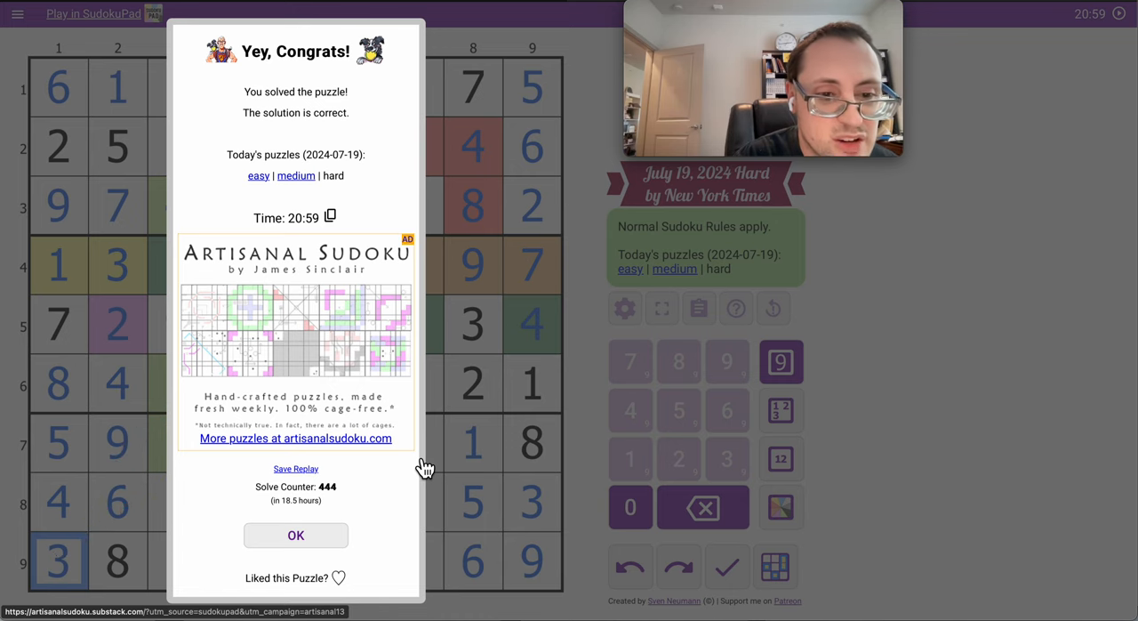
Close the Congrats dialog with OK and select R4C4 on the solved grid
{"action": "left_click", "coordinate": [295, 534]}
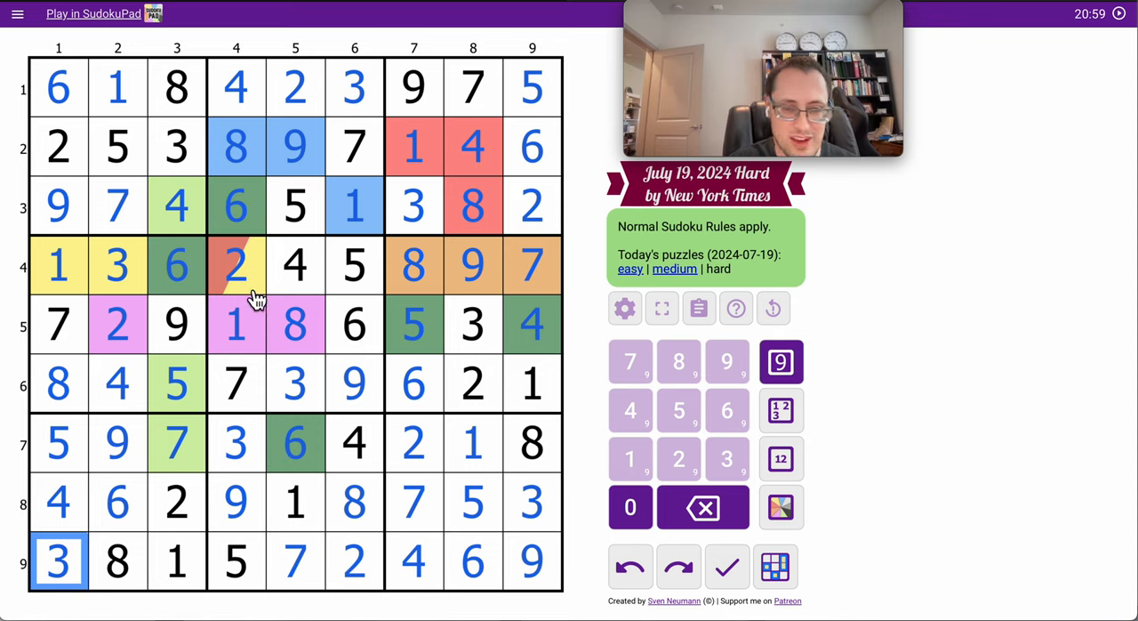
{"action": "left_click", "coordinate": [236, 265]}
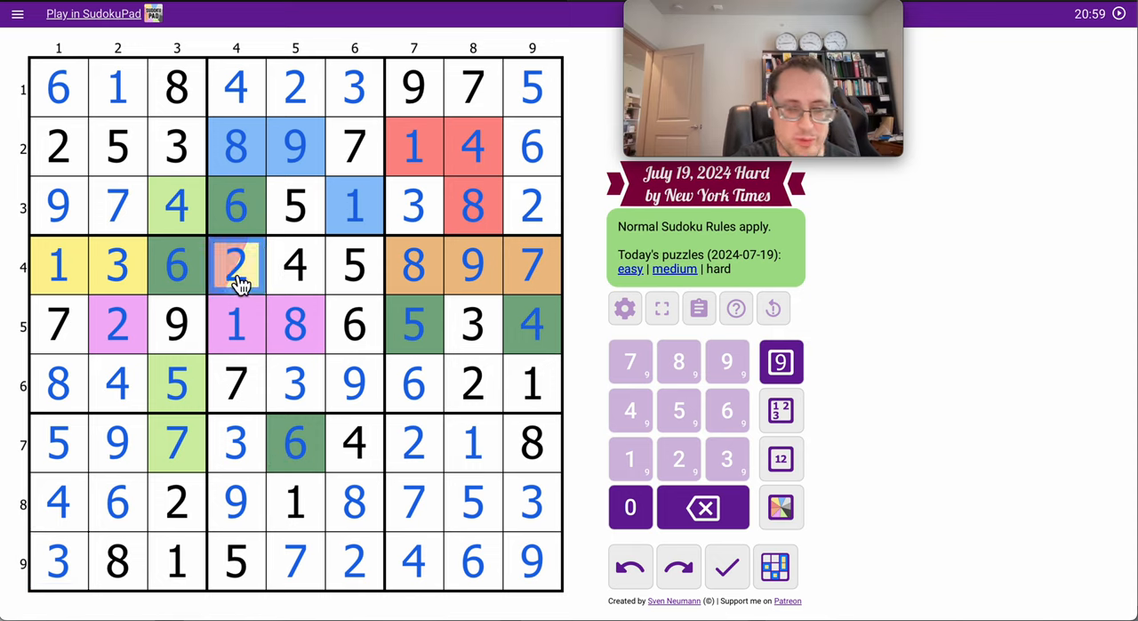